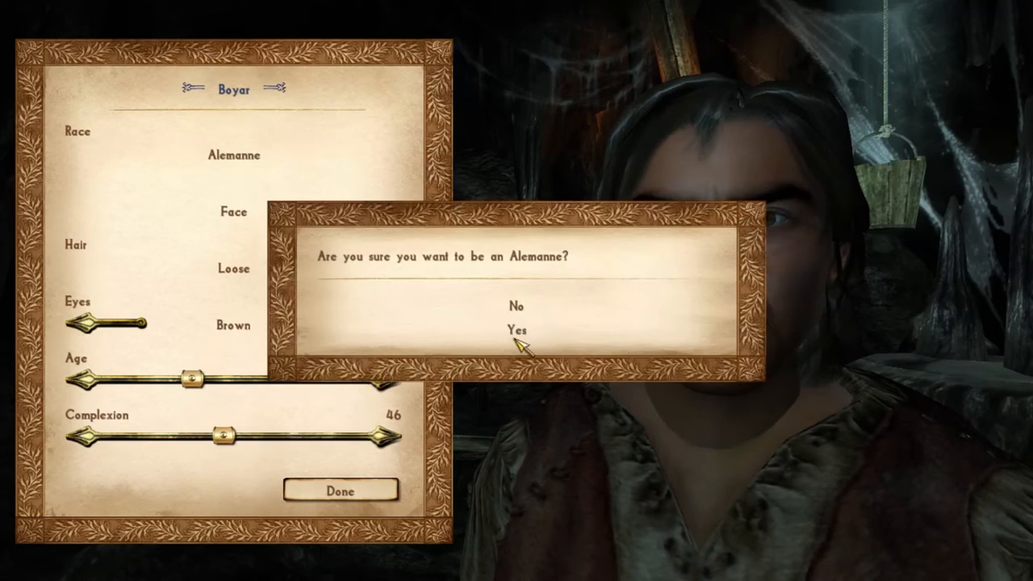
Confirm the Alemanne race with Yes and continue past the Quest updated message
{"action": "left_click", "coordinate": [517, 329]}
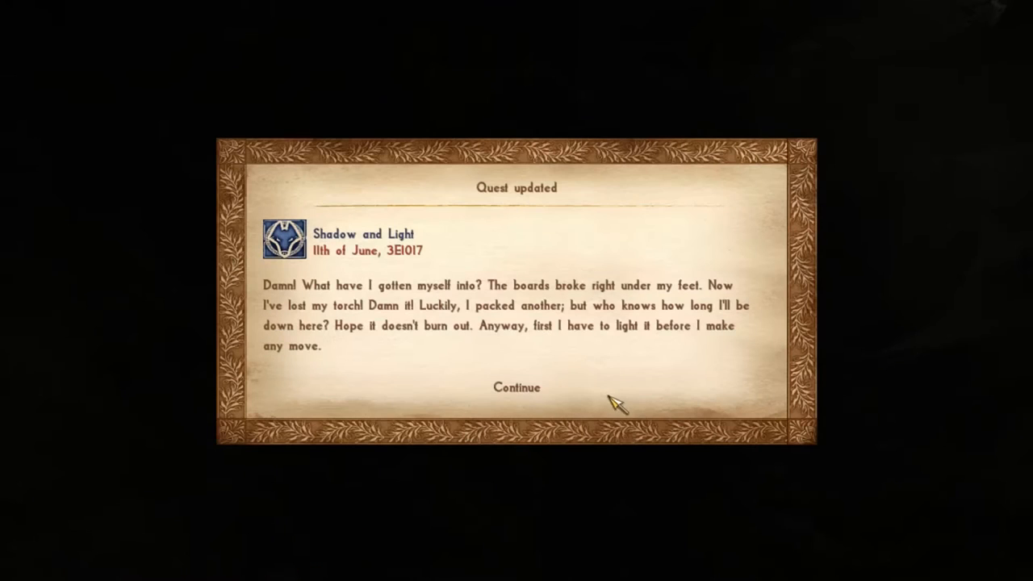
{"action": "left_click", "coordinate": [517, 388]}
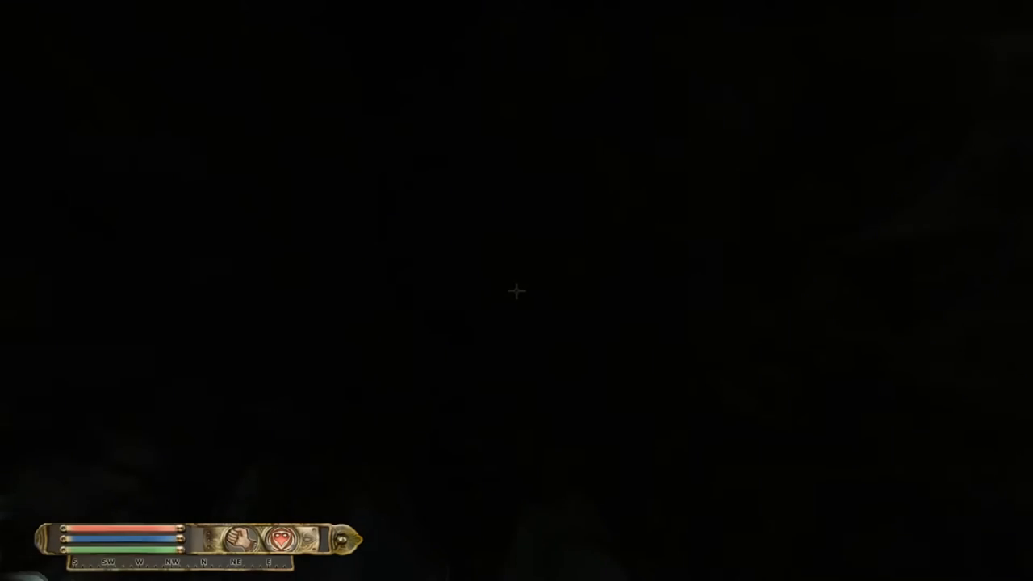
{"action": "key", "text": "Tab"}
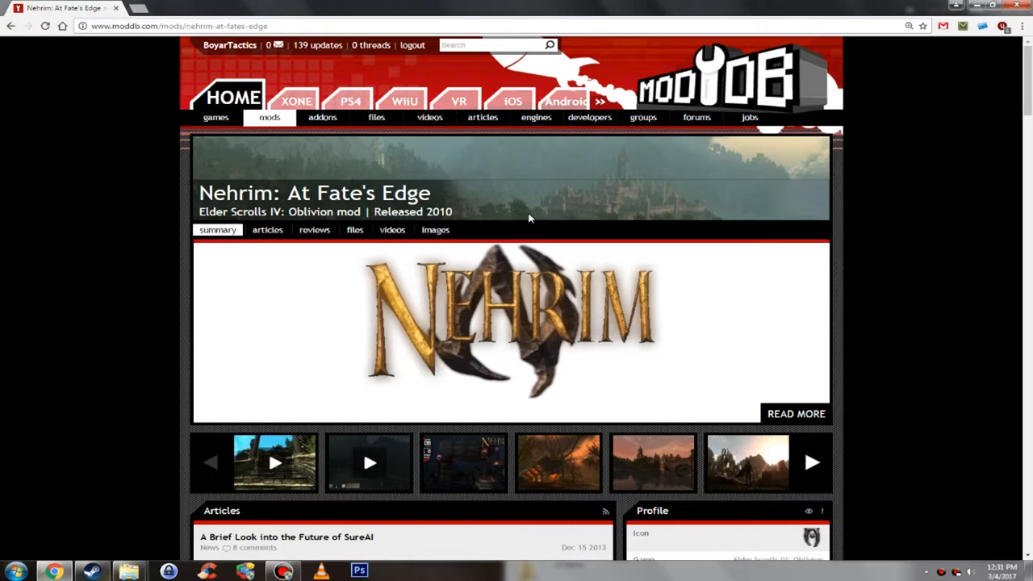
{"action": "mouse_move", "coordinate": [539, 203]}
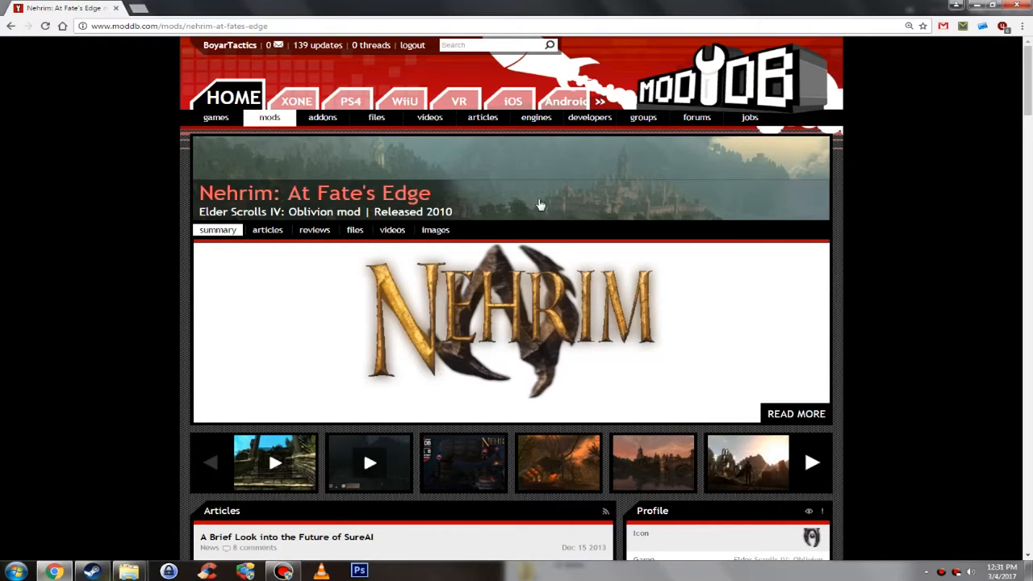
{"action": "scroll", "scroll_direction": "down", "scroll_amount": 3}
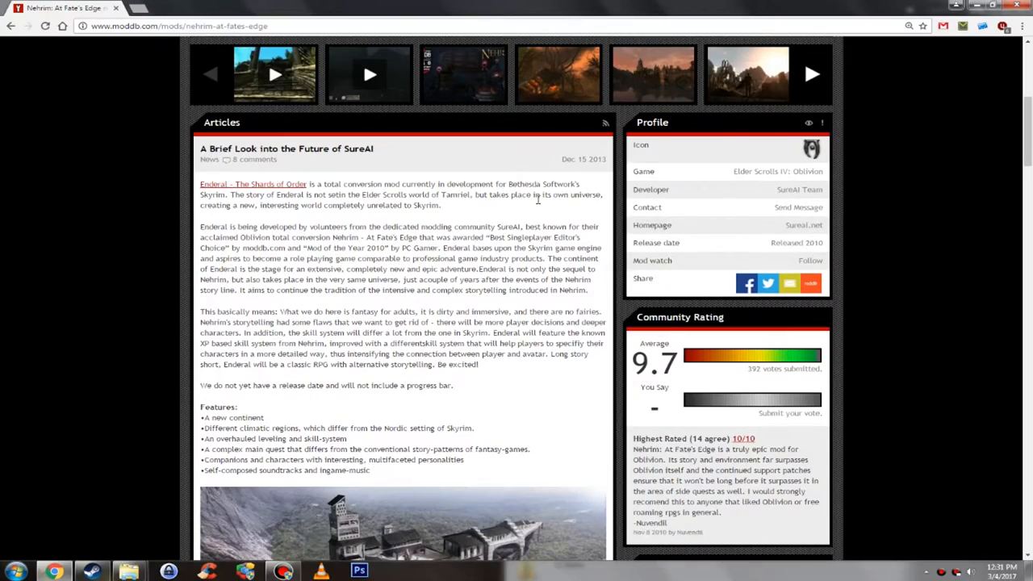
{"action": "scroll", "scroll_direction": "down", "scroll_amount": 3}
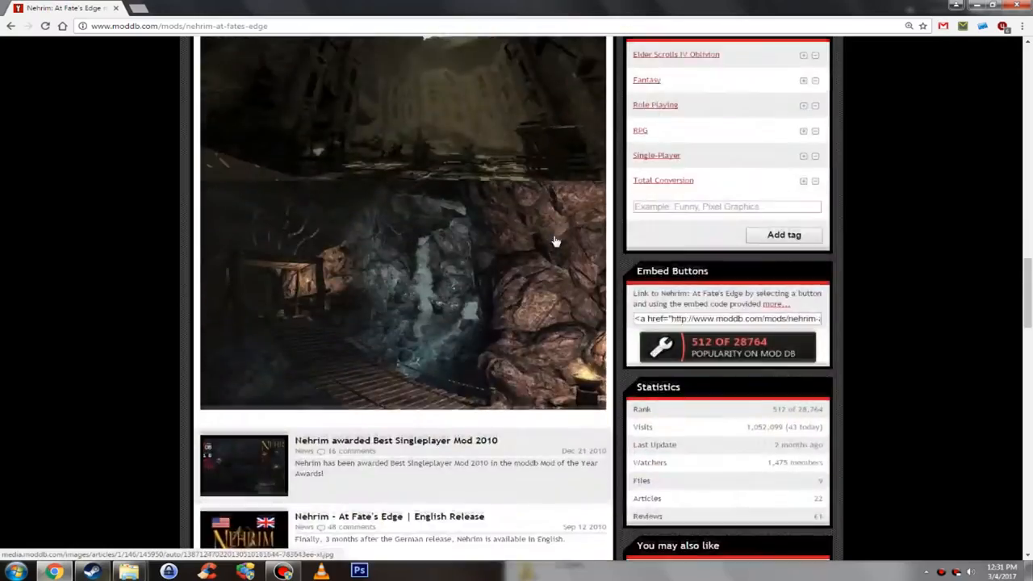
{"action": "scroll", "scroll_direction": "down", "scroll_amount": 3}
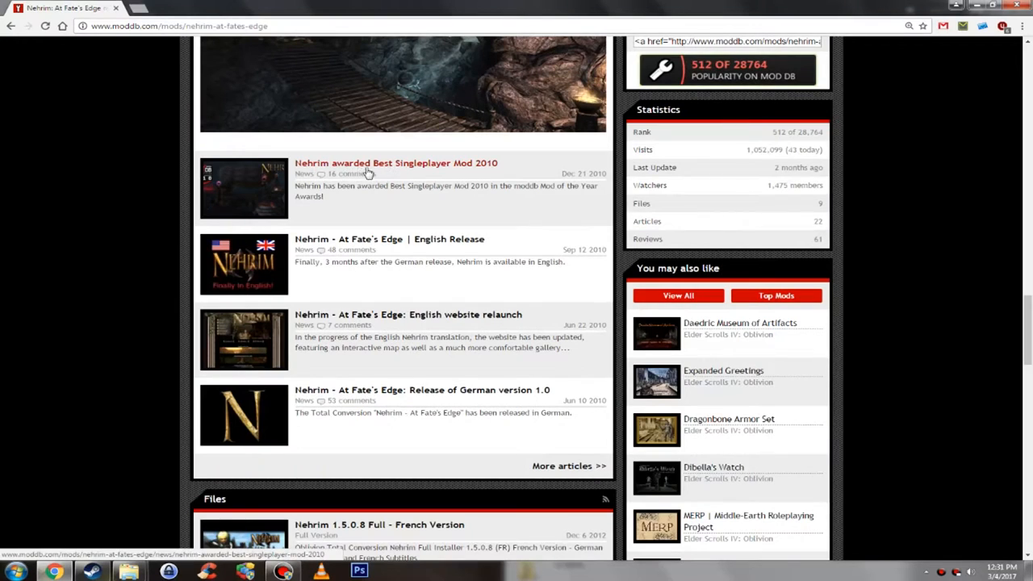
{"action": "mouse_move", "coordinate": [508, 167]}
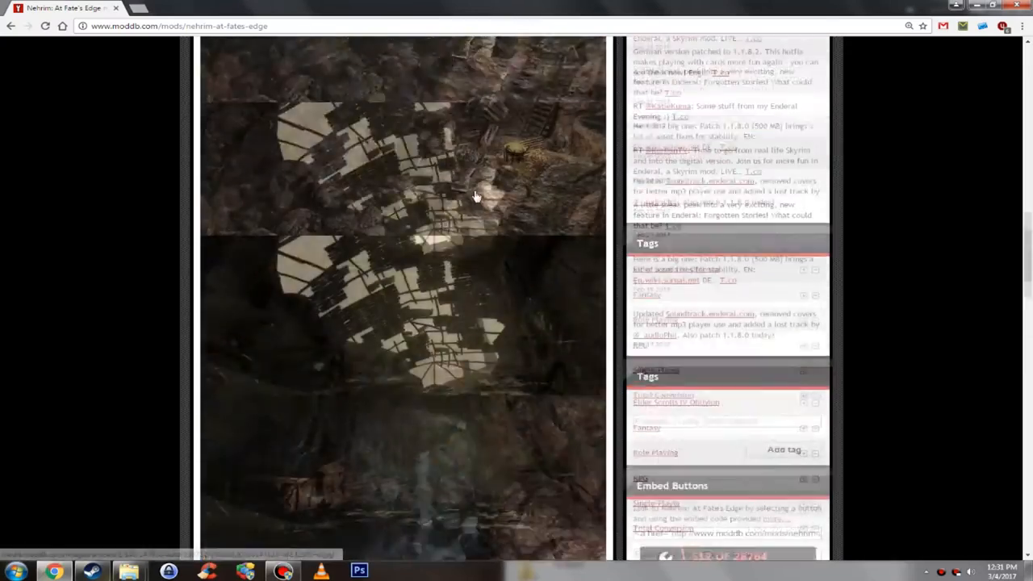
{"action": "scroll", "scroll_direction": "up", "scroll_amount": 3}
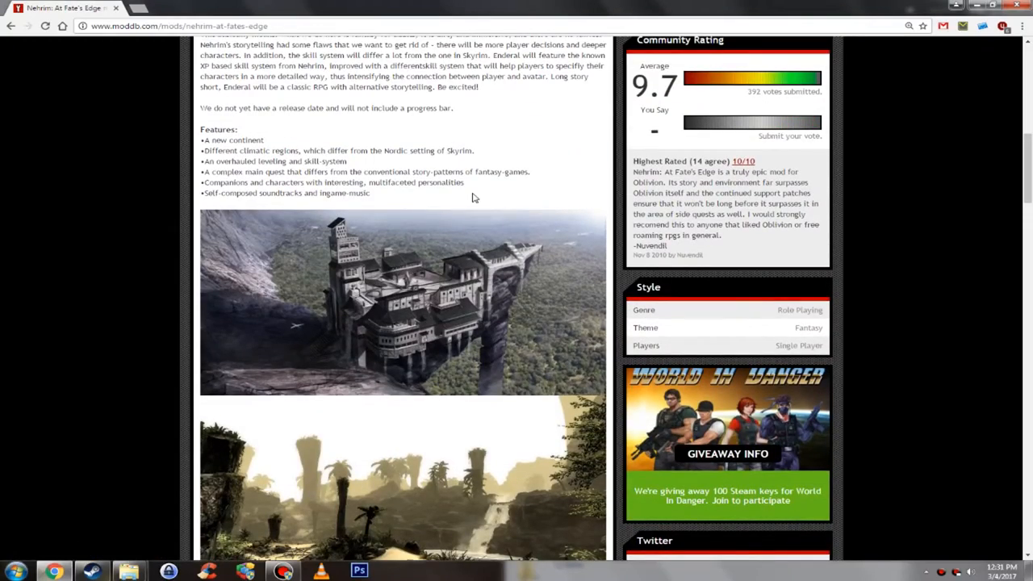
{"action": "scroll", "scroll_direction": "up", "scroll_amount": 3}
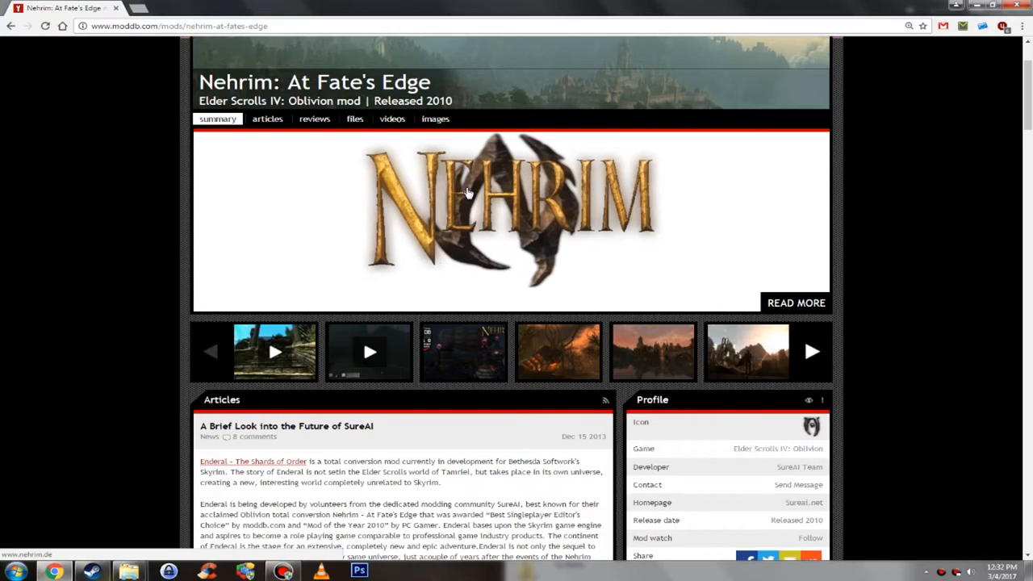
{"action": "scroll", "scroll_direction": "down", "scroll_amount": 3}
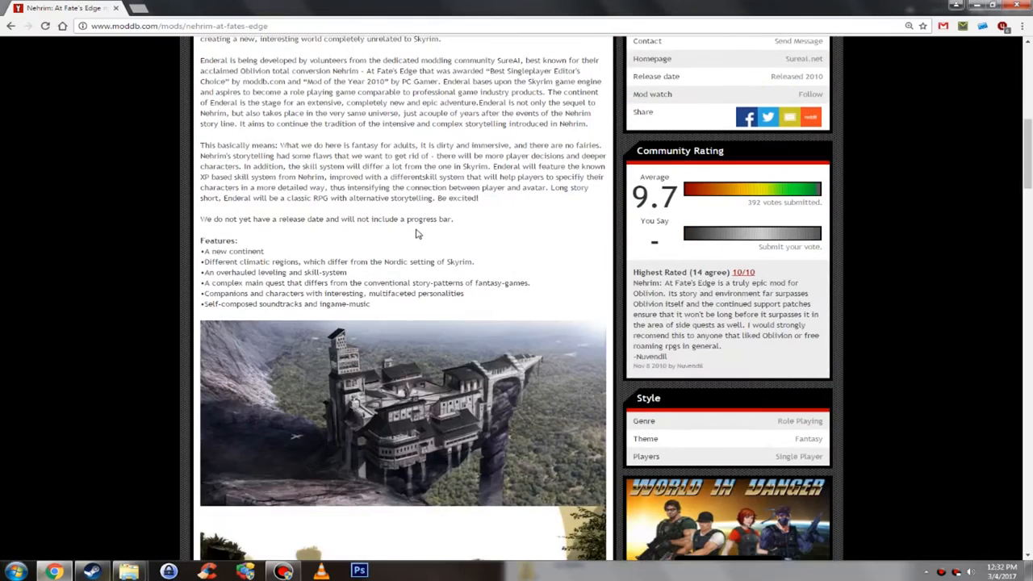
{"action": "scroll", "scroll_direction": "down", "scroll_amount": 3}
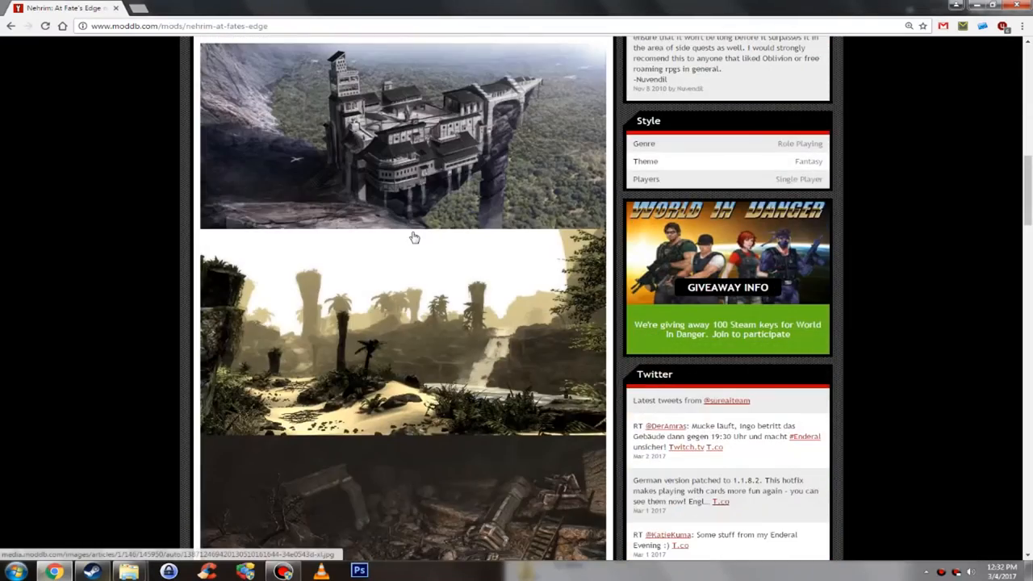
{"action": "scroll", "scroll_direction": "down", "scroll_amount": 3}
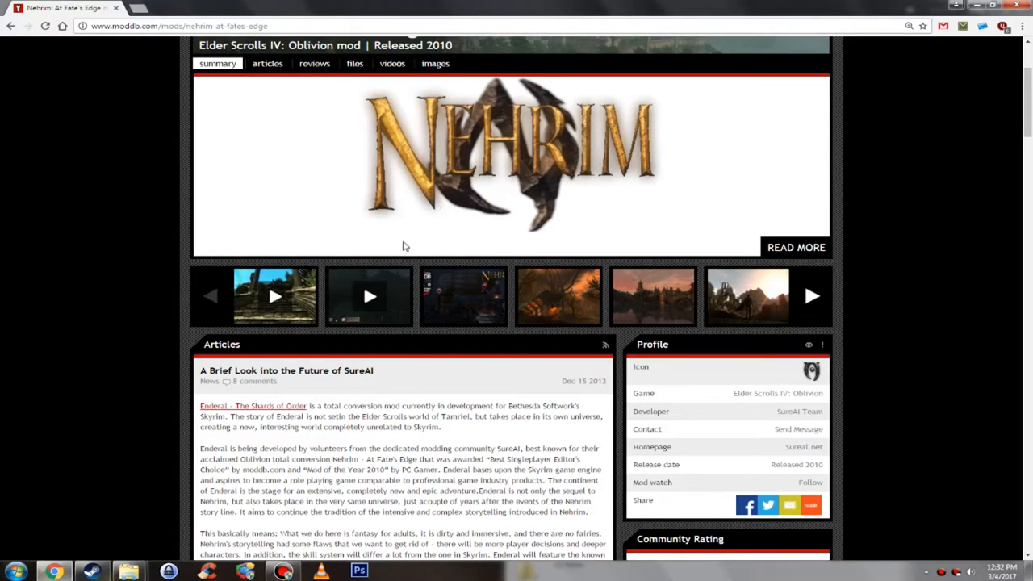
{"action": "mouse_move", "coordinate": [394, 248]}
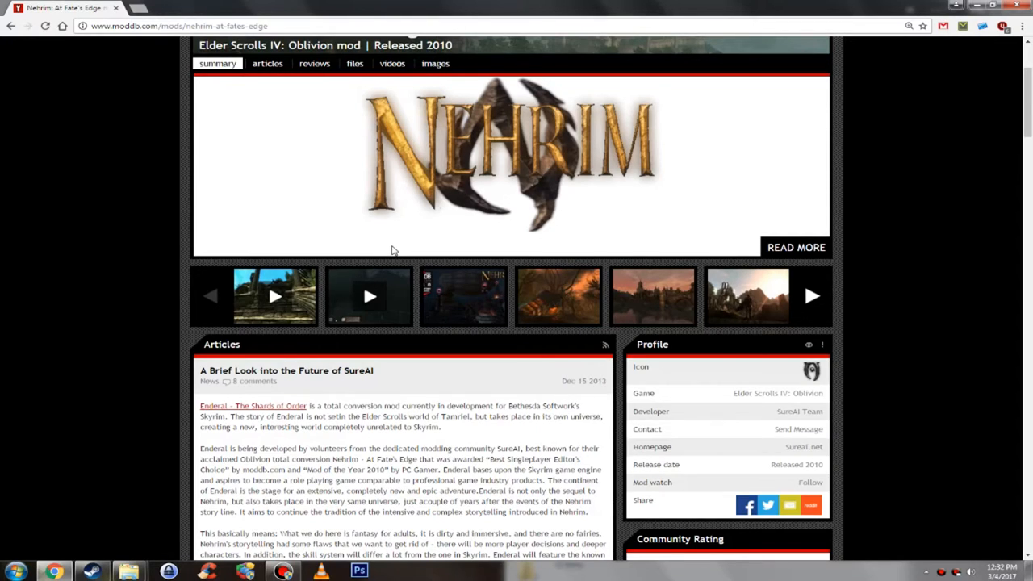
{"action": "scroll", "scroll_direction": "down", "scroll_amount": 3}
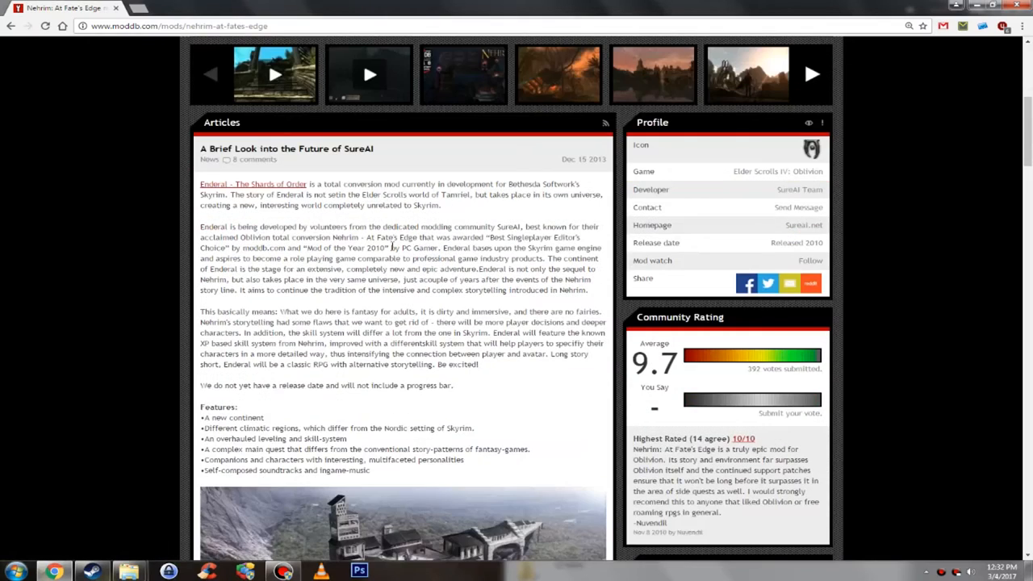
{"action": "scroll", "scroll_direction": "up", "scroll_amount": 3}
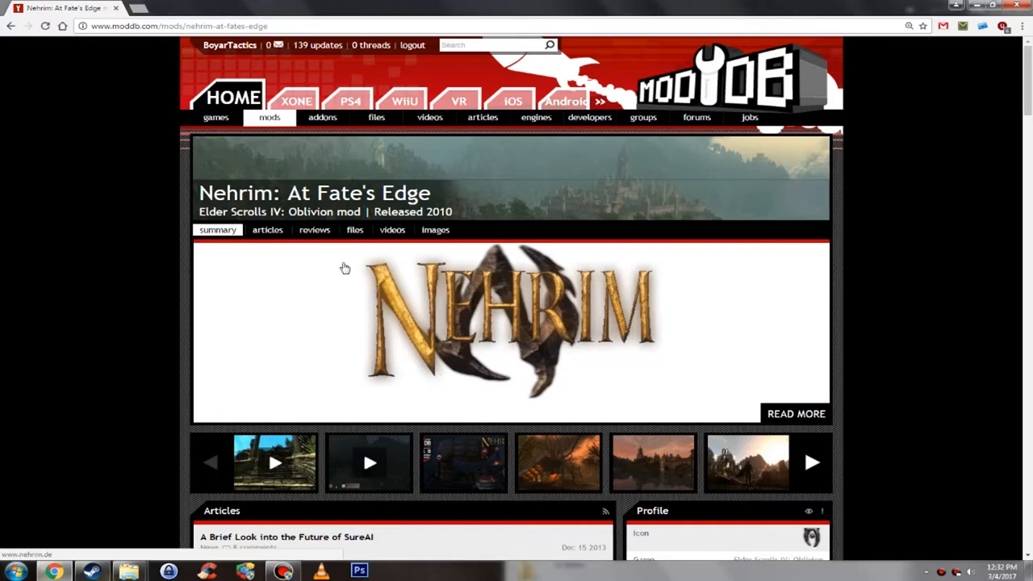
Scroll down the Nehrim mod page past the features and screenshots to the tags
{"action": "scroll", "scroll_direction": "down", "scroll_amount": 3}
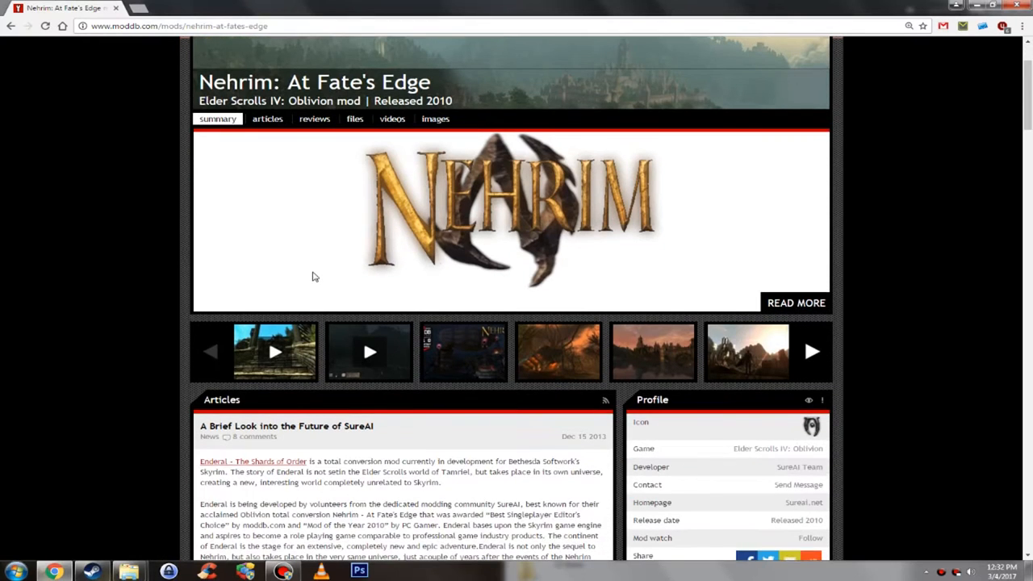
{"action": "mouse_move", "coordinate": [282, 260]}
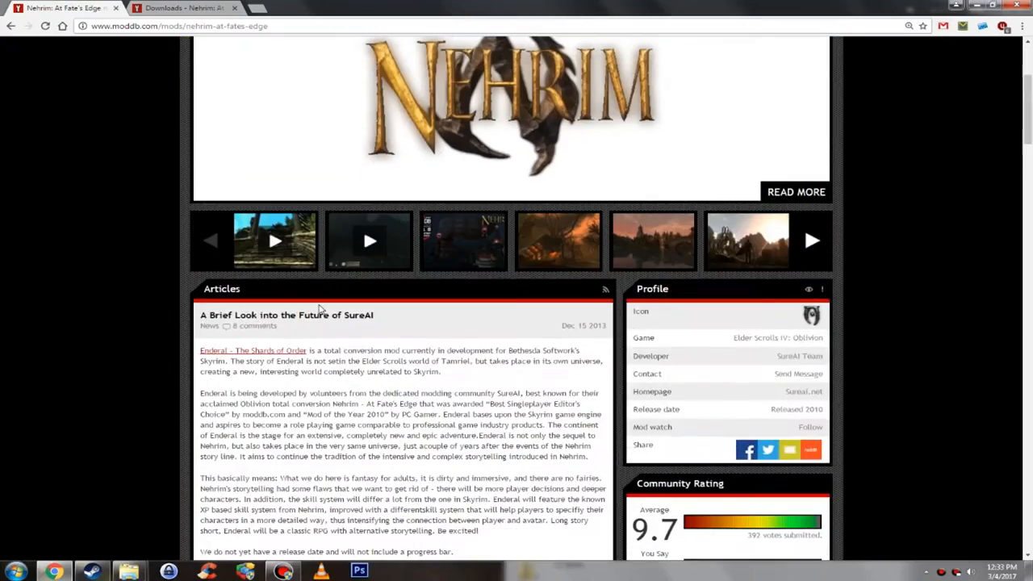
{"action": "scroll", "scroll_direction": "down", "scroll_amount": 3}
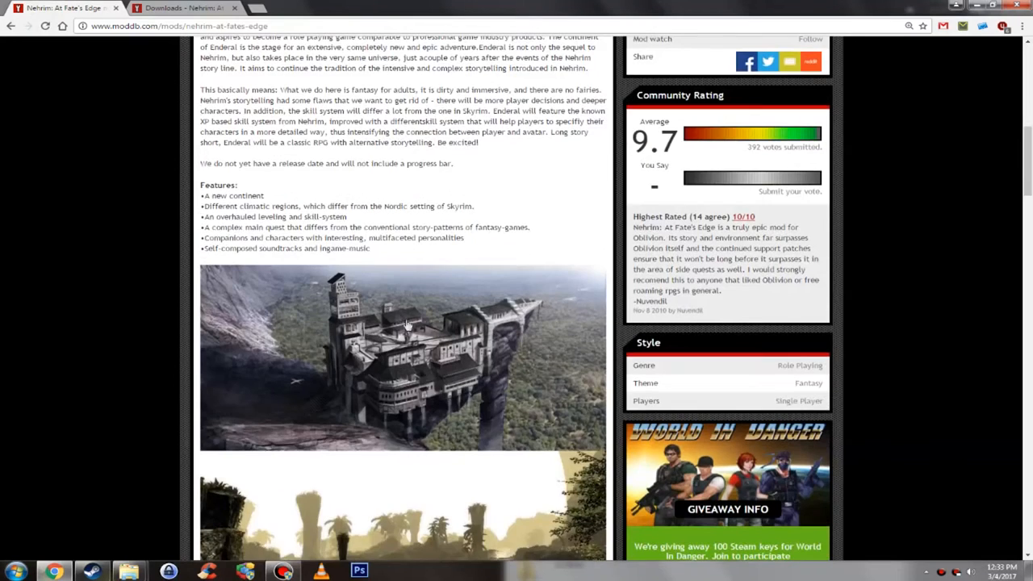
{"action": "mouse_move", "coordinate": [209, 207]}
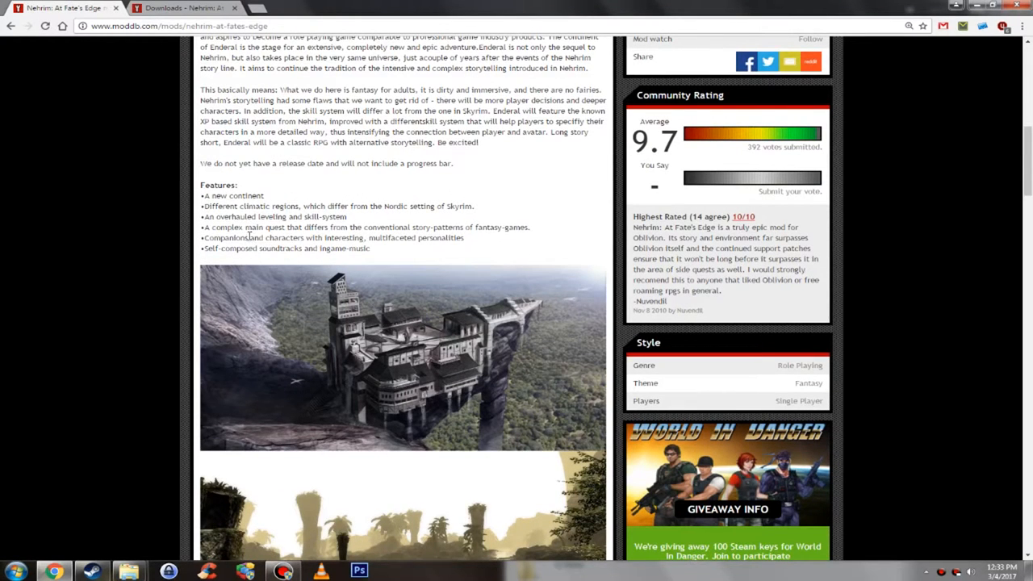
{"action": "mouse_move", "coordinate": [200, 229]}
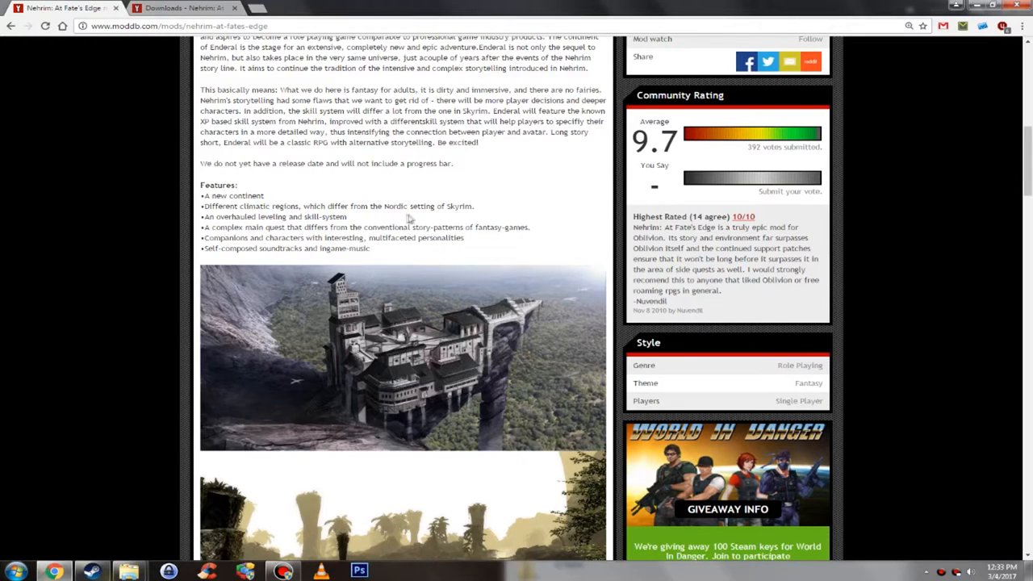
{"action": "mouse_move", "coordinate": [234, 275]}
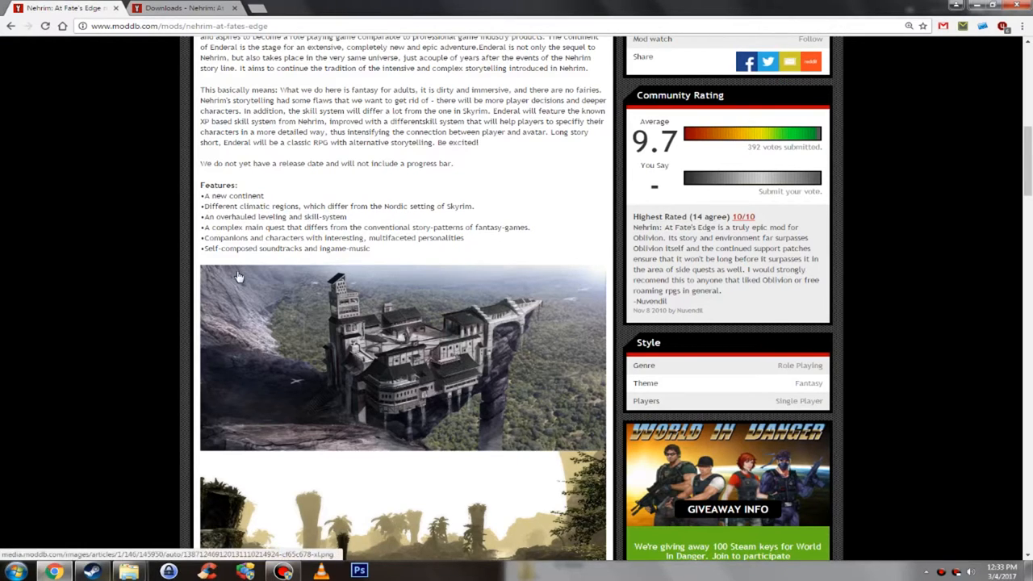
{"action": "mouse_move", "coordinate": [364, 248]}
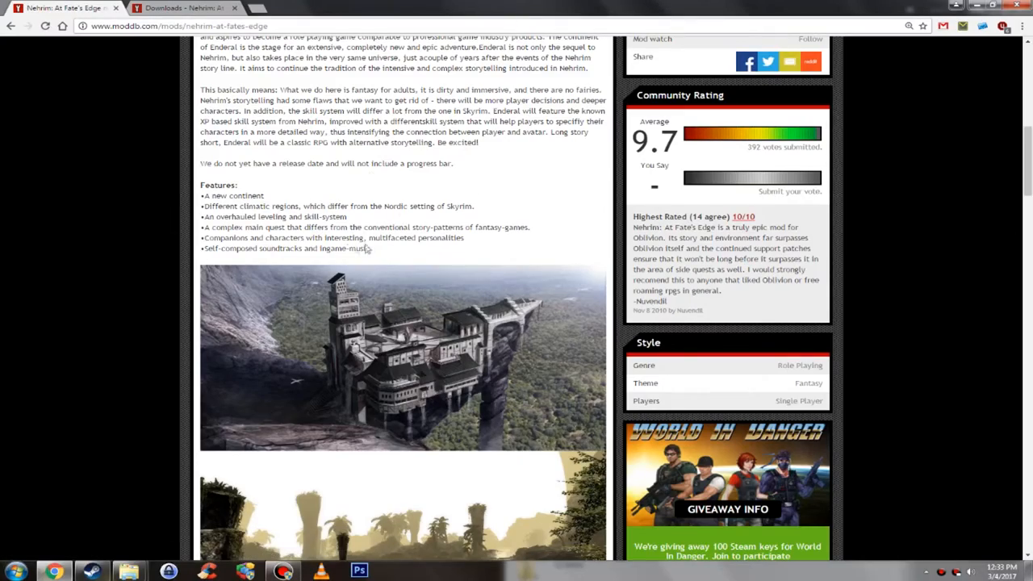
{"action": "scroll", "scroll_direction": "down", "scroll_amount": 3}
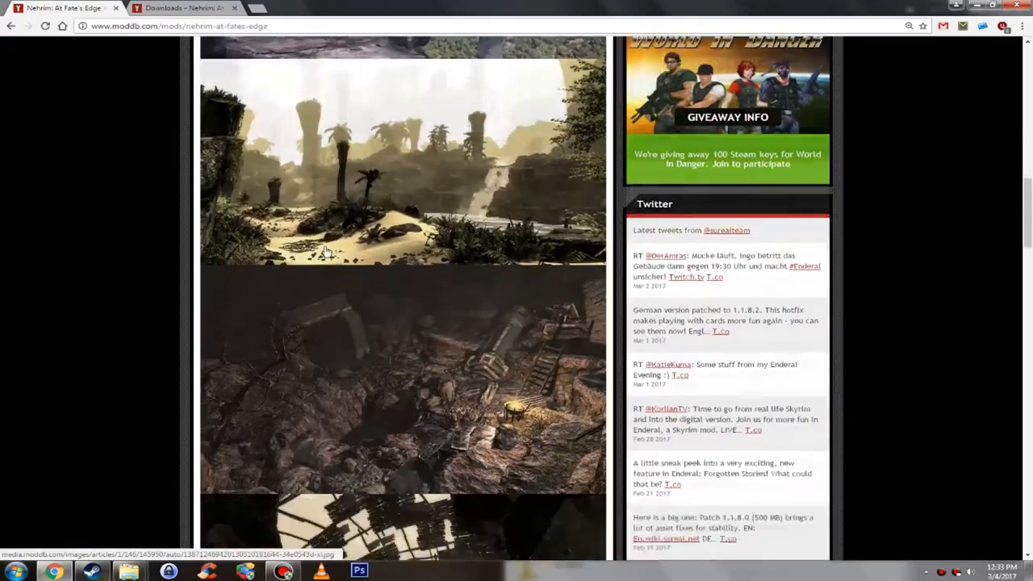
{"action": "scroll", "scroll_direction": "down", "scroll_amount": 3}
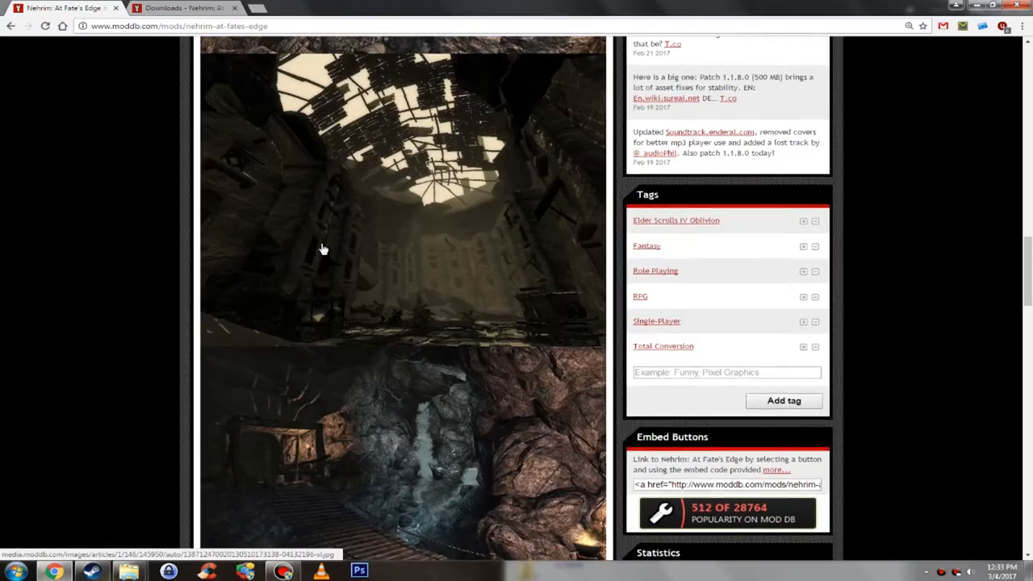
Scroll the mod page down to its Files section and the 'More files >>' link
{"action": "scroll", "scroll_direction": "down", "scroll_amount": 3}
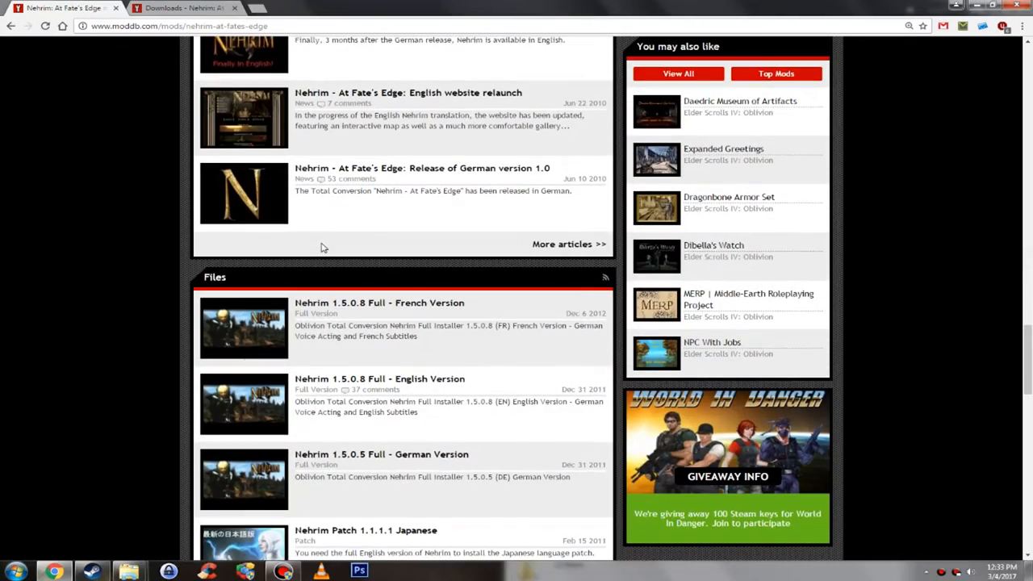
{"action": "scroll", "scroll_direction": "down", "scroll_amount": 3}
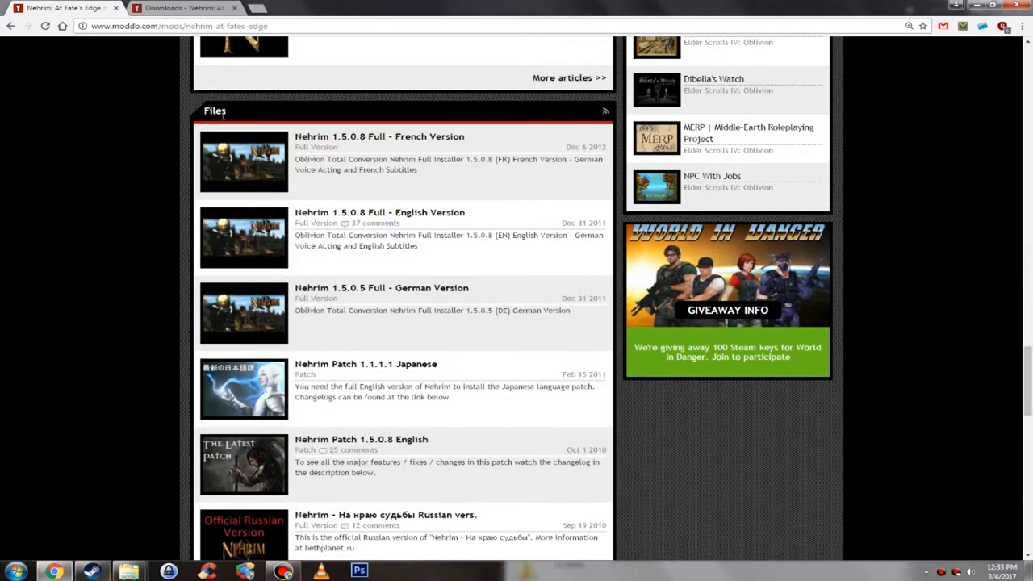
{"action": "mouse_move", "coordinate": [476, 129]}
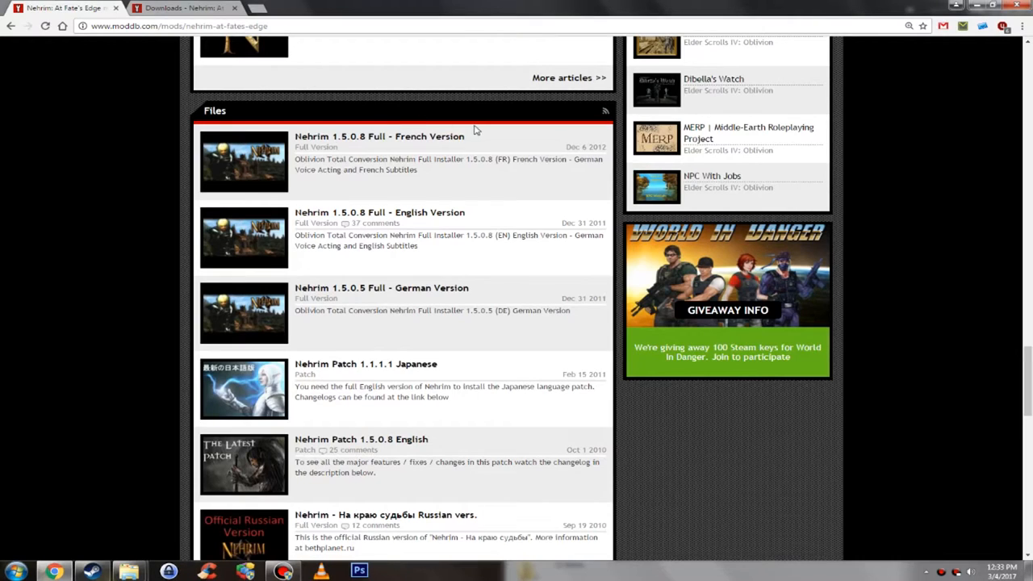
{"action": "mouse_move", "coordinate": [476, 137]}
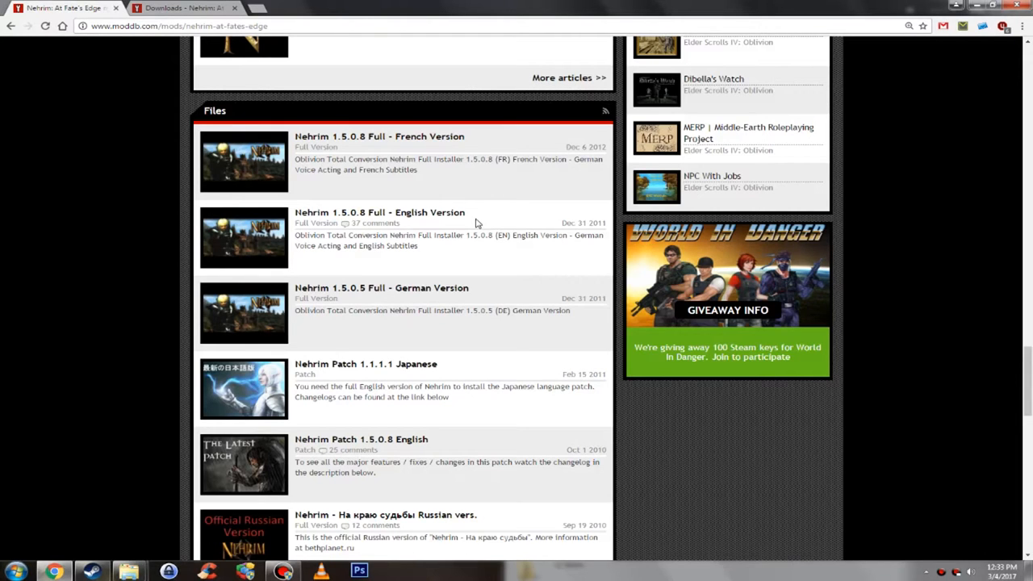
{"action": "mouse_move", "coordinate": [472, 223]}
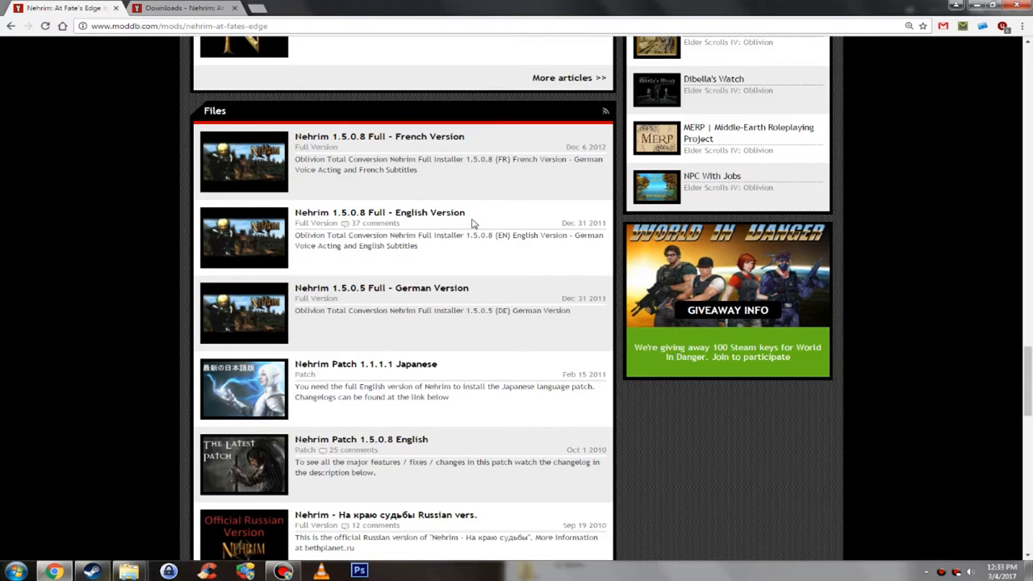
{"action": "scroll", "scroll_direction": "down", "scroll_amount": 3}
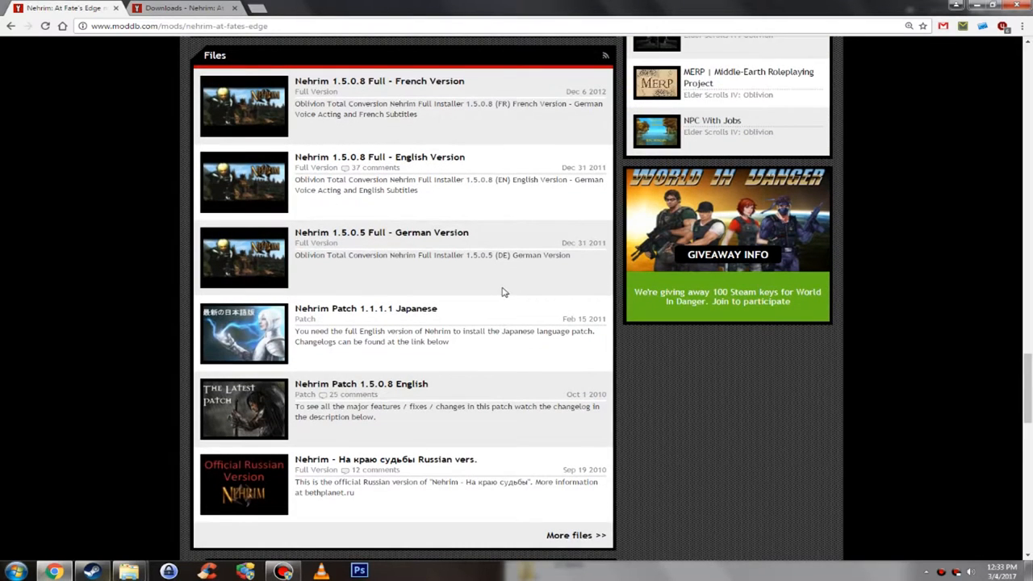
{"action": "mouse_move", "coordinate": [460, 236]}
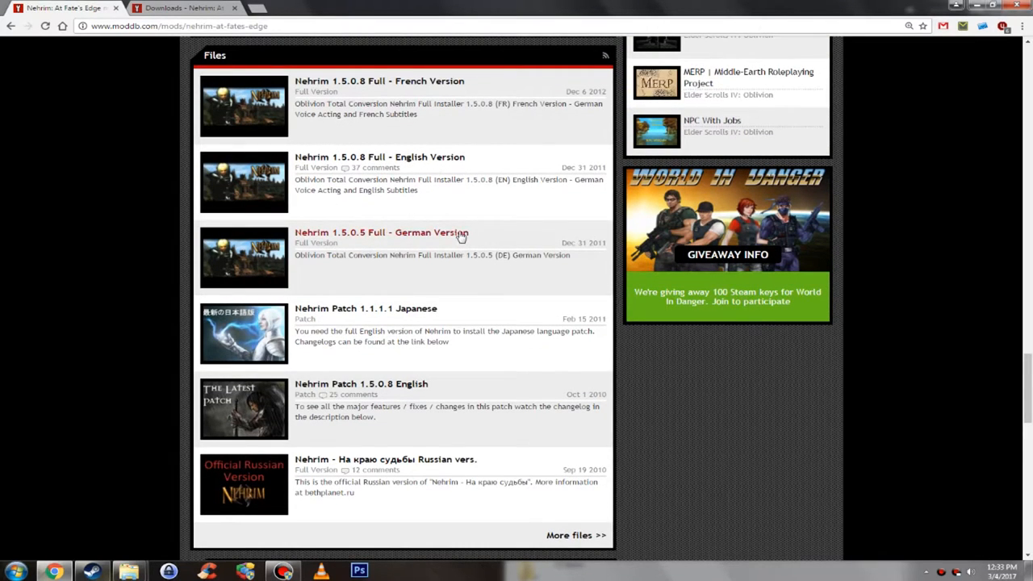
{"action": "mouse_move", "coordinate": [423, 103]}
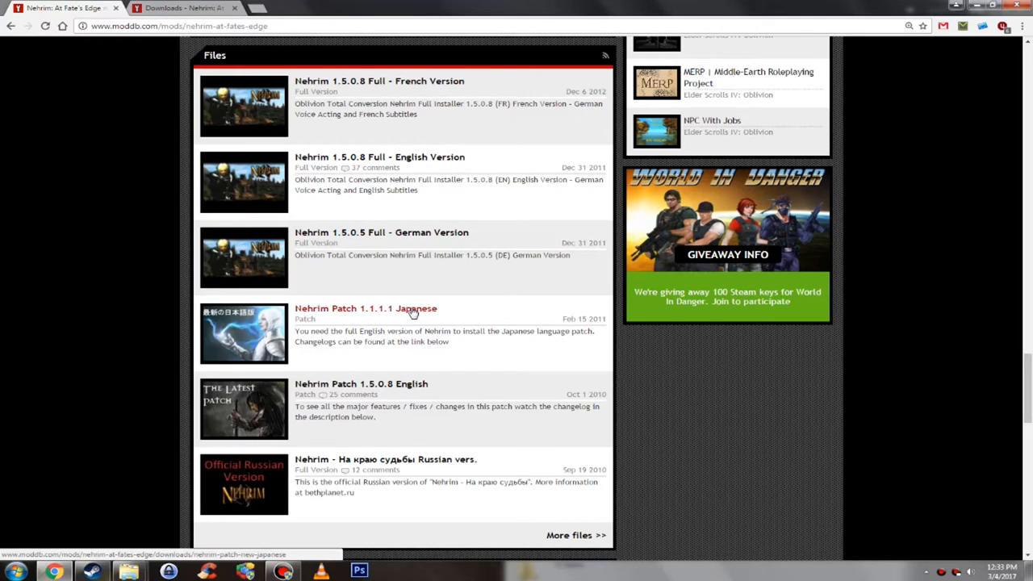
{"action": "mouse_move", "coordinate": [497, 229]}
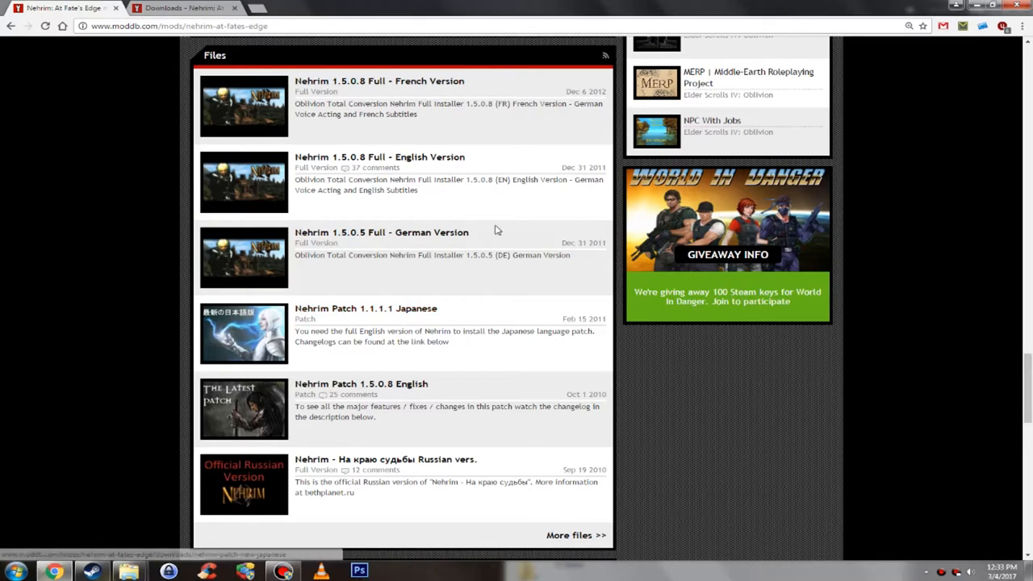
{"action": "mouse_move", "coordinate": [474, 245]}
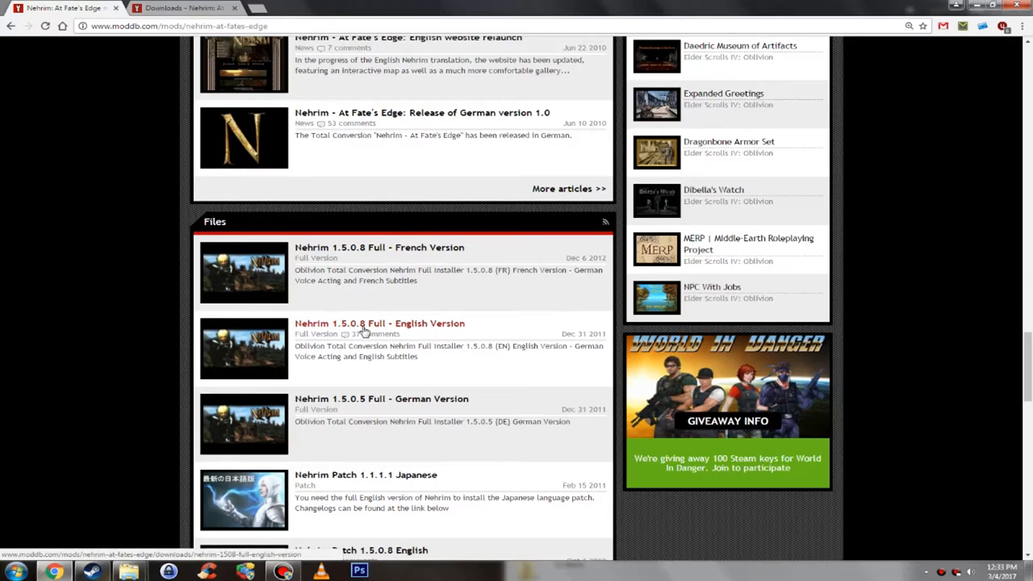
{"action": "mouse_move", "coordinate": [458, 332]}
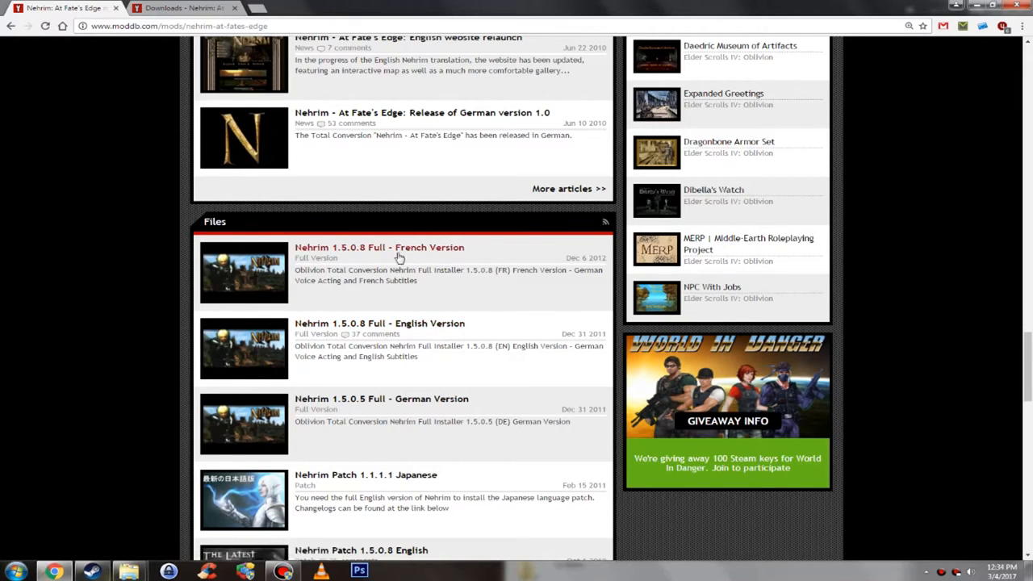
{"action": "mouse_move", "coordinate": [465, 410]}
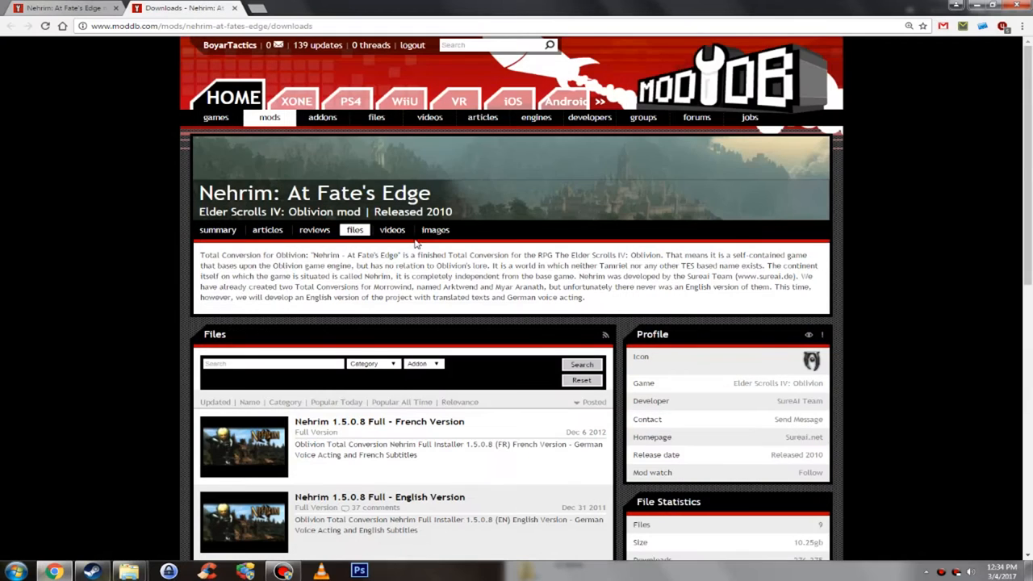
{"action": "scroll", "scroll_direction": "down", "scroll_amount": 3}
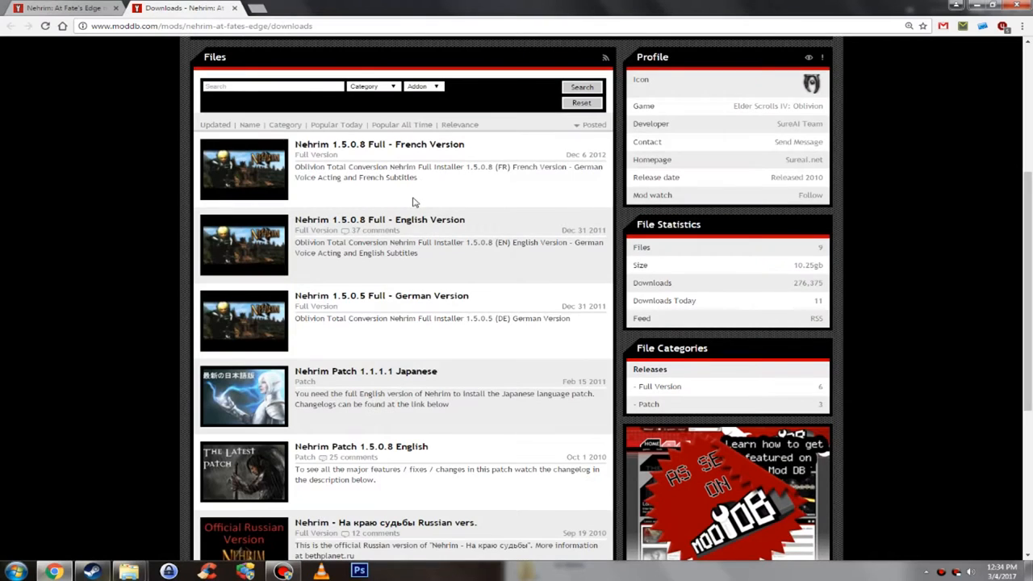
{"action": "mouse_move", "coordinate": [406, 224]}
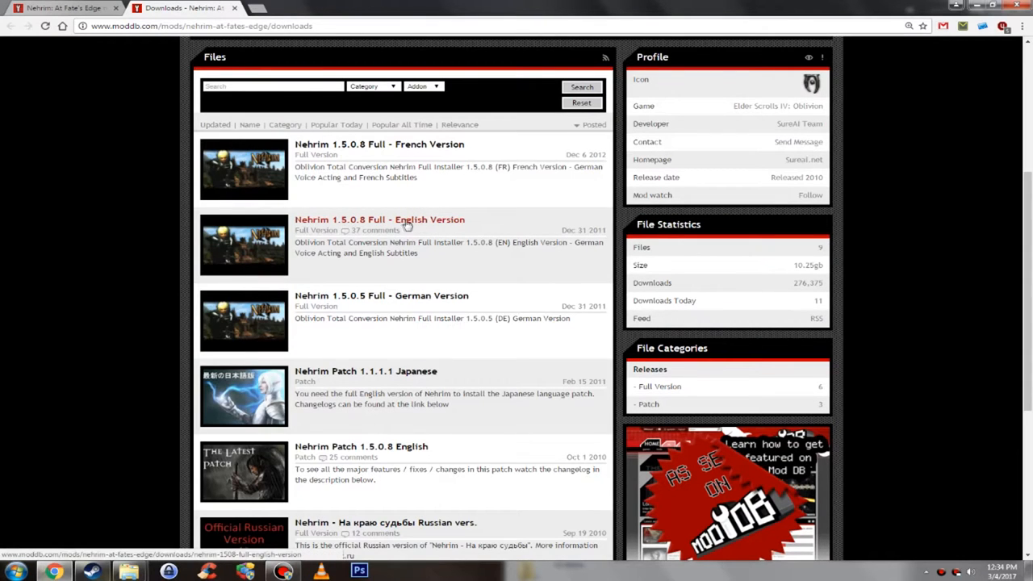
Open the 'Nehrim 1.5.0.8 Full - English Version' file page and reach its Download Now button
{"action": "left_click", "coordinate": [379, 219]}
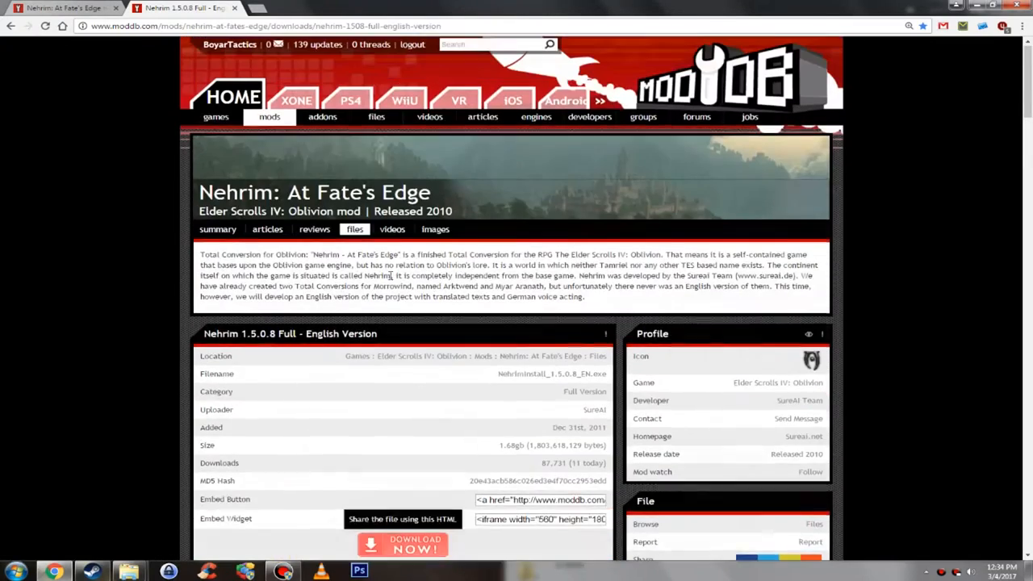
{"action": "scroll", "scroll_direction": "down", "scroll_amount": 3}
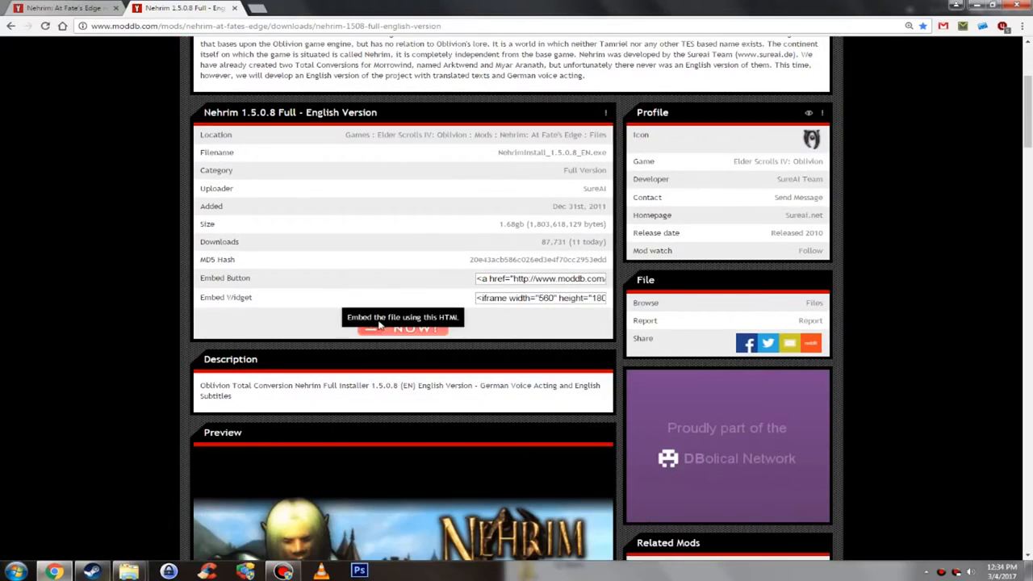
{"action": "mouse_move", "coordinate": [413, 330]}
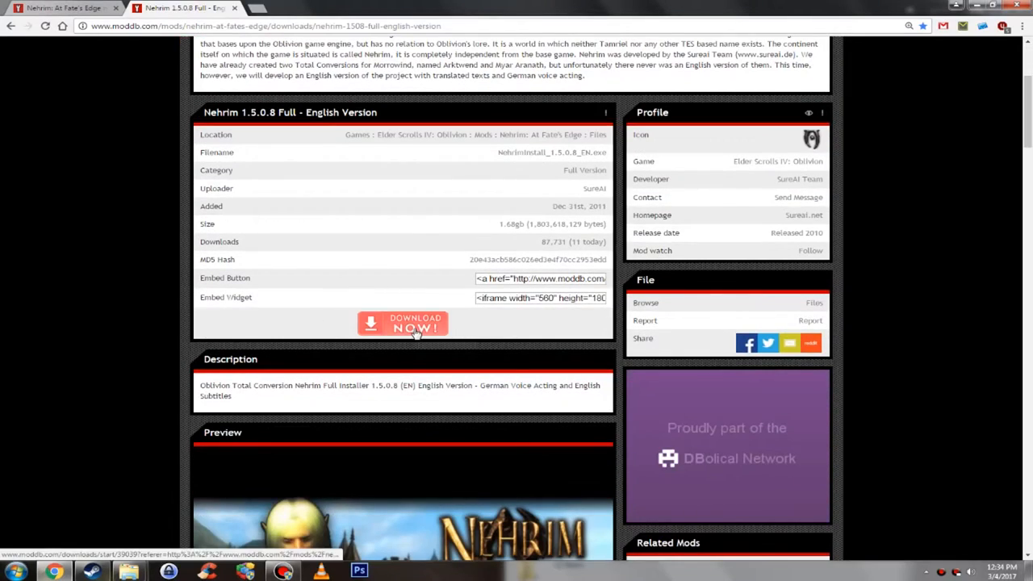
Start downloading NehrimInstall_1.5.0.8_EN.exe with Download Now and close the mirror popup
{"action": "left_click", "coordinate": [403, 322]}
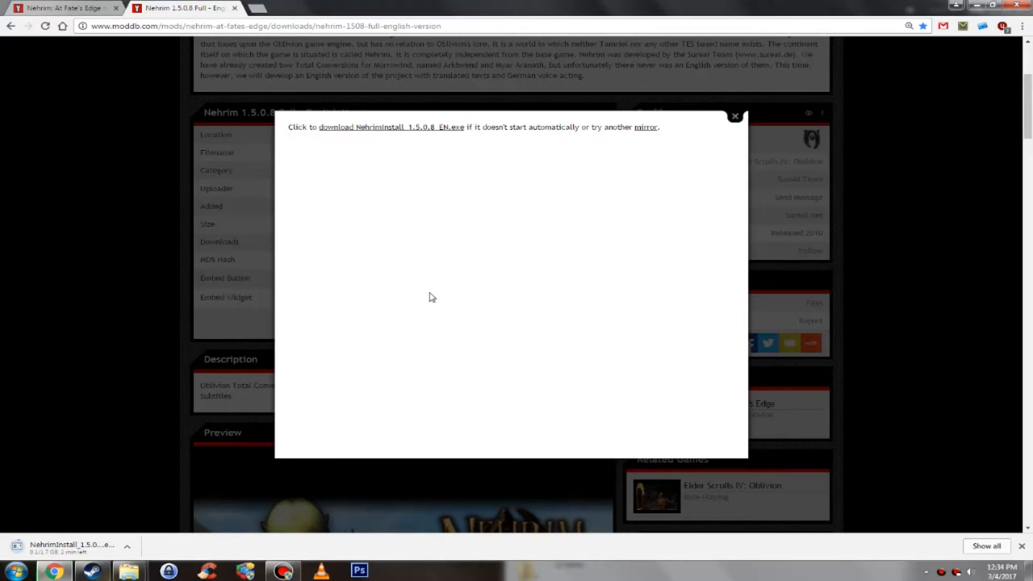
{"action": "mouse_move", "coordinate": [391, 224]}
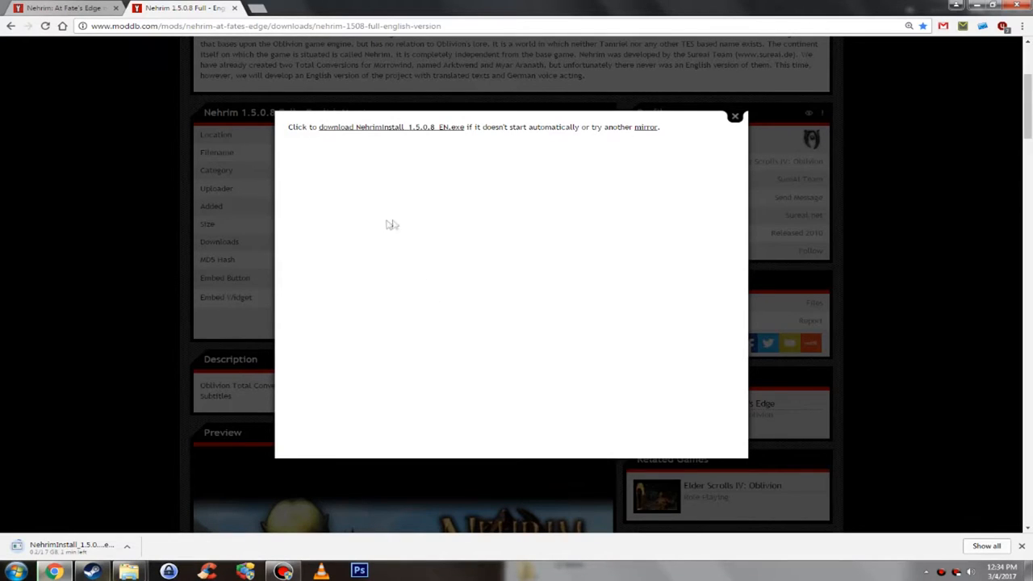
{"action": "mouse_move", "coordinate": [378, 225]}
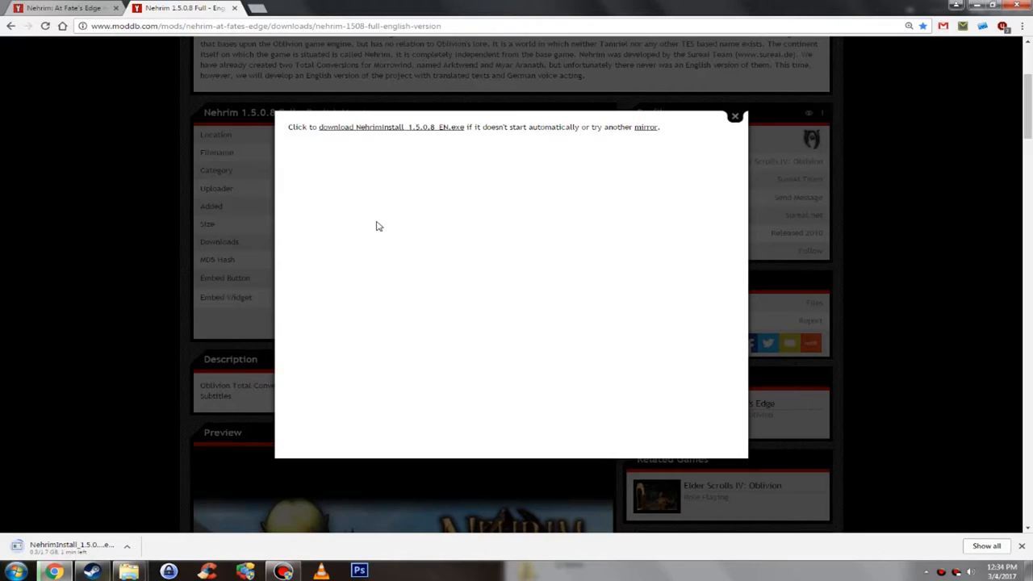
{"action": "mouse_move", "coordinate": [487, 224]}
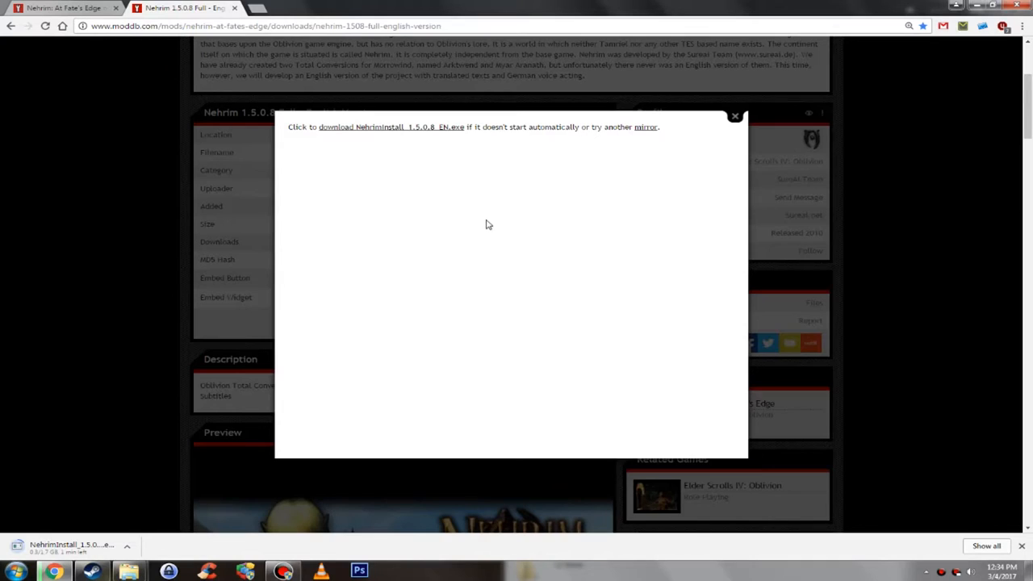
{"action": "mouse_move", "coordinate": [642, 122]}
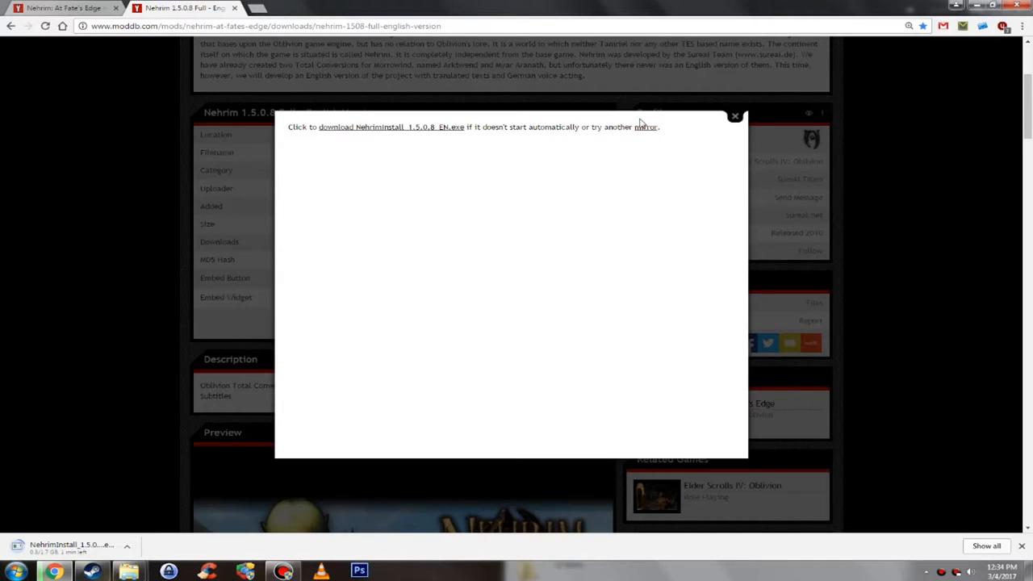
{"action": "mouse_move", "coordinate": [652, 142]}
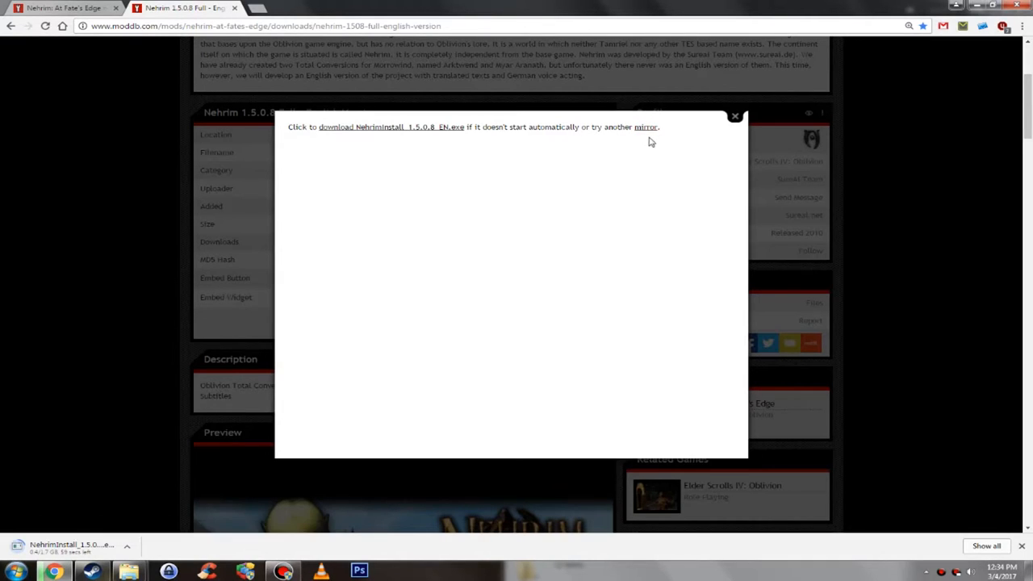
{"action": "mouse_move", "coordinate": [474, 226]}
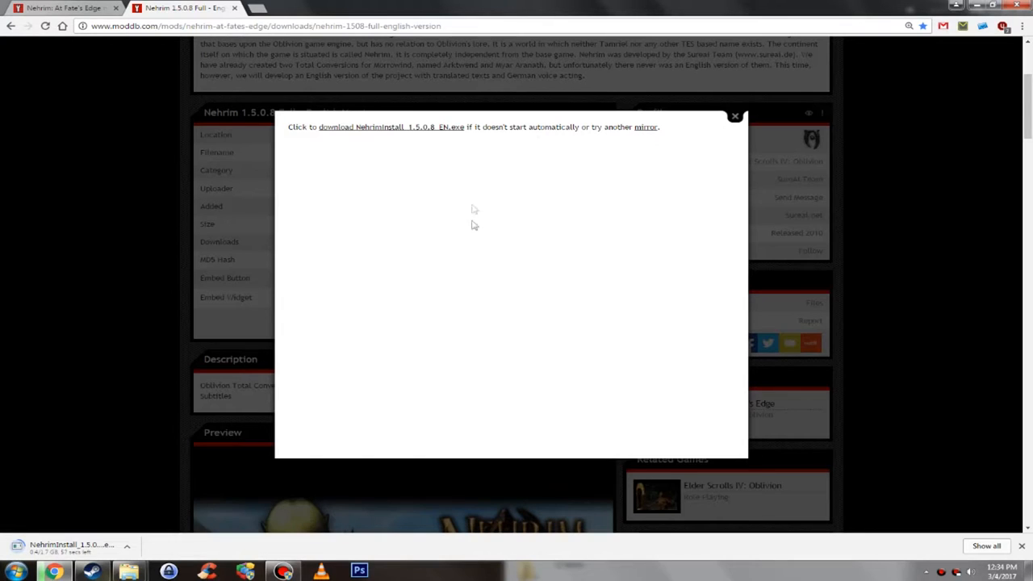
{"action": "mouse_move", "coordinate": [473, 372]}
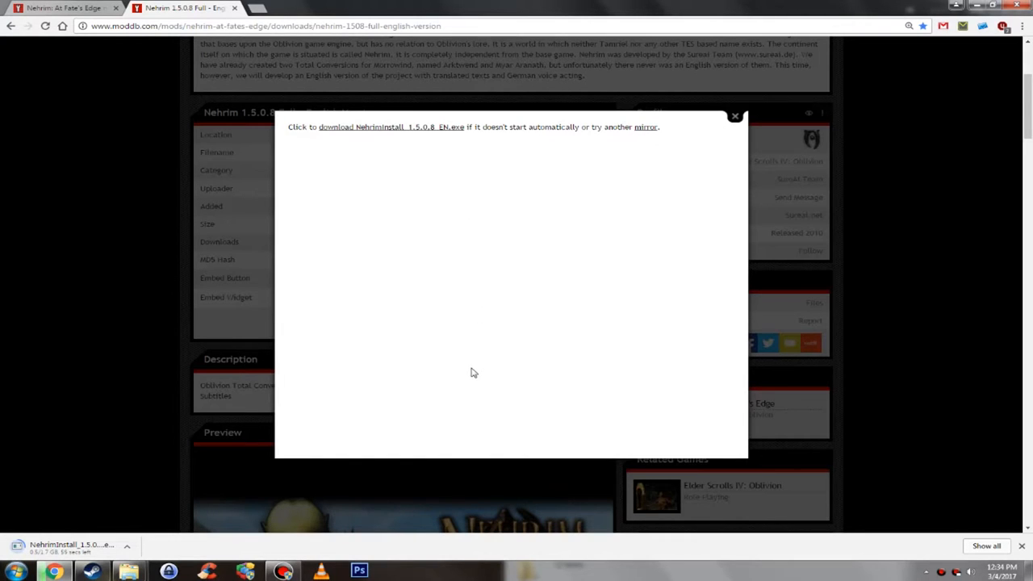
{"action": "left_click", "coordinate": [732, 116]}
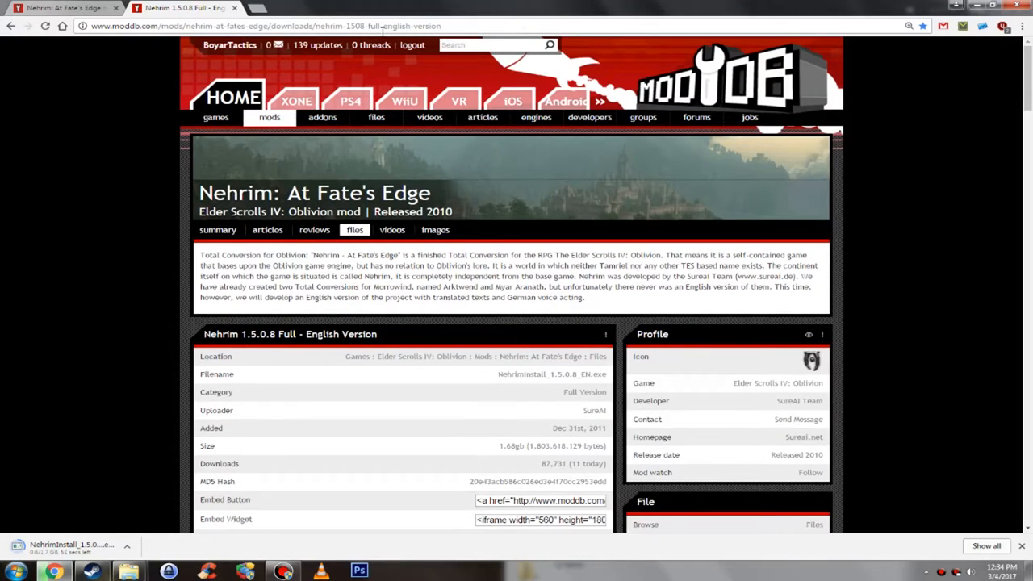
{"action": "mouse_move", "coordinate": [374, 45]}
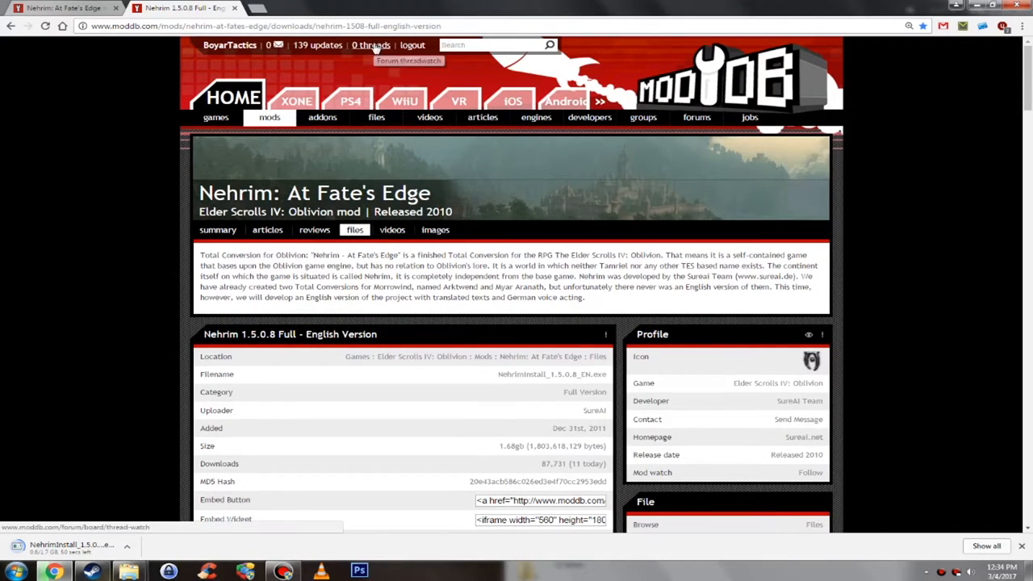
{"action": "mouse_move", "coordinate": [371, 68]}
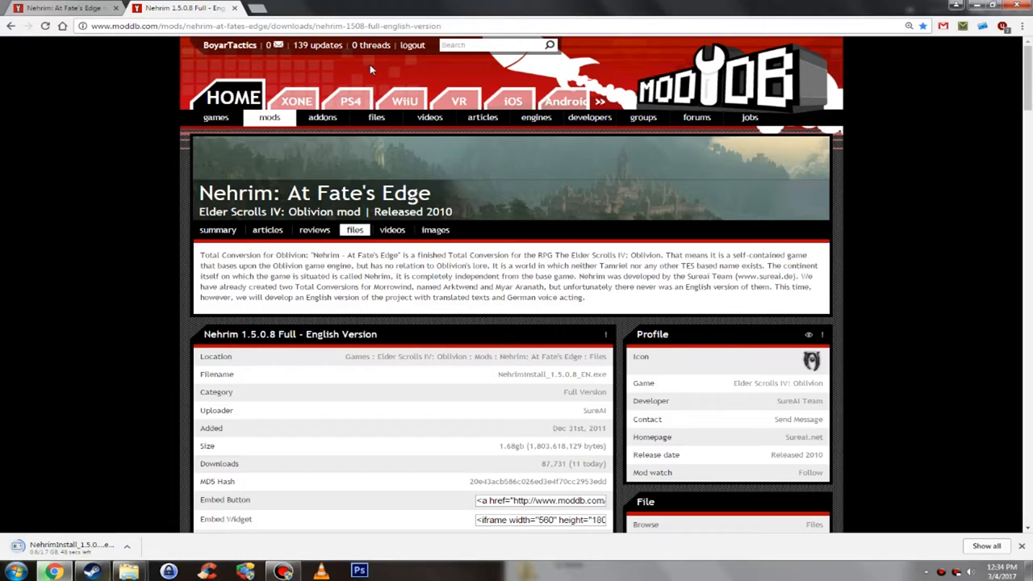
{"action": "mouse_move", "coordinate": [416, 358]}
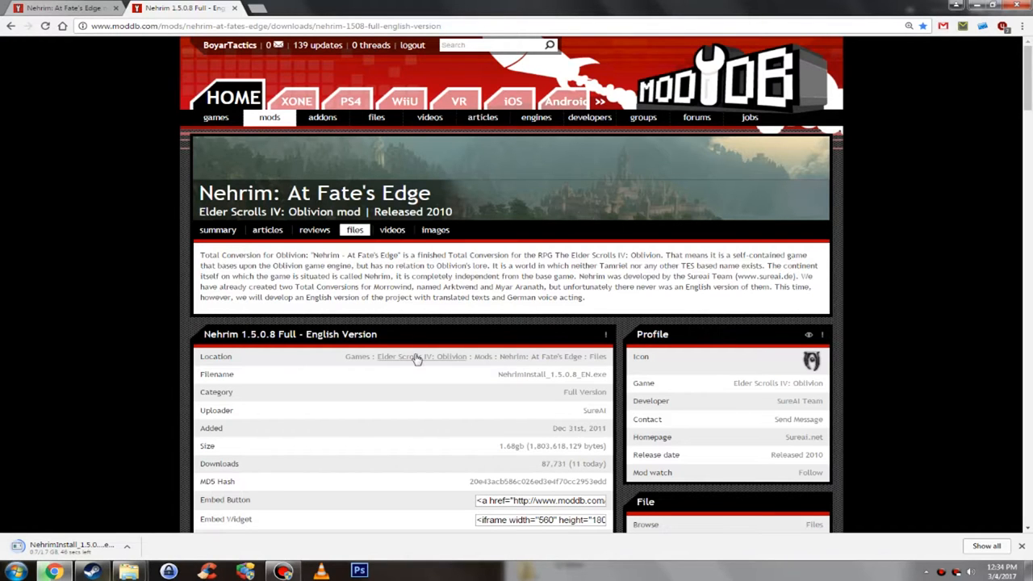
{"action": "scroll", "scroll_direction": "down", "scroll_amount": 3}
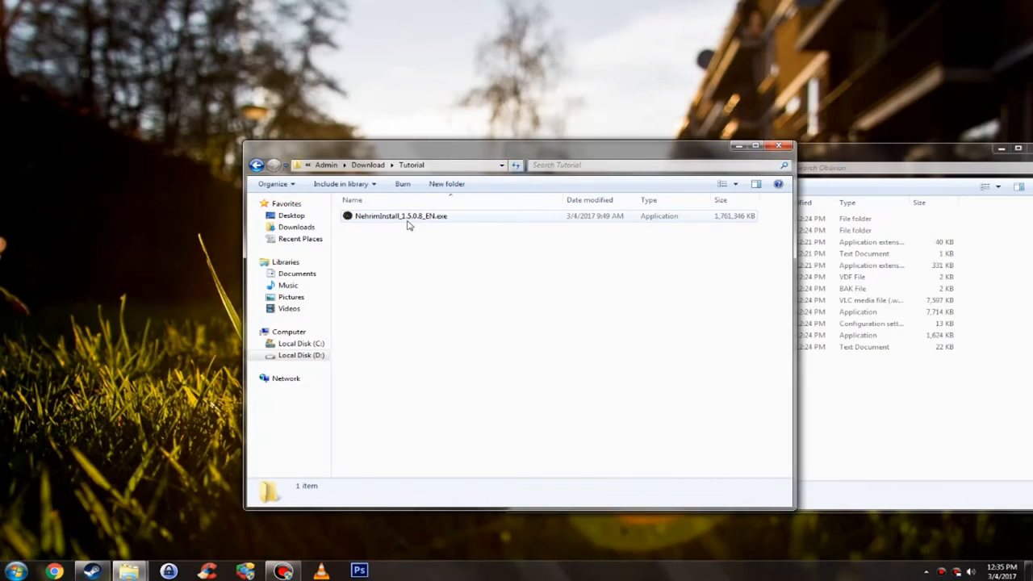
{"action": "mouse_move", "coordinate": [393, 226]}
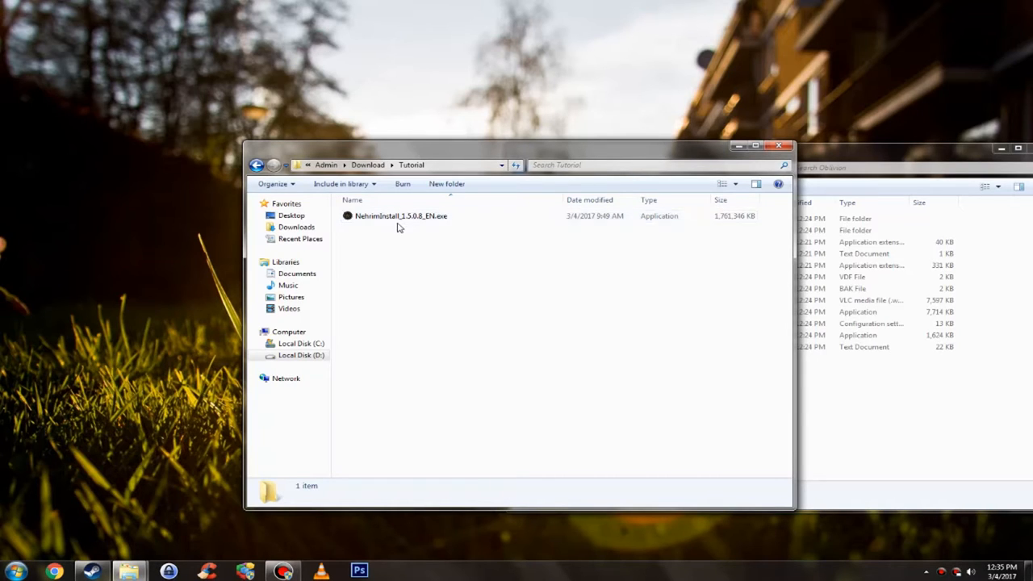
{"action": "mouse_move", "coordinate": [413, 224]}
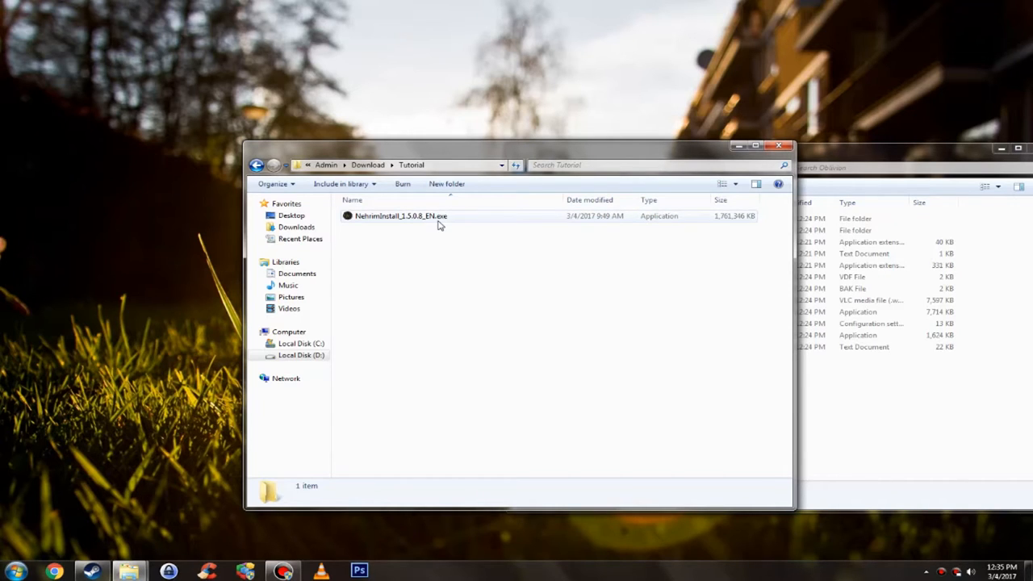
Select NehrimInstall_1.5.0.8_EN.exe in the Tutorial folder
{"action": "left_click", "coordinate": [420, 217]}
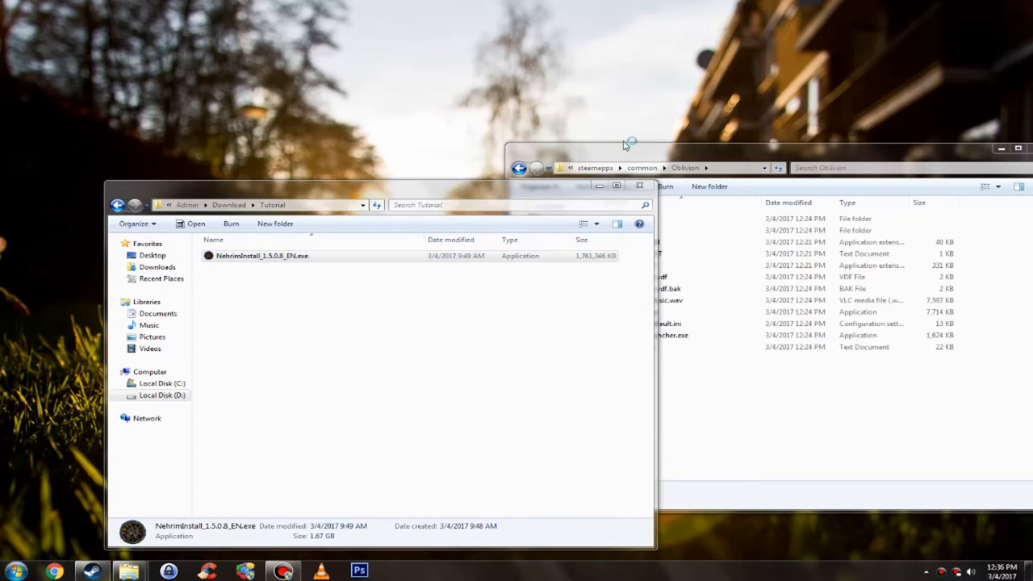
{"action": "mouse_move", "coordinate": [589, 151]}
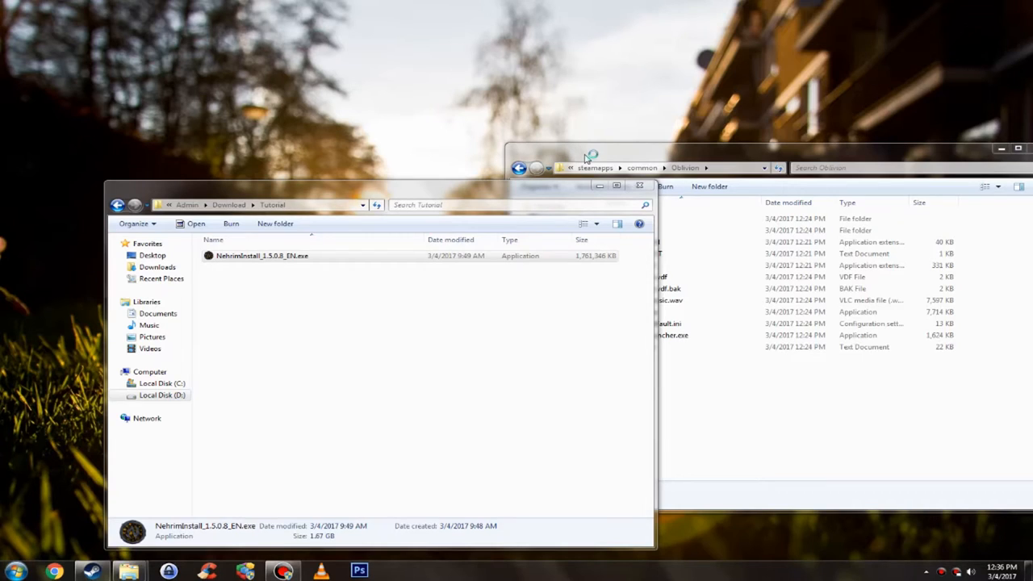
{"action": "mouse_move", "coordinate": [586, 158]}
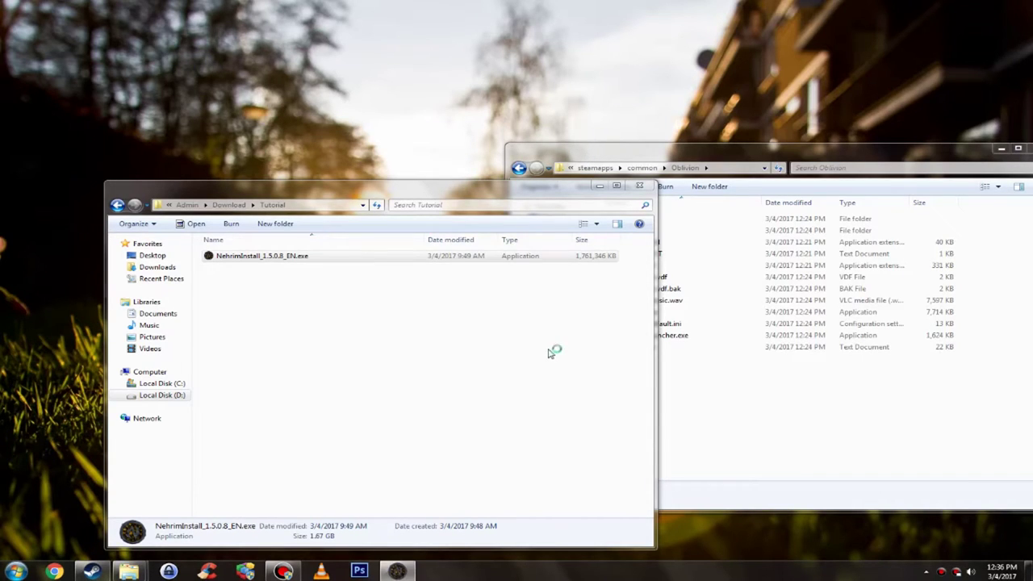
{"action": "double_click", "coordinate": [262, 255]}
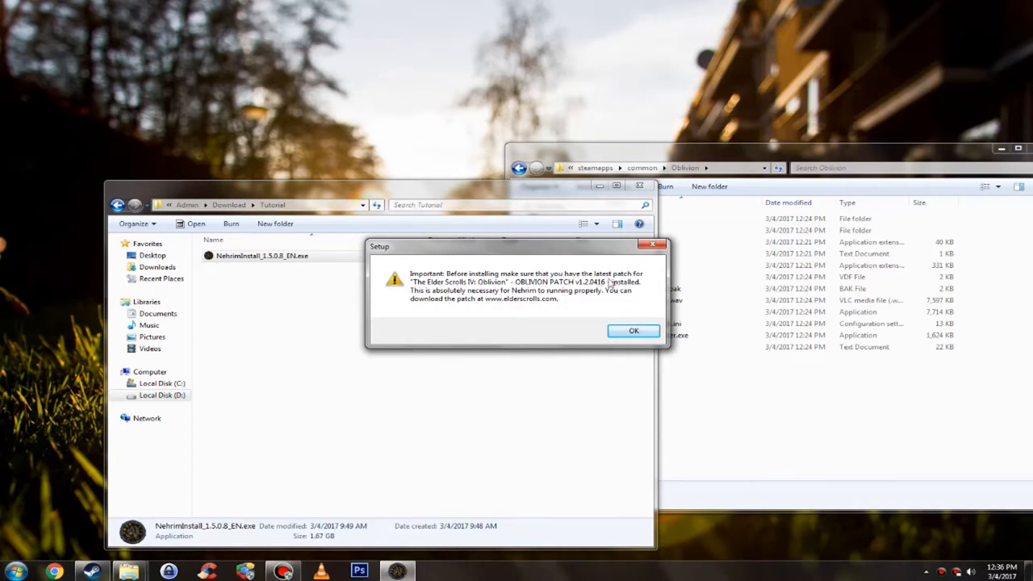
{"action": "mouse_move", "coordinate": [586, 290]}
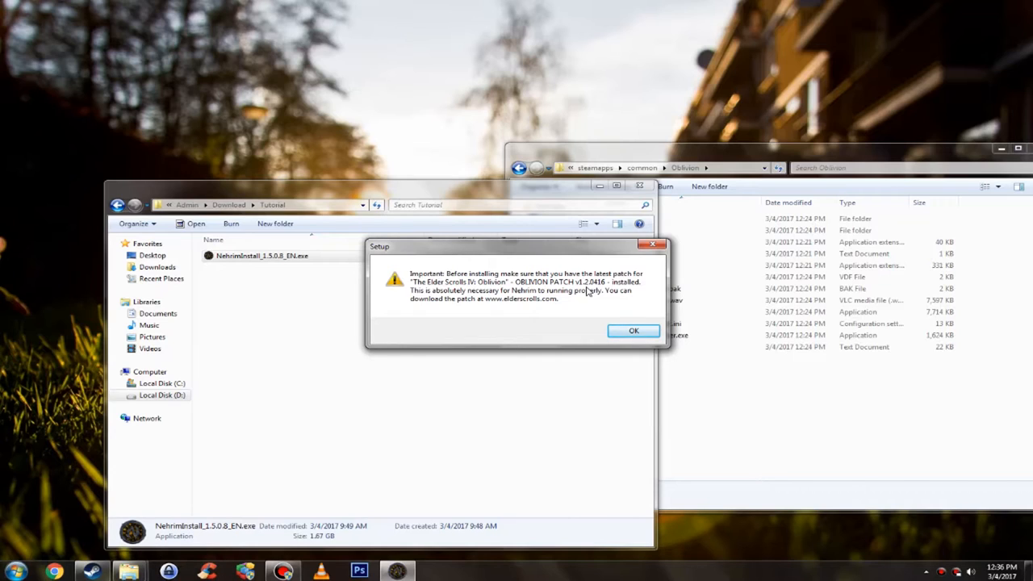
{"action": "mouse_move", "coordinate": [581, 292]}
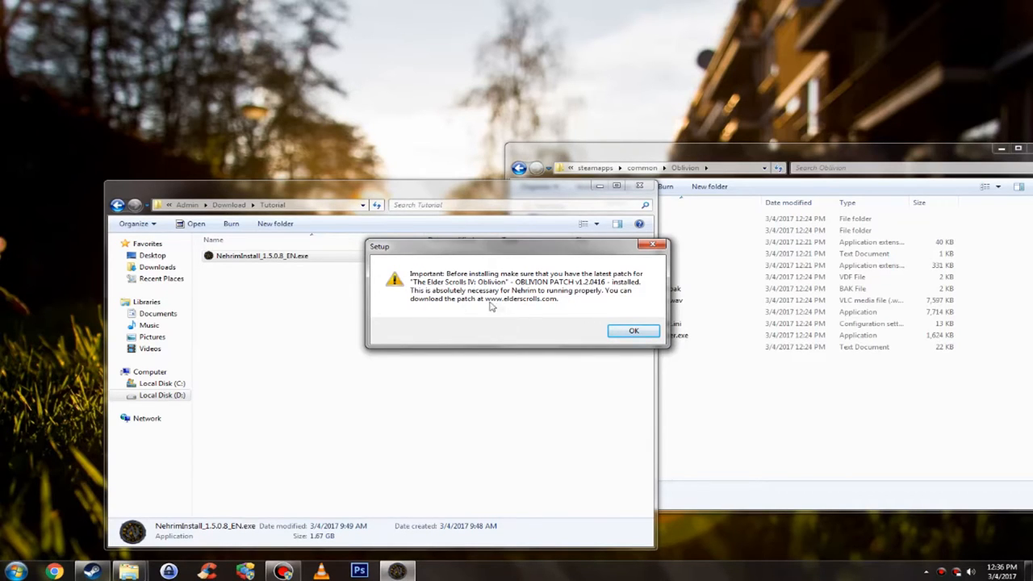
{"action": "mouse_move", "coordinate": [508, 310]}
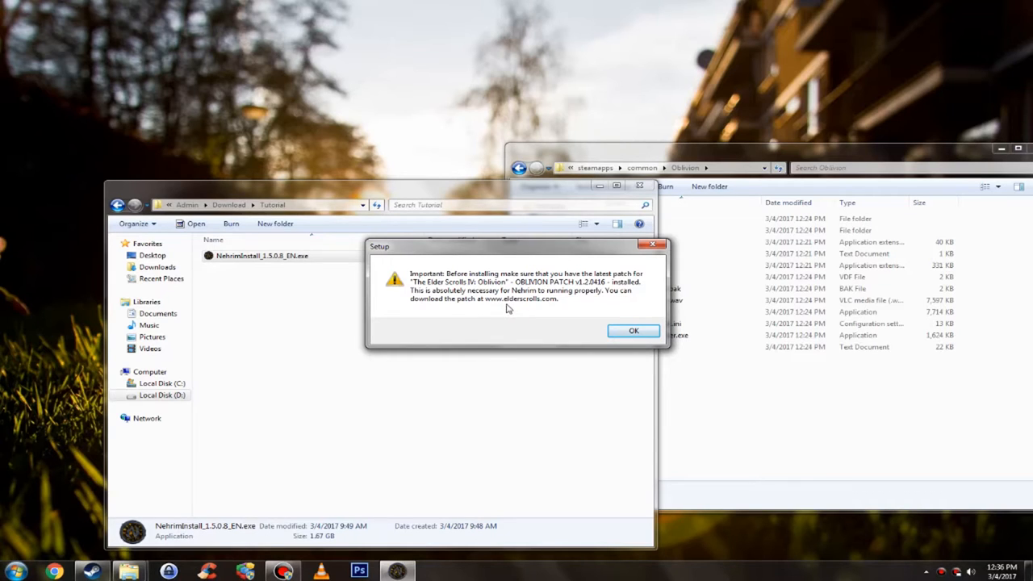
{"action": "mouse_move", "coordinate": [555, 308]}
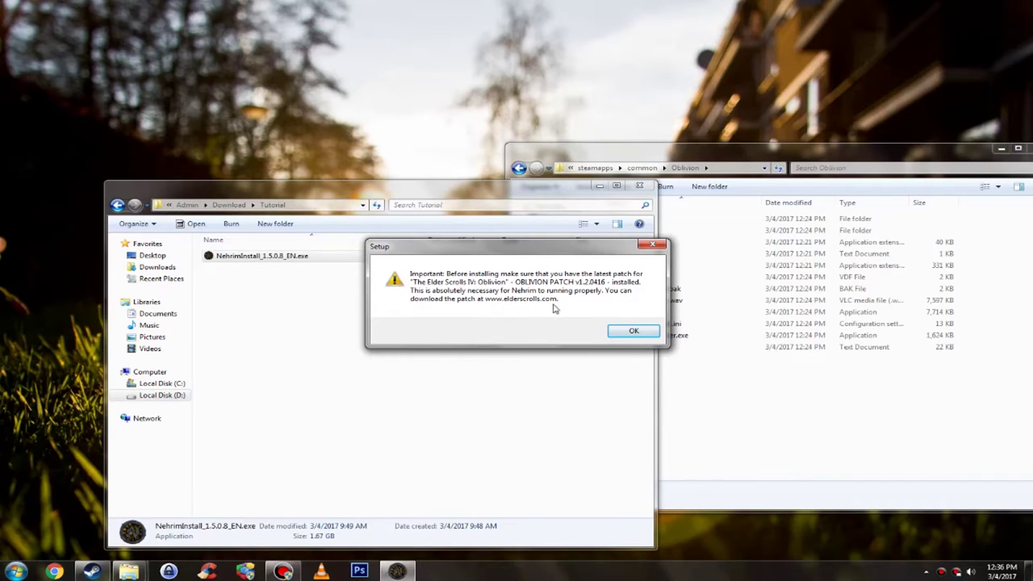
{"action": "left_click", "coordinate": [632, 329]}
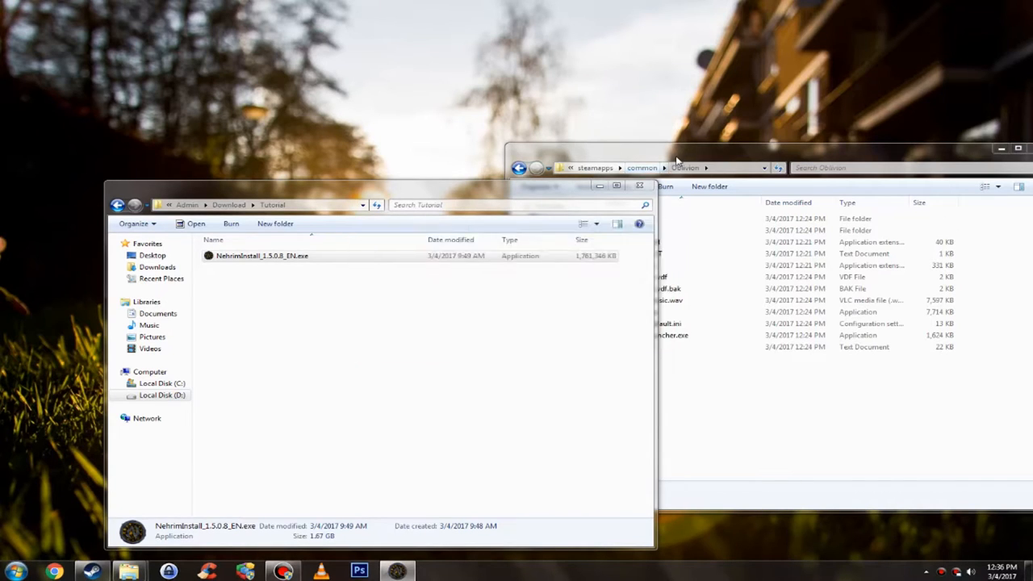
Launch the Nehrim installer, pass the welcome page and accept the license agreement
{"action": "double_click", "coordinate": [261, 255]}
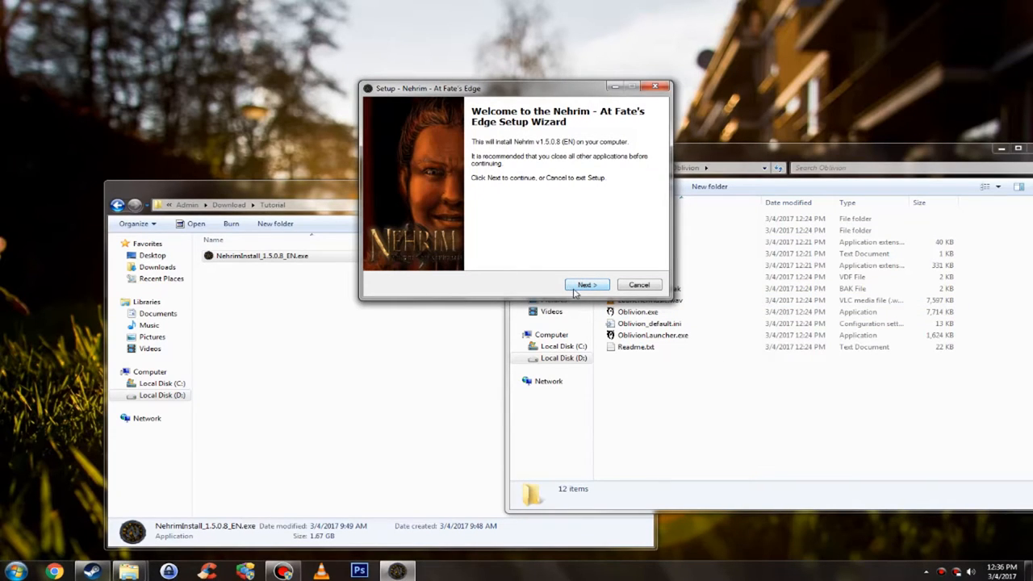
{"action": "left_click", "coordinate": [587, 284]}
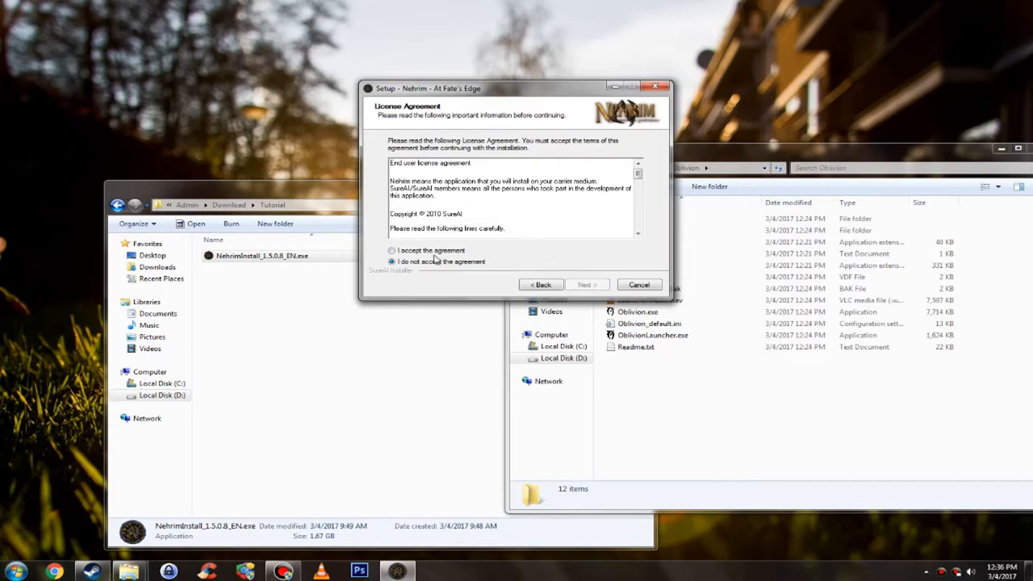
{"action": "left_click", "coordinate": [587, 284]}
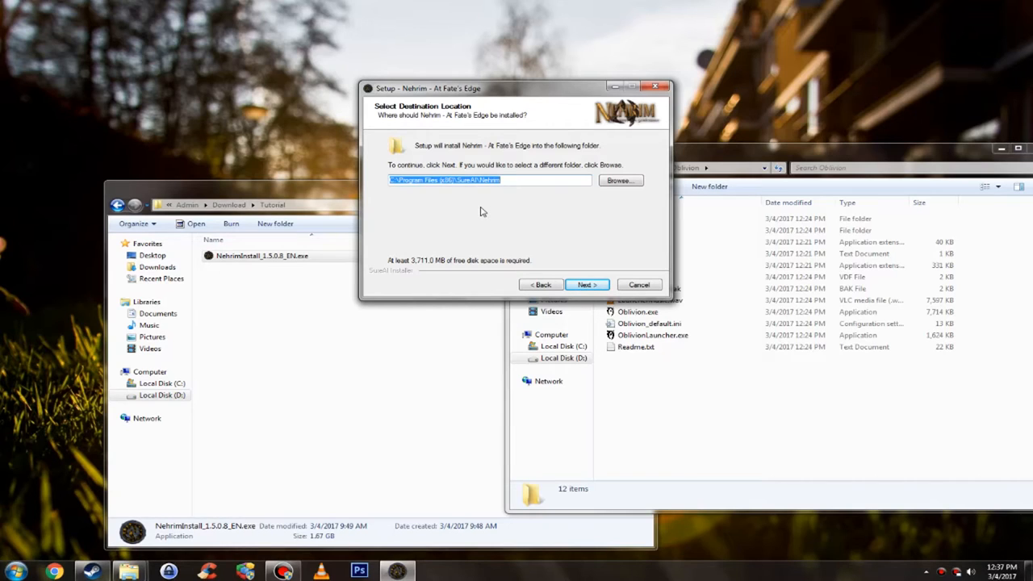
{"action": "mouse_move", "coordinate": [622, 183]}
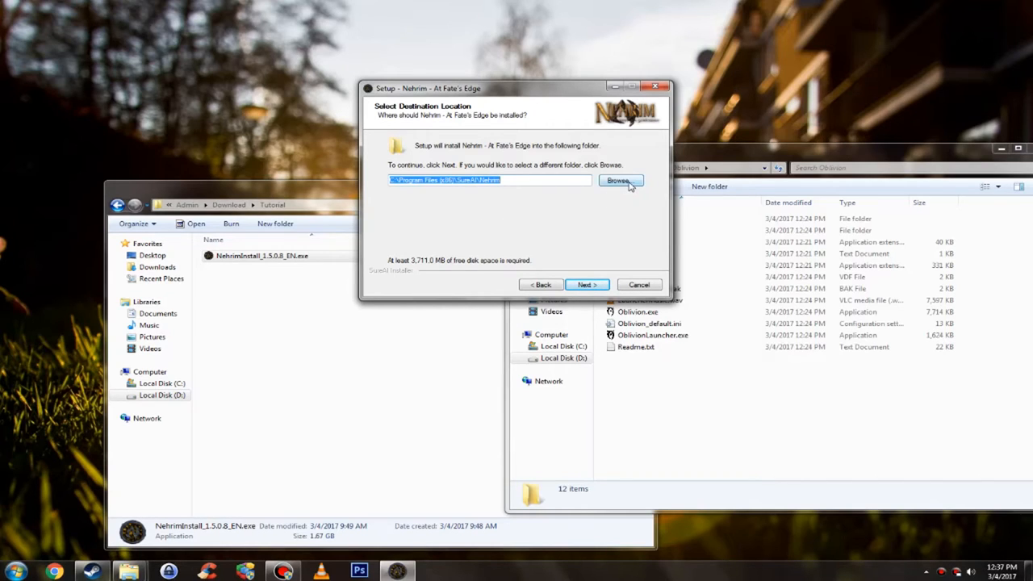
Browse for the install folder, switching from C: to D: and expanding Steam\steamapps
{"action": "left_click", "coordinate": [620, 180]}
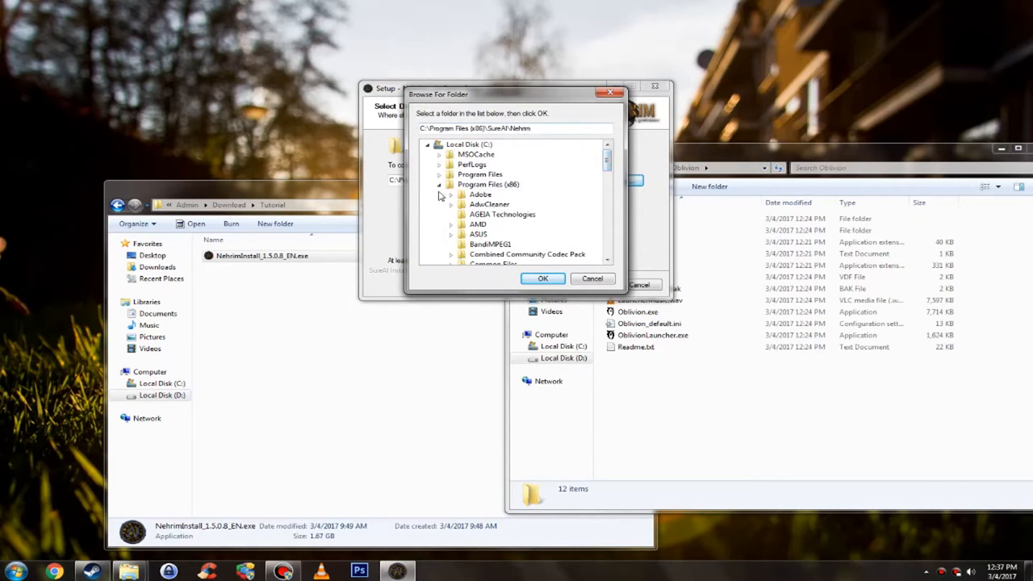
{"action": "left_click", "coordinate": [440, 184]}
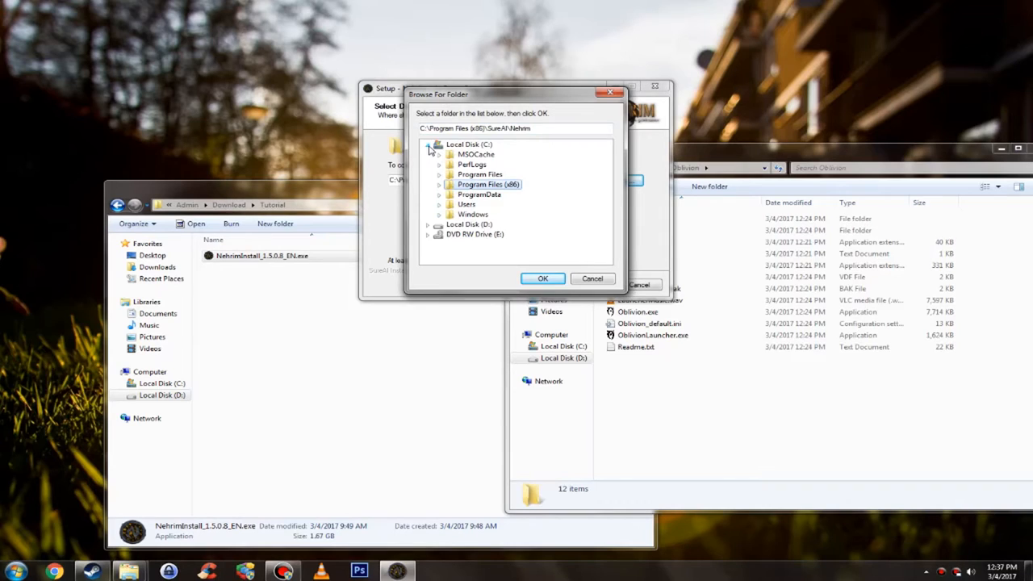
{"action": "left_click", "coordinate": [429, 145]}
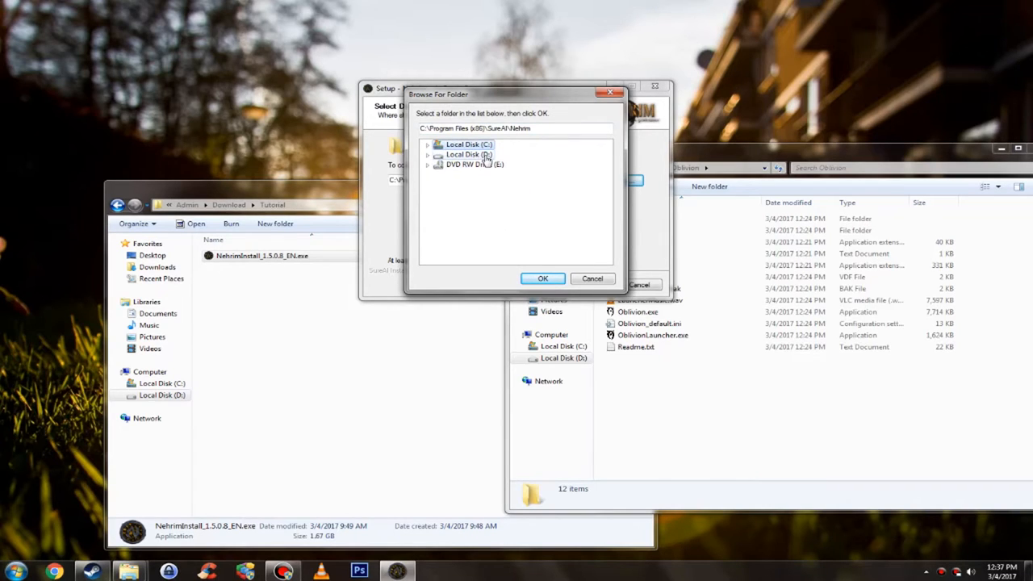
{"action": "left_click", "coordinate": [473, 155]}
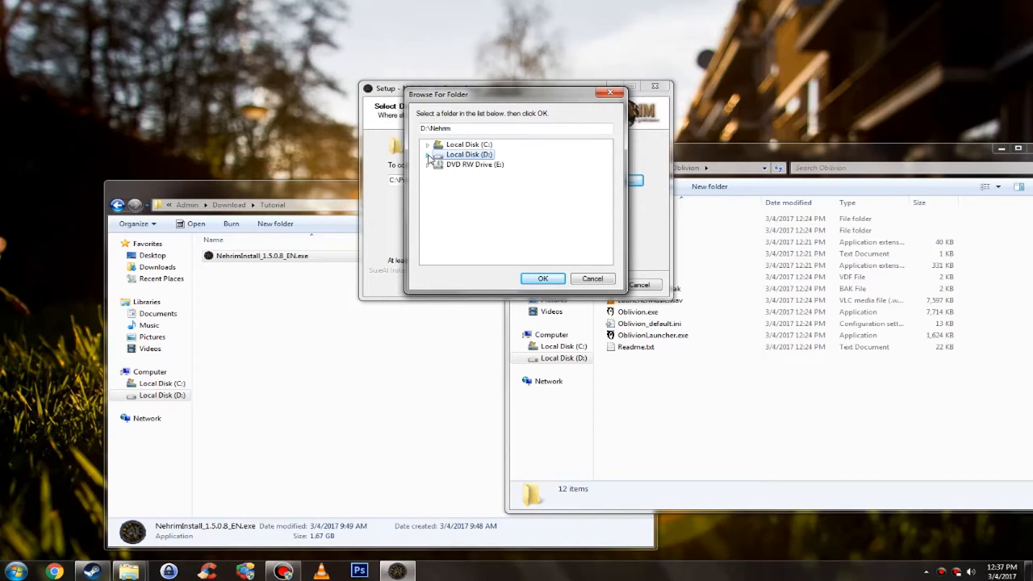
{"action": "left_click", "coordinate": [428, 155]}
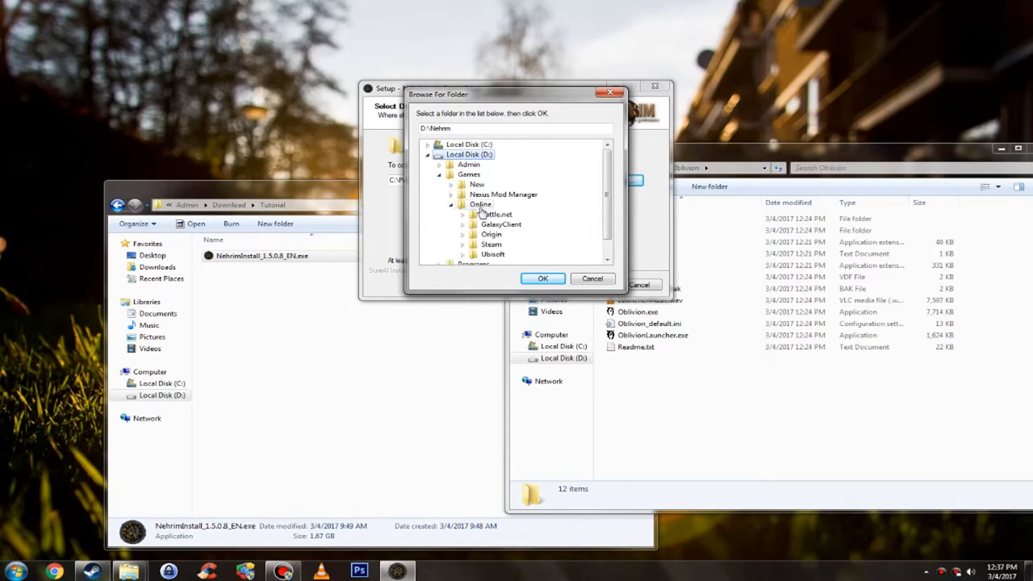
{"action": "left_click", "coordinate": [491, 243]}
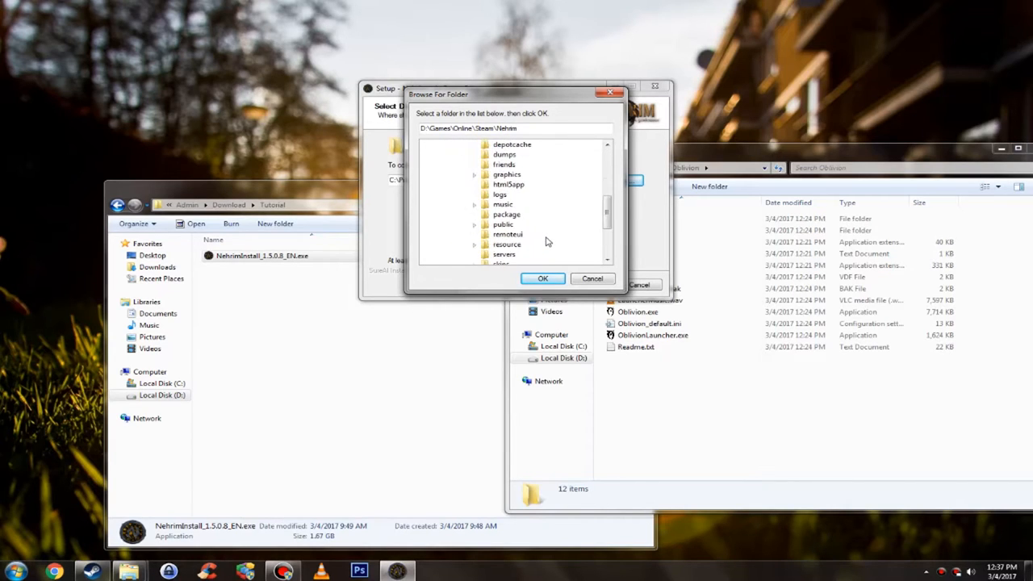
{"action": "scroll", "scroll_direction": "down", "scroll_amount": 3}
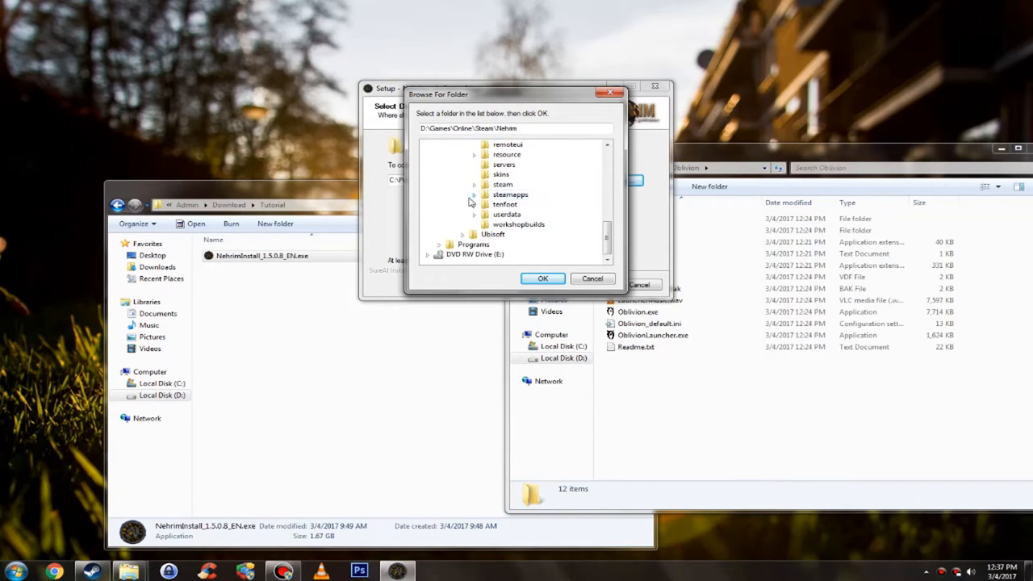
{"action": "left_click", "coordinate": [475, 194]}
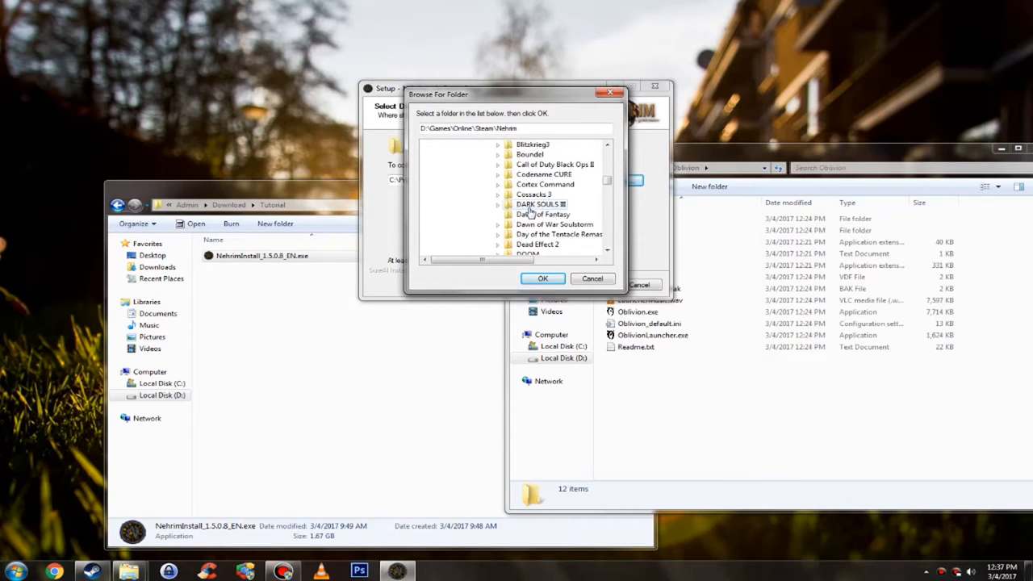
Choose steamapps\common\Oblivion as the destination so setup targets Oblivion\Nehrim, and confirm with OK
{"action": "scroll", "scroll_direction": "down", "scroll_amount": 3}
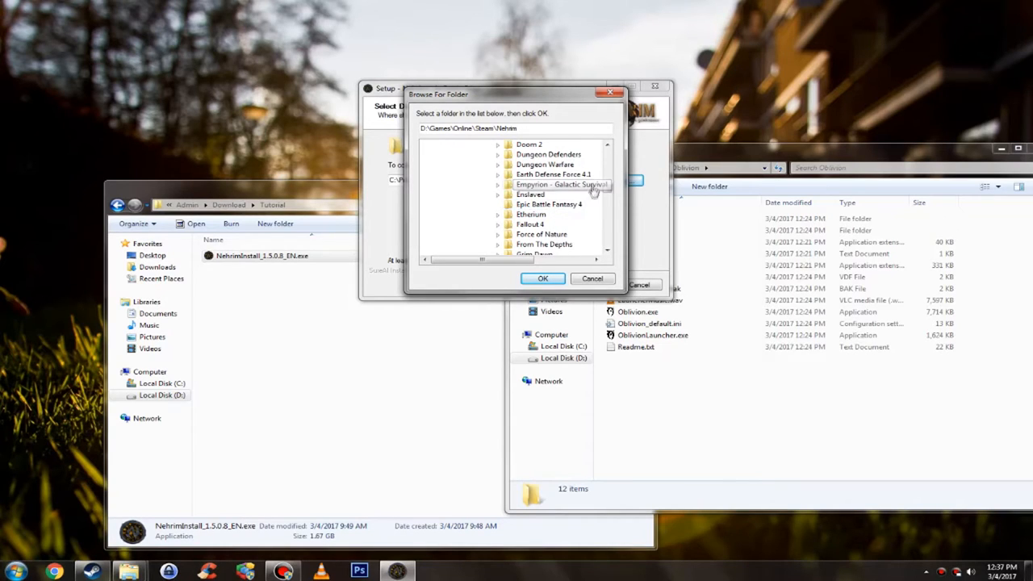
{"action": "mouse_move", "coordinate": [558, 233]}
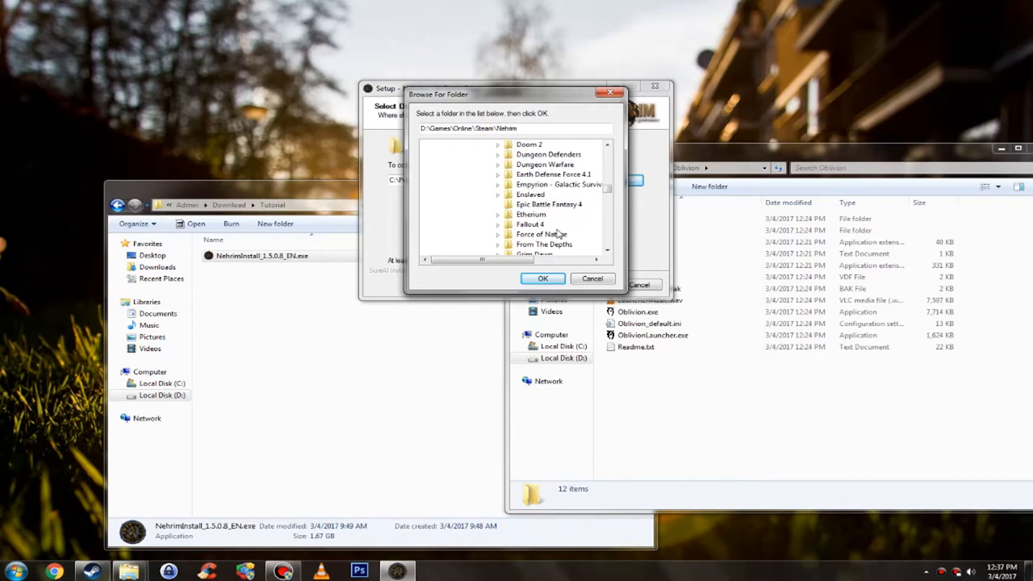
{"action": "left_click", "coordinate": [552, 183]}
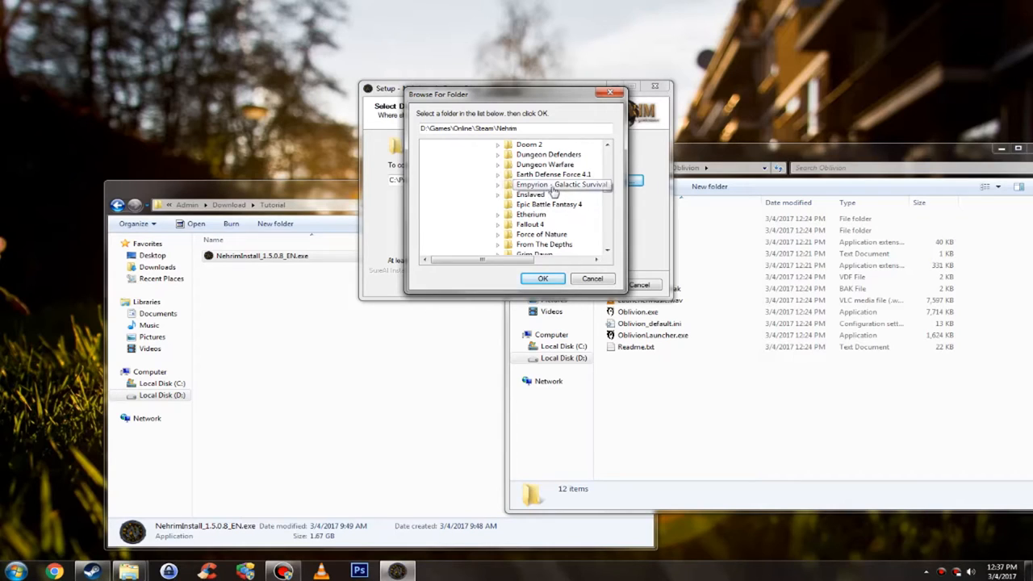
{"action": "scroll", "scroll_direction": "down", "scroll_amount": 3}
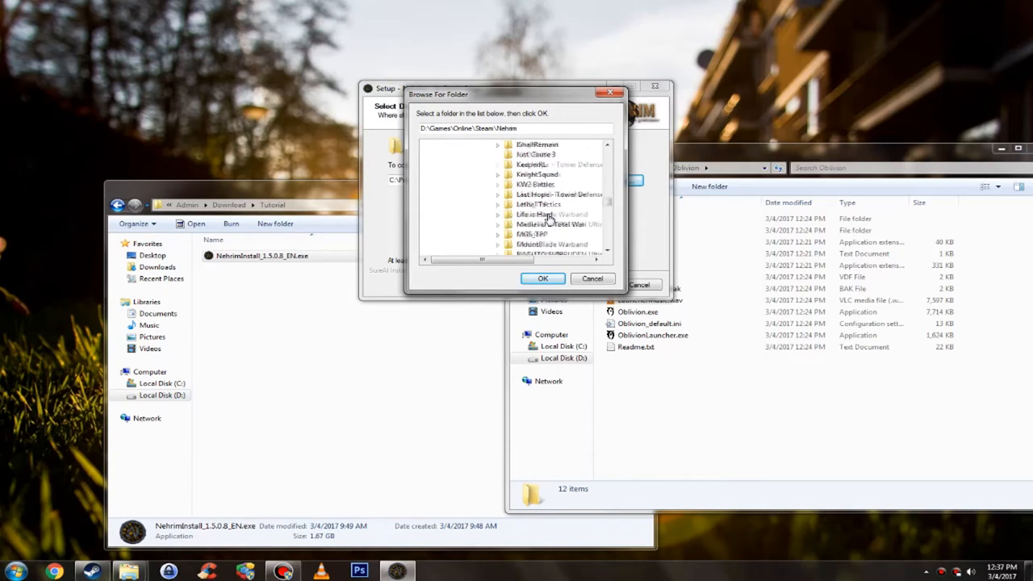
{"action": "left_click", "coordinate": [527, 174]}
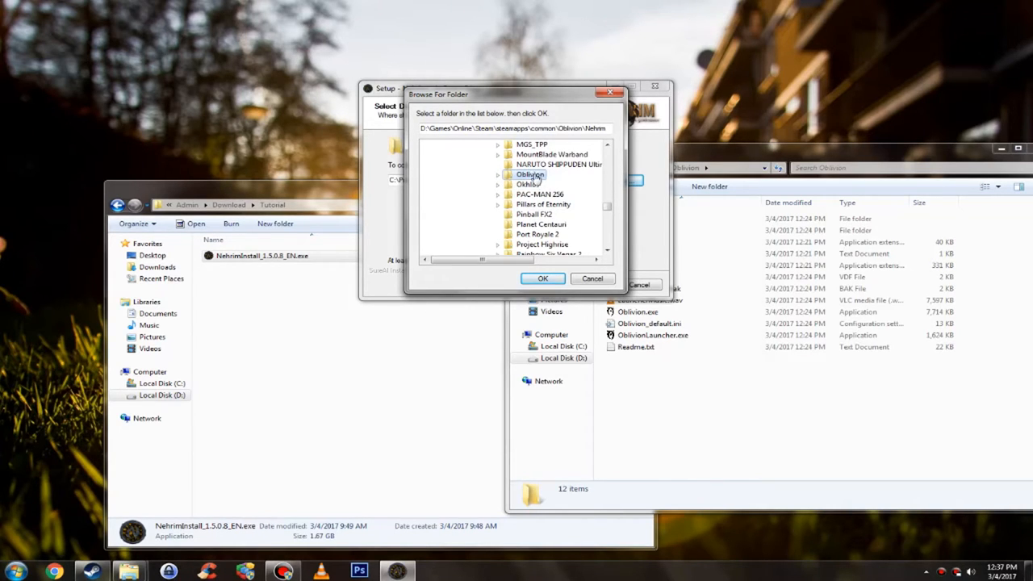
{"action": "left_click", "coordinate": [501, 175]}
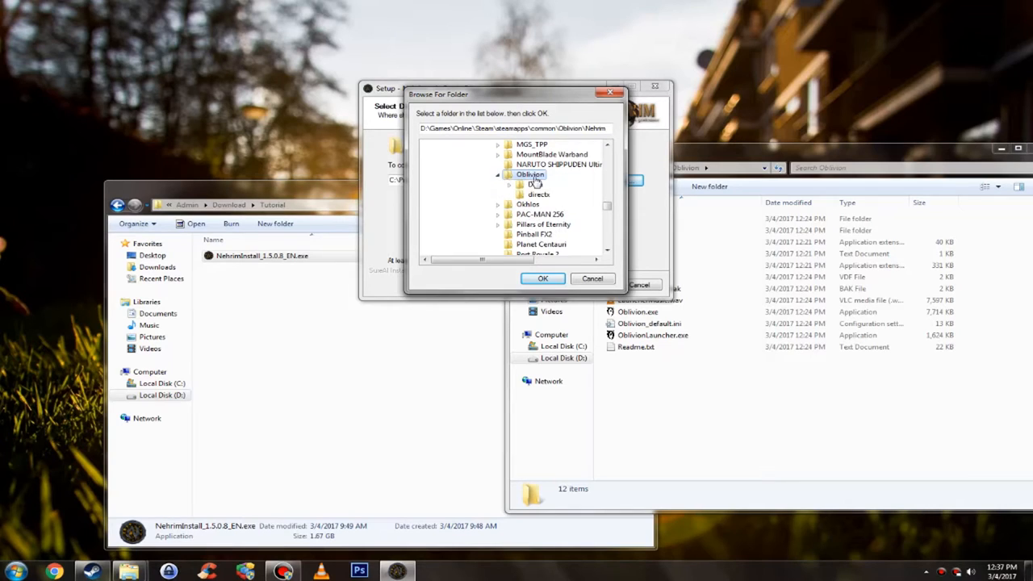
{"action": "mouse_move", "coordinate": [597, 145]}
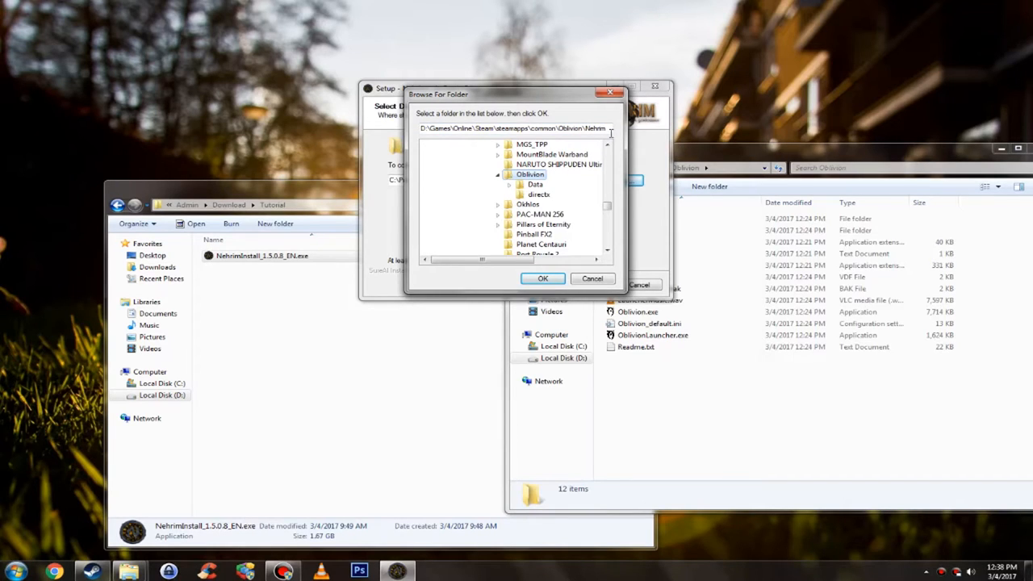
{"action": "mouse_move", "coordinate": [610, 139]}
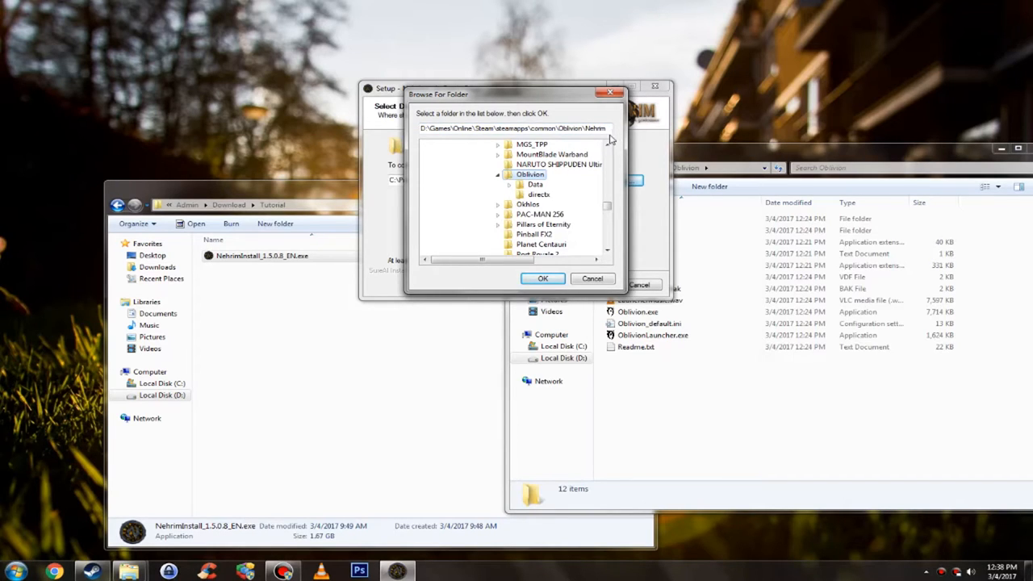
{"action": "left_click", "coordinate": [542, 277]}
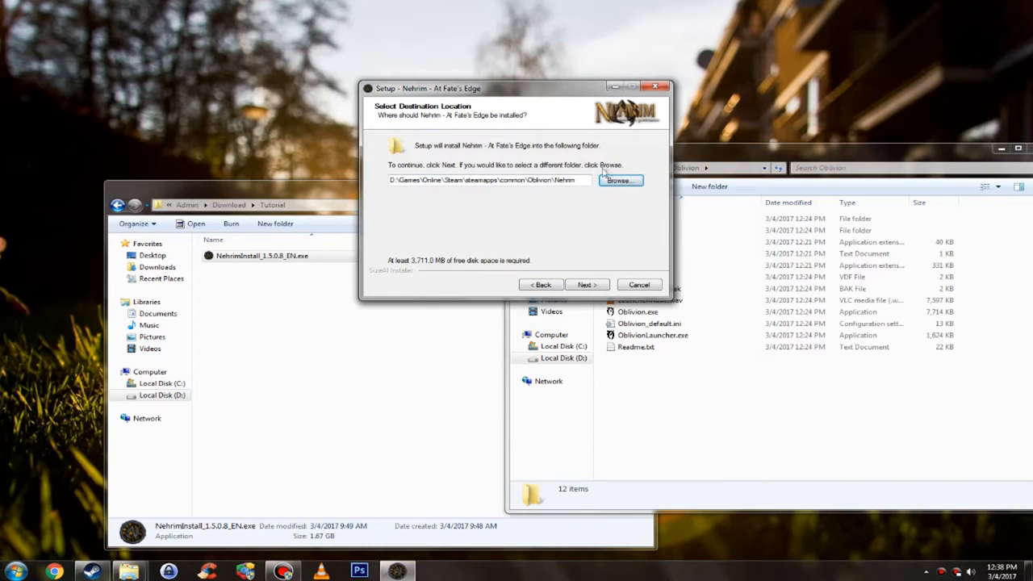
{"action": "mouse_move", "coordinate": [497, 153]}
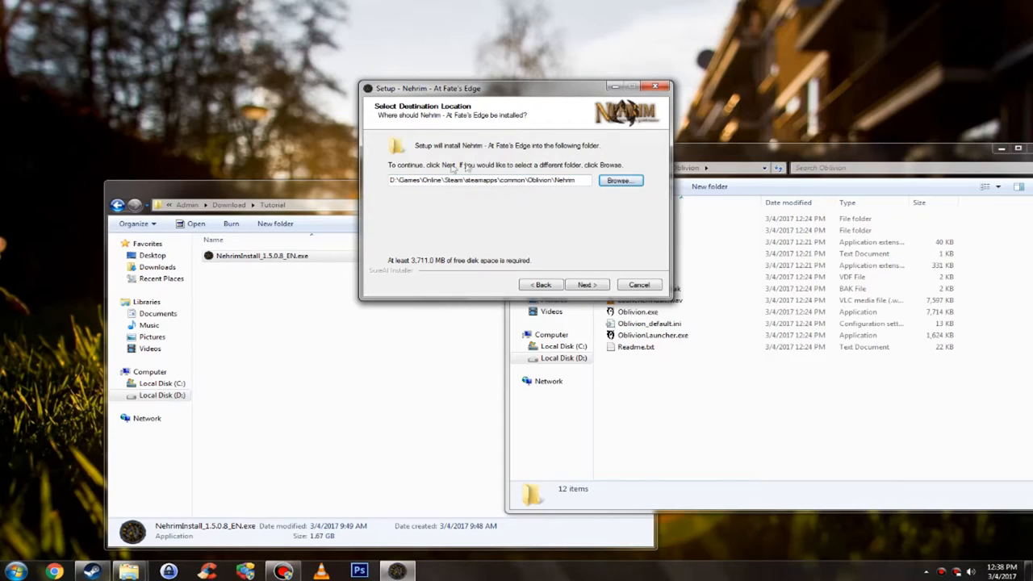
{"action": "mouse_move", "coordinate": [640, 165]}
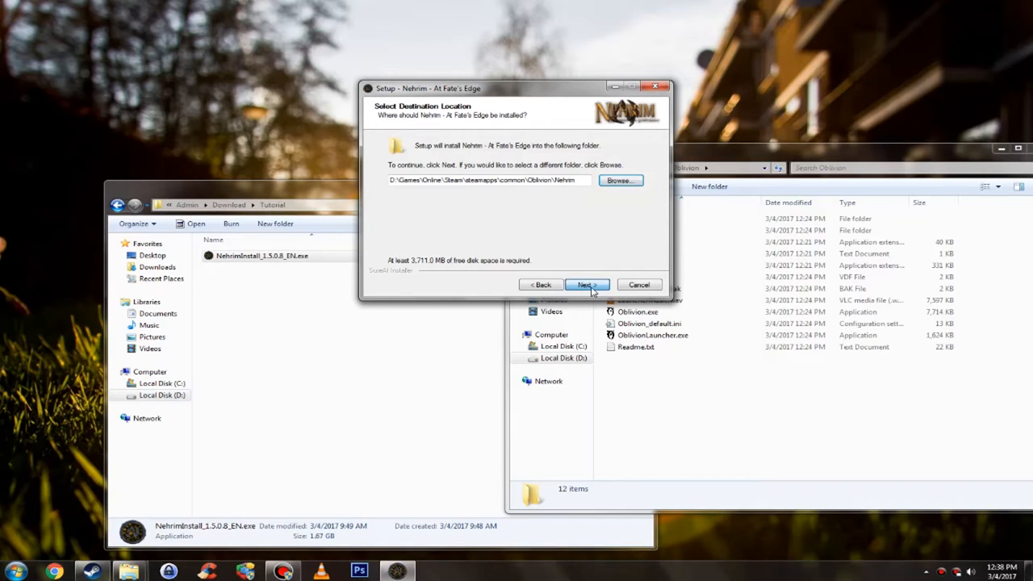
Accept the destination, tick 'Create desktop icon' and start the installation
{"action": "left_click", "coordinate": [588, 284]}
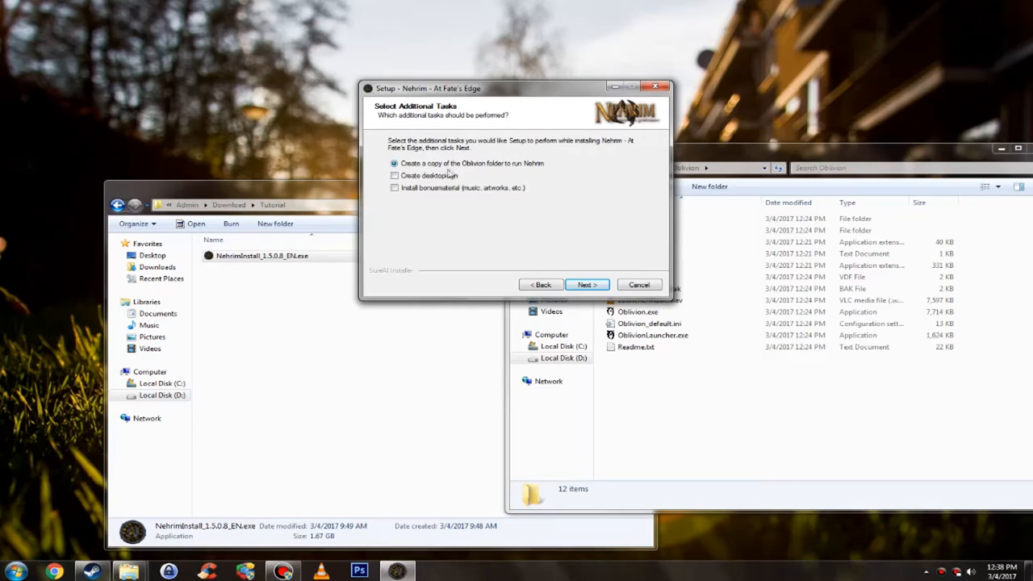
{"action": "mouse_move", "coordinate": [536, 173]}
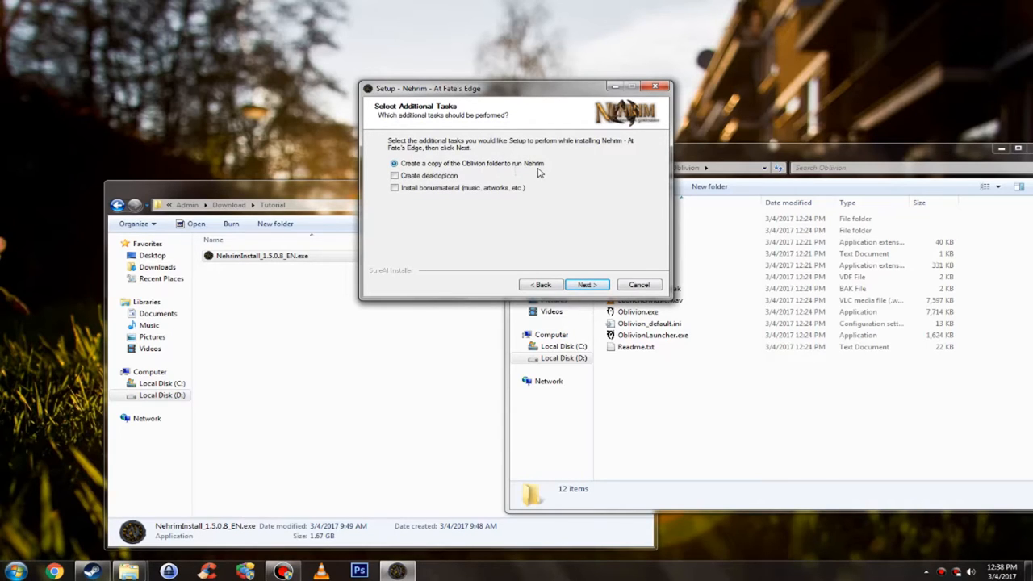
{"action": "mouse_move", "coordinate": [549, 176]}
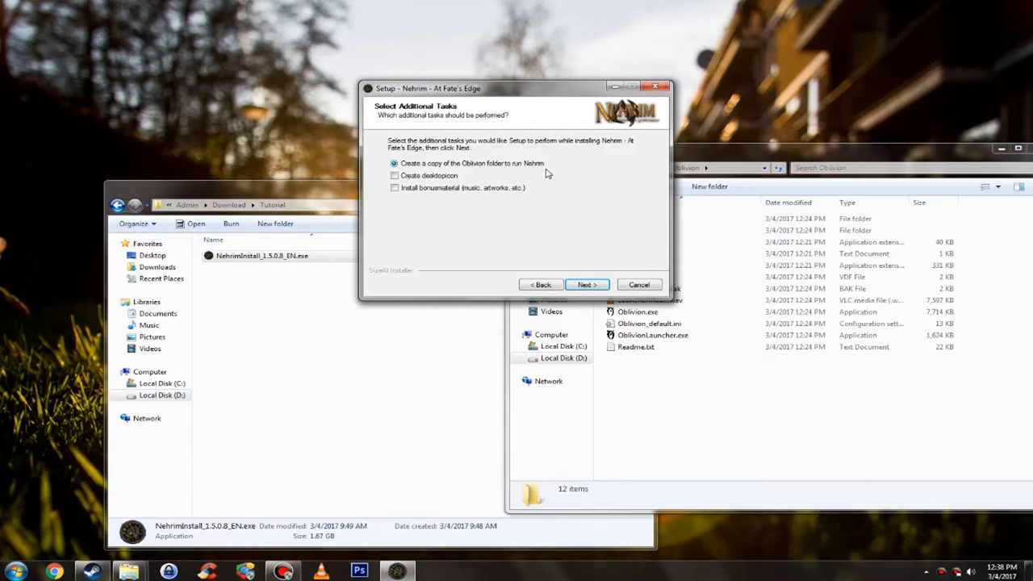
{"action": "mouse_move", "coordinate": [458, 192]}
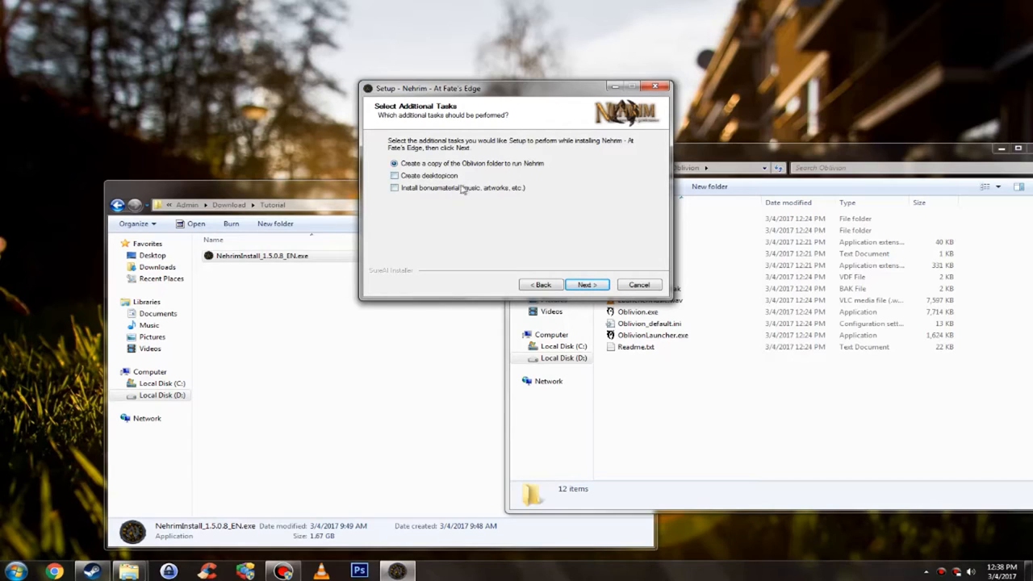
{"action": "left_click", "coordinate": [394, 174]}
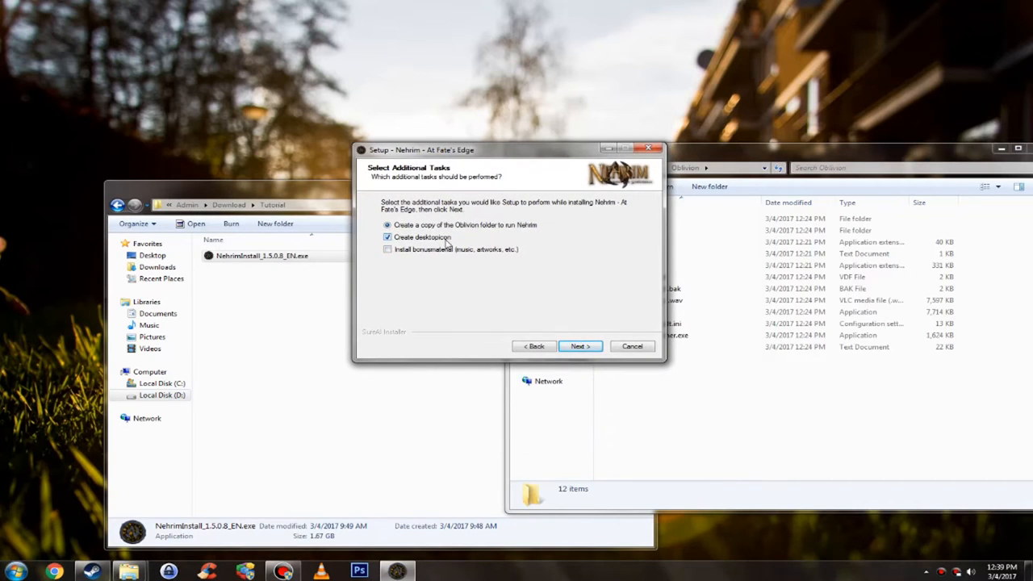
{"action": "mouse_move", "coordinate": [465, 251]}
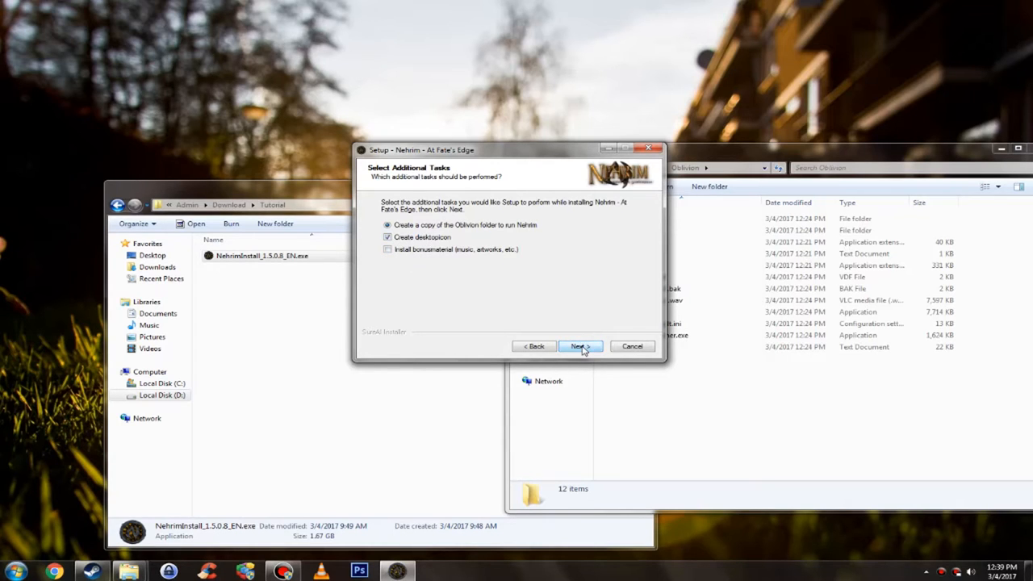
{"action": "left_click", "coordinate": [580, 345]}
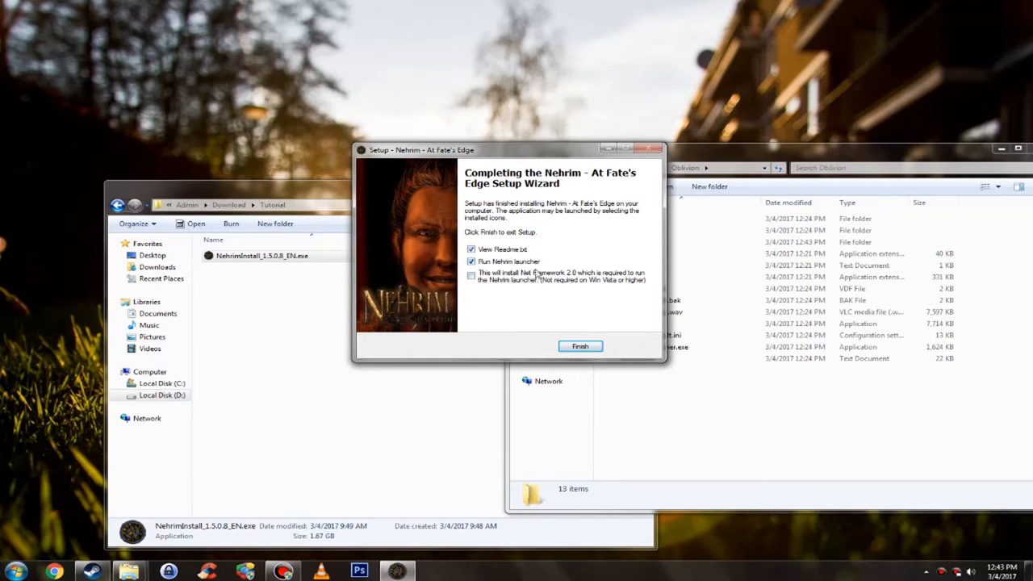
{"action": "mouse_move", "coordinate": [481, 280]}
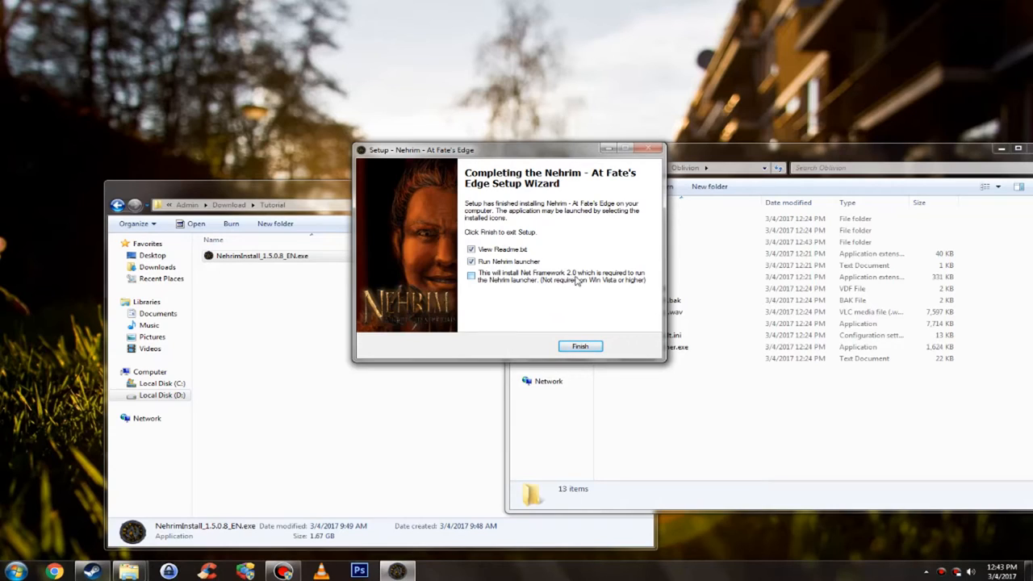
{"action": "mouse_move", "coordinate": [629, 282]}
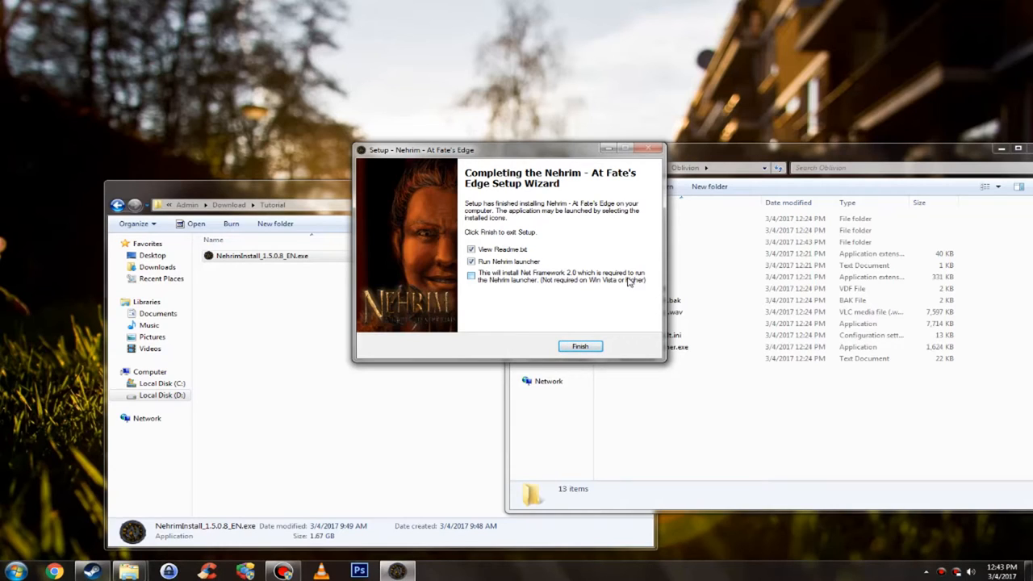
{"action": "mouse_move", "coordinate": [492, 289]}
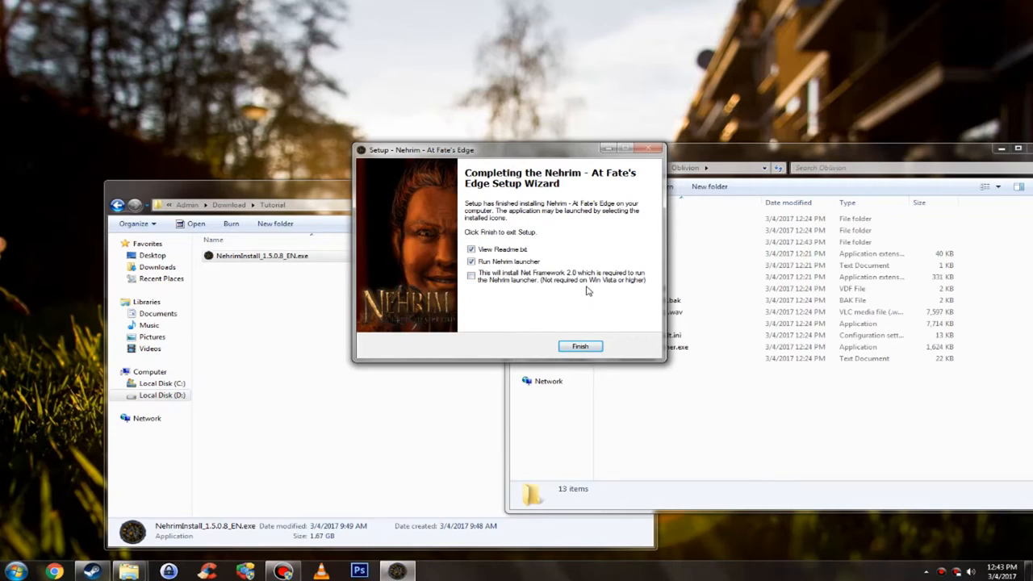
{"action": "mouse_move", "coordinate": [589, 291]}
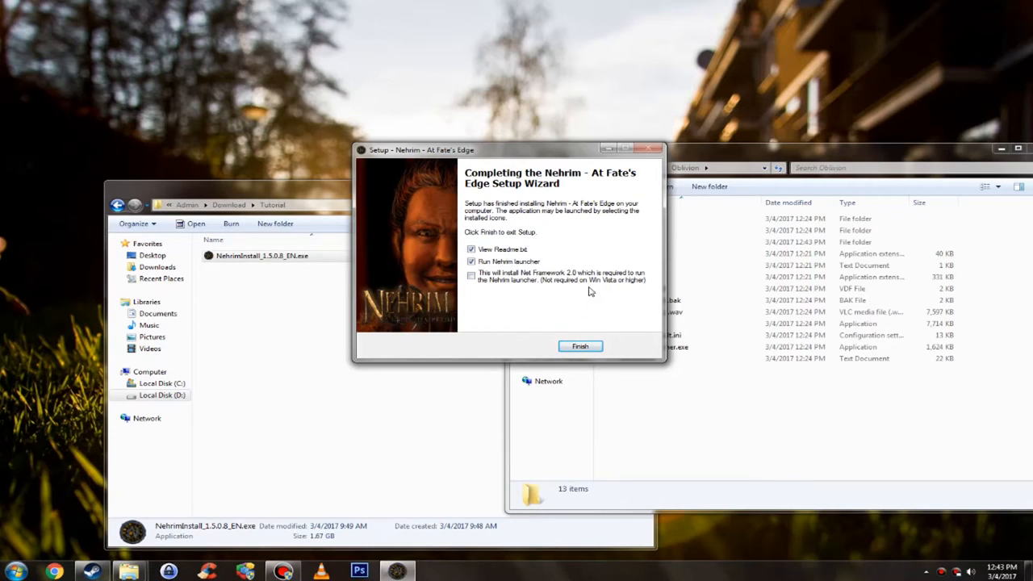
{"action": "mouse_move", "coordinate": [584, 295]}
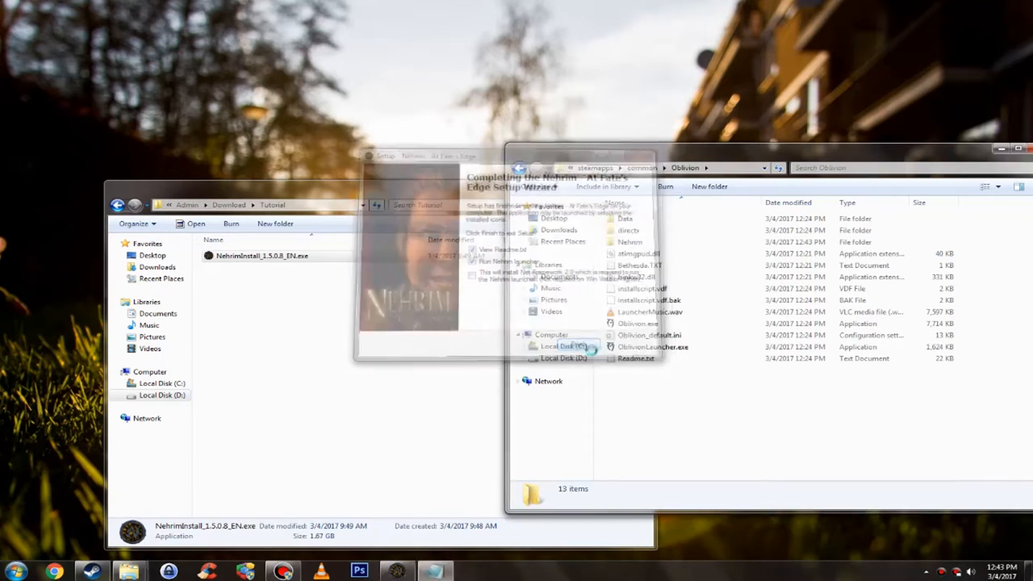
Maximize Readme.txt in Notepad and read down to the Steam installation section
{"action": "double_click", "coordinate": [641, 358]}
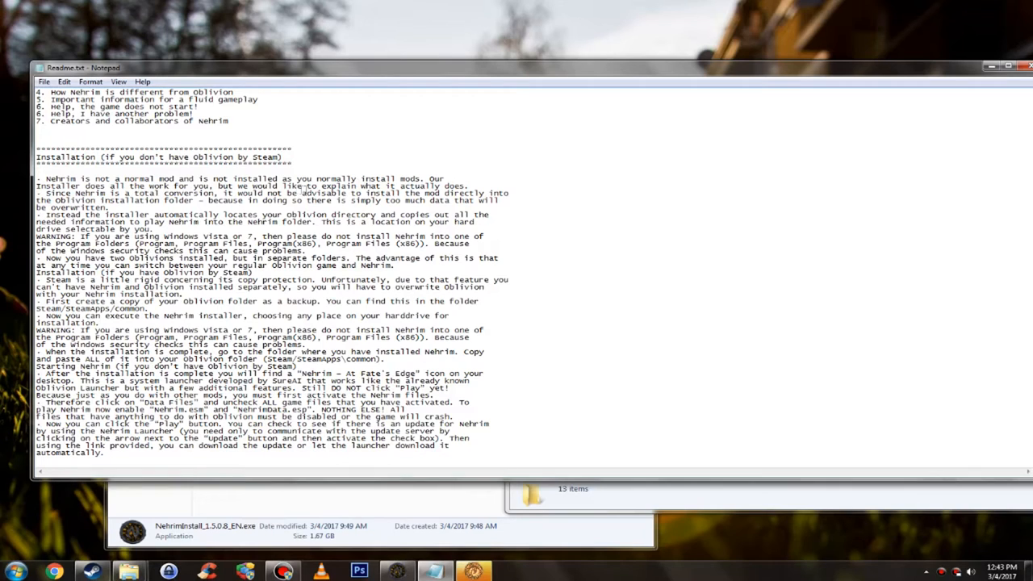
{"action": "scroll", "scroll_direction": "down", "scroll_amount": 3}
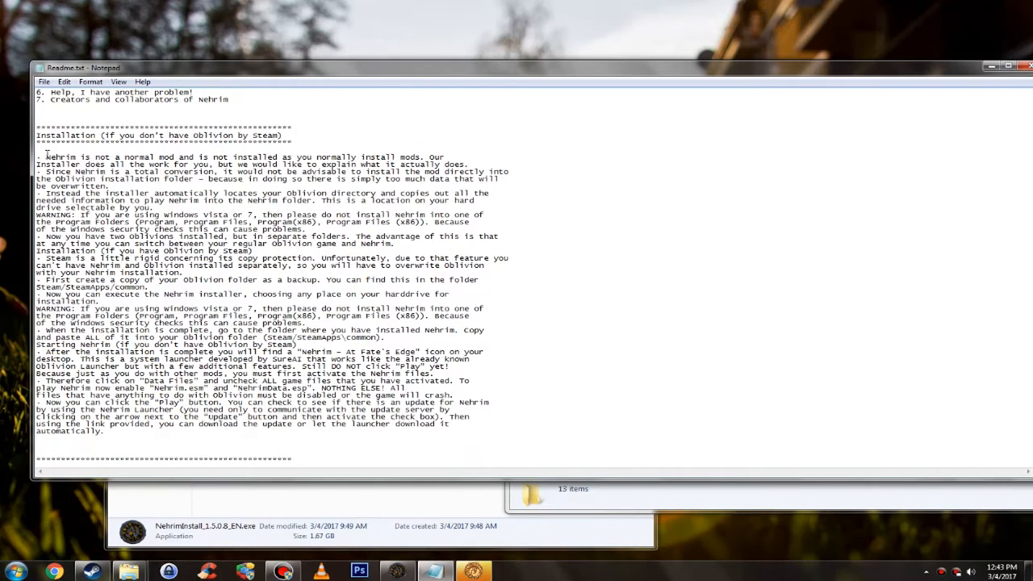
{"action": "left_click_drag", "start_coordinate": [45, 157], "coordinate": [416, 430]}
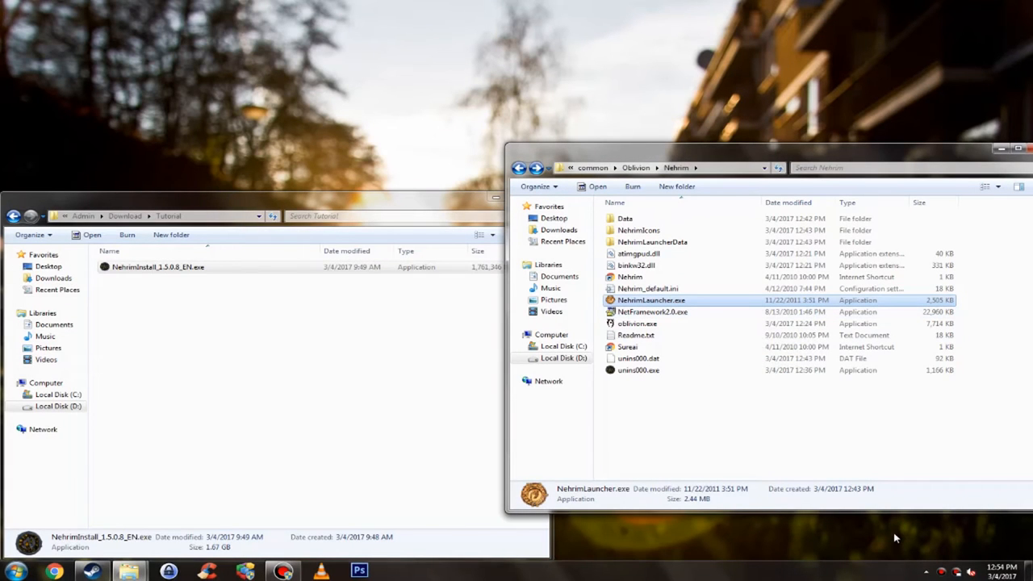
{"action": "mouse_move", "coordinate": [868, 526]}
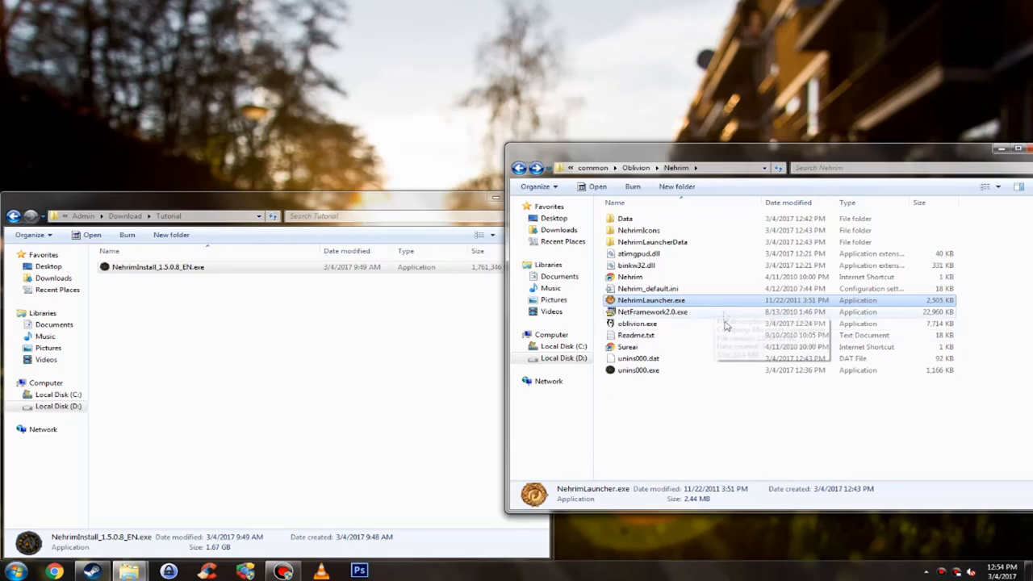
{"action": "double_click", "coordinate": [648, 300]}
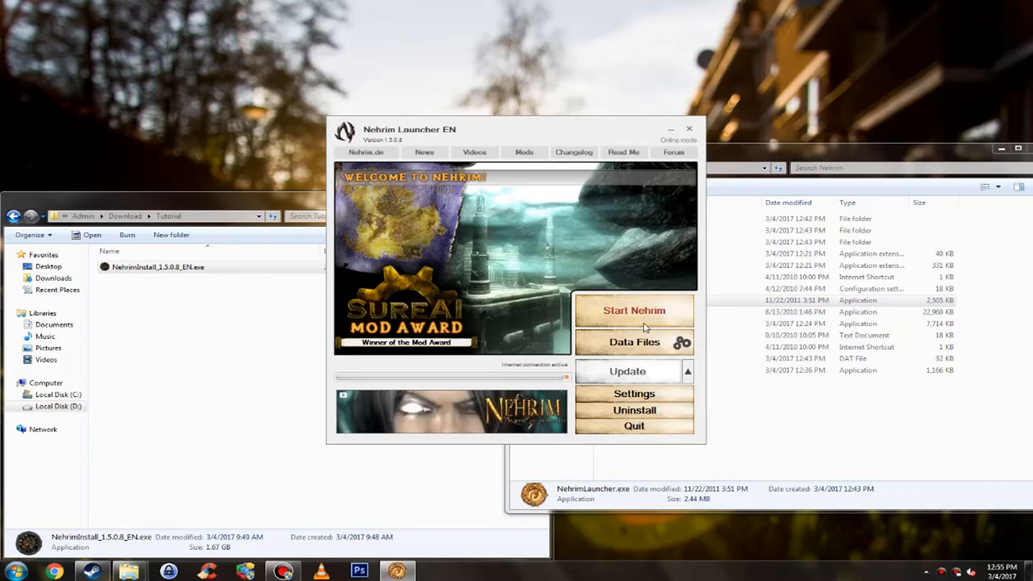
{"action": "mouse_move", "coordinate": [610, 265]}
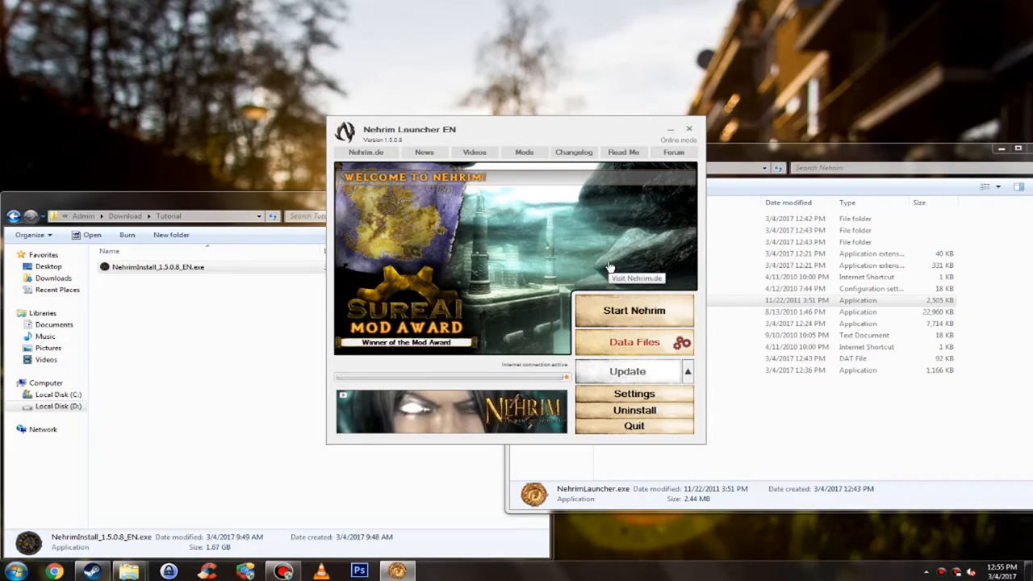
{"action": "mouse_move", "coordinate": [758, 161]}
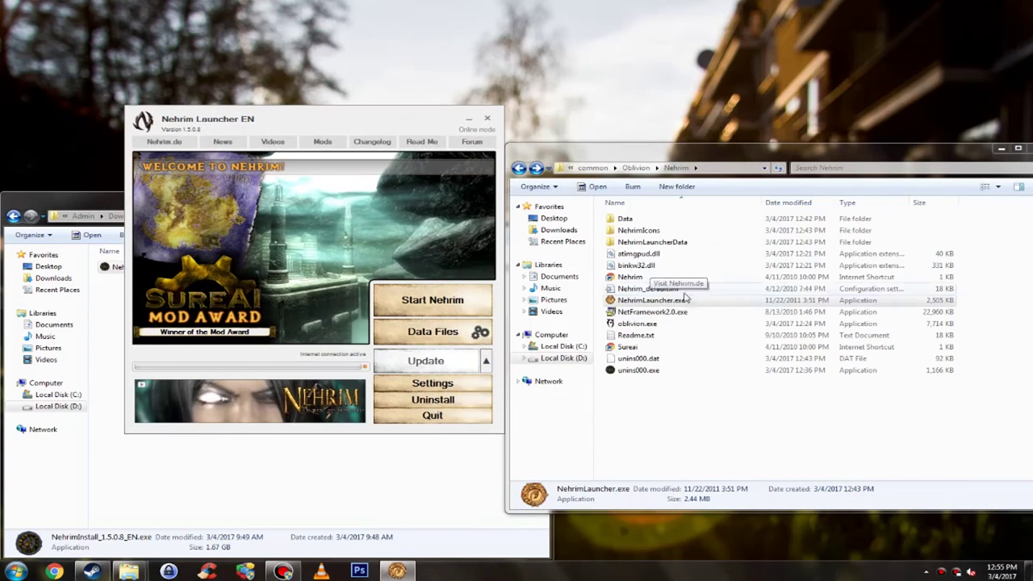
{"action": "left_click", "coordinate": [652, 300]}
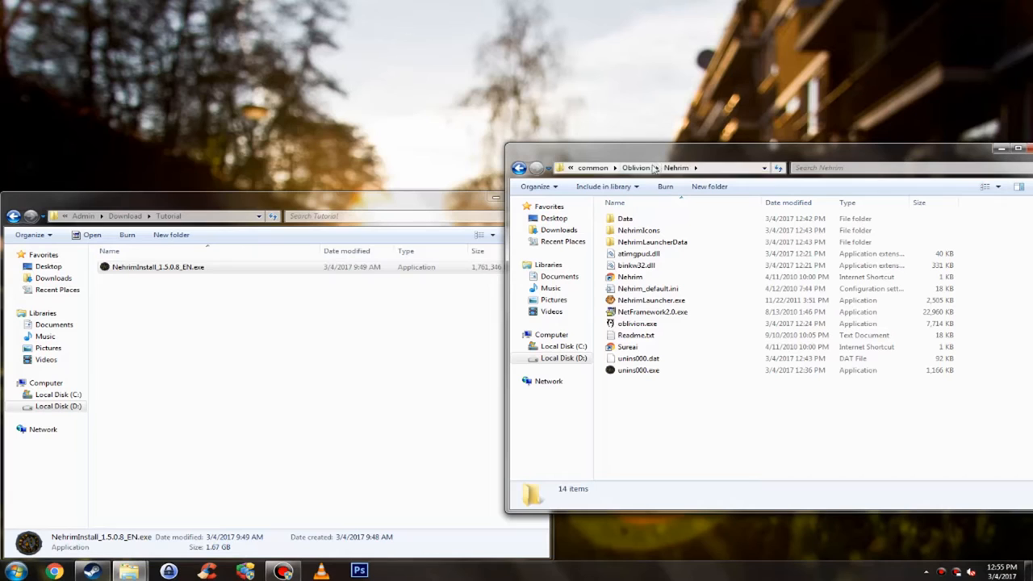
Move the Nehrim contents up into the Oblivion folder, merging with the existing Data folder
{"action": "left_click", "coordinate": [635, 166]}
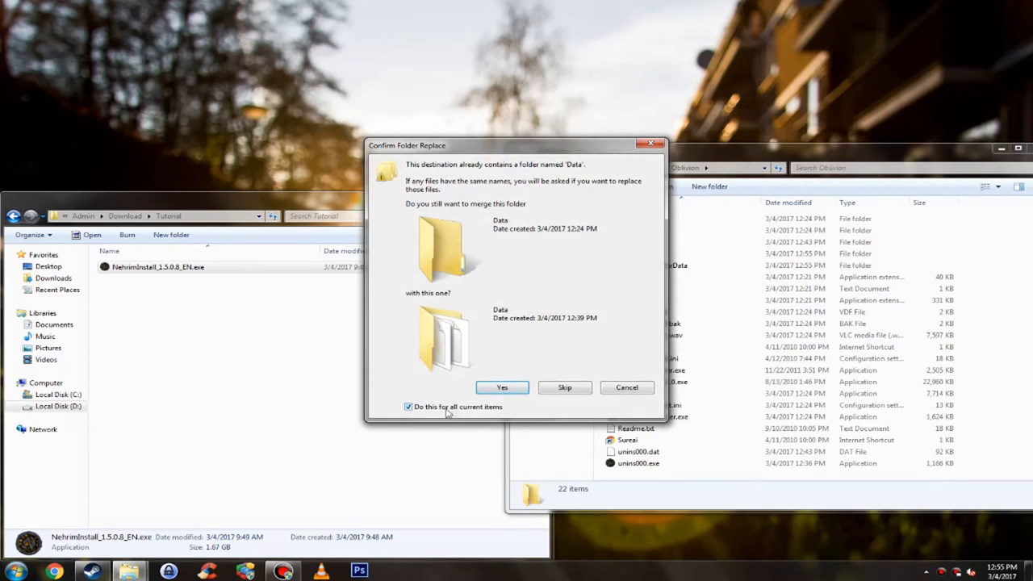
{"action": "left_click", "coordinate": [502, 387]}
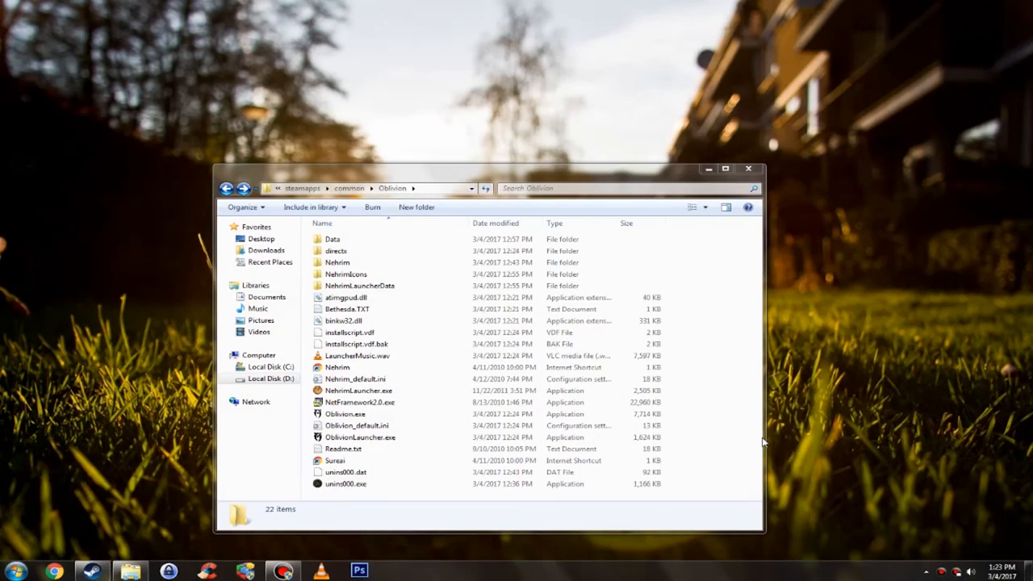
Start OblivionLauncher.exe from the Steam Oblivion folder (not NehrimLauncher.exe)
{"action": "double_click", "coordinate": [335, 261]}
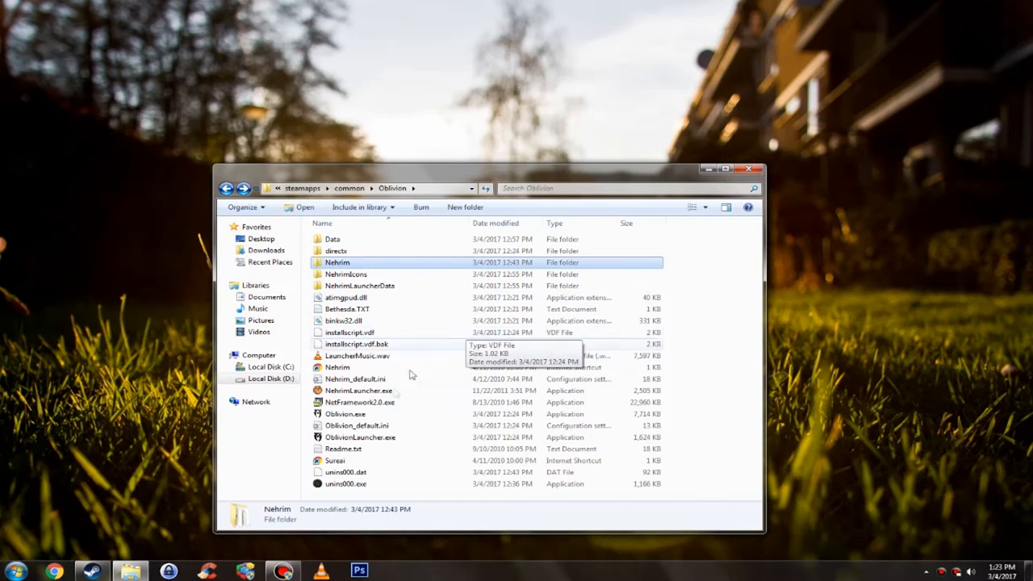
{"action": "left_click", "coordinate": [357, 391]}
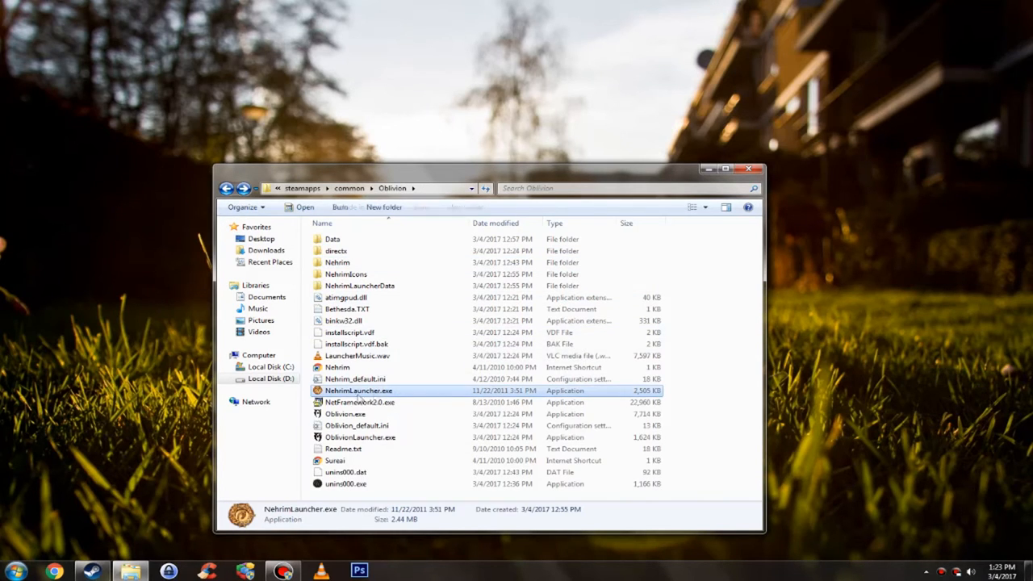
{"action": "mouse_move", "coordinate": [384, 392]}
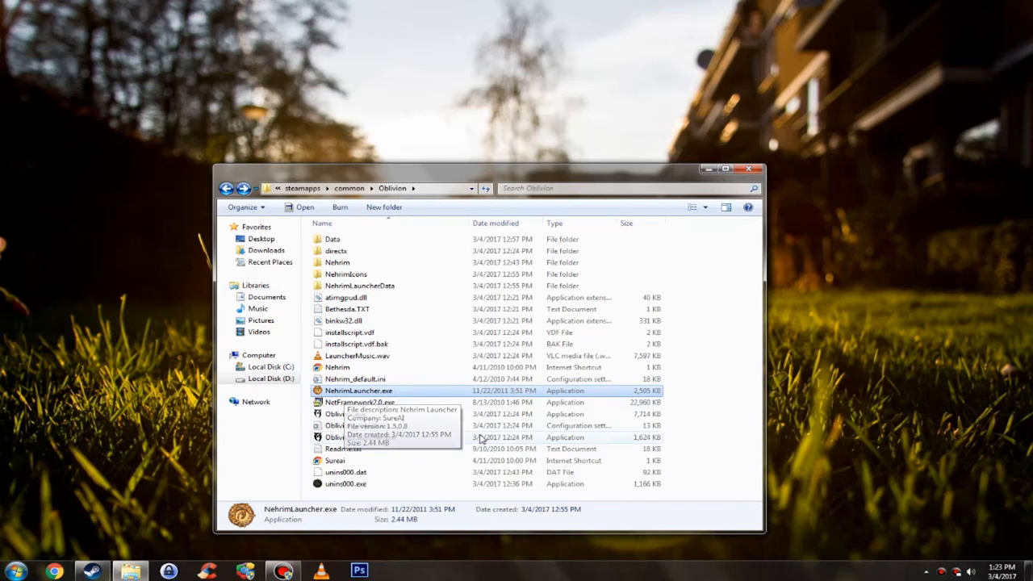
{"action": "mouse_move", "coordinate": [391, 436]}
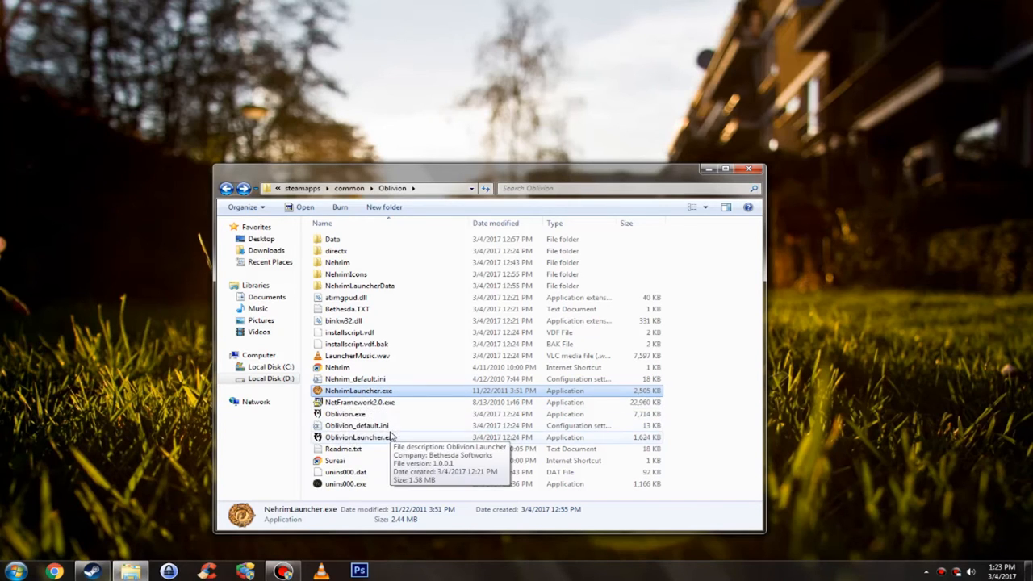
{"action": "left_click", "coordinate": [358, 438]}
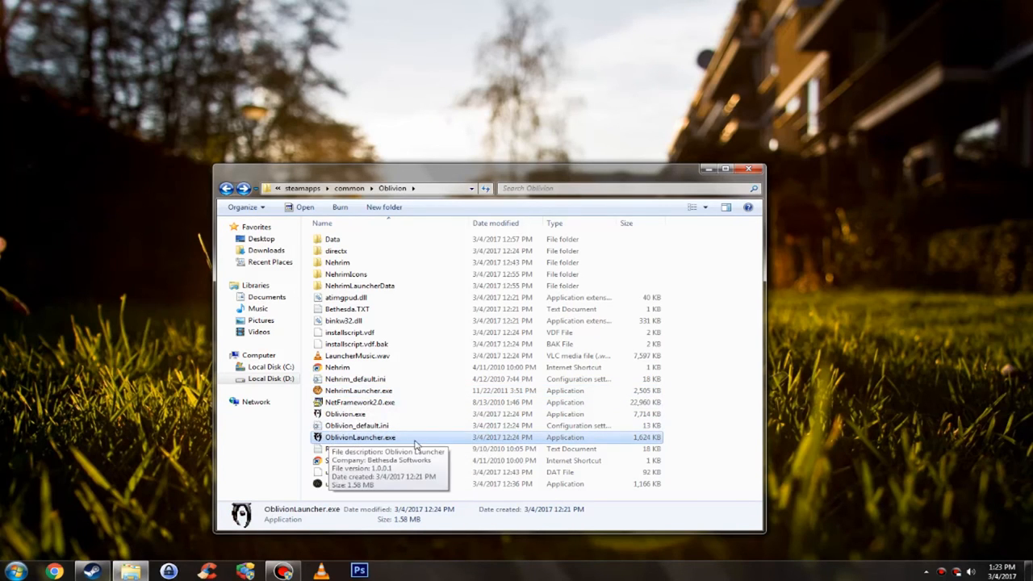
{"action": "double_click", "coordinate": [358, 436]}
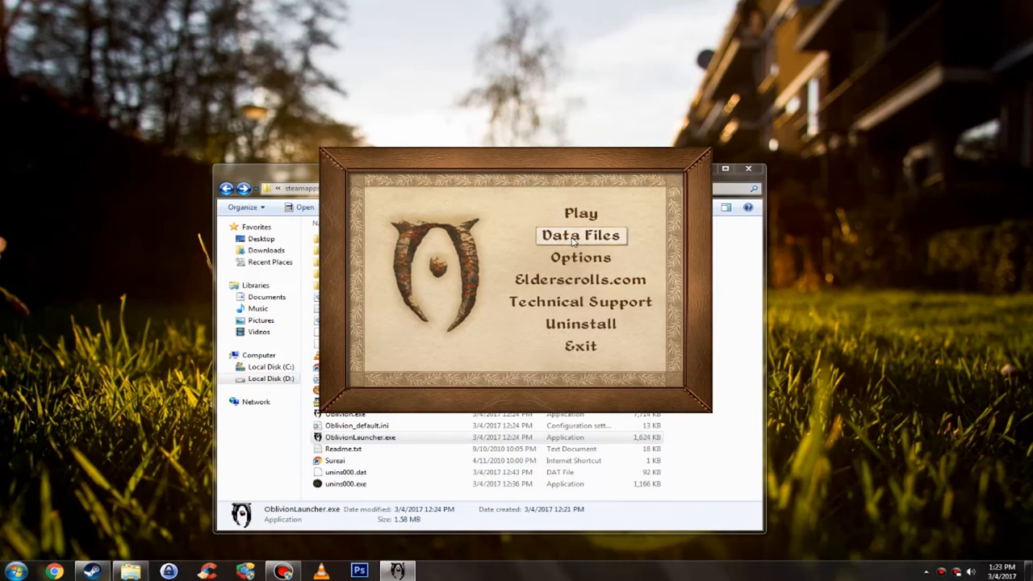
Show the launcher's Data Files list with Nehrim.esm and the other master files
{"action": "left_click", "coordinate": [581, 235]}
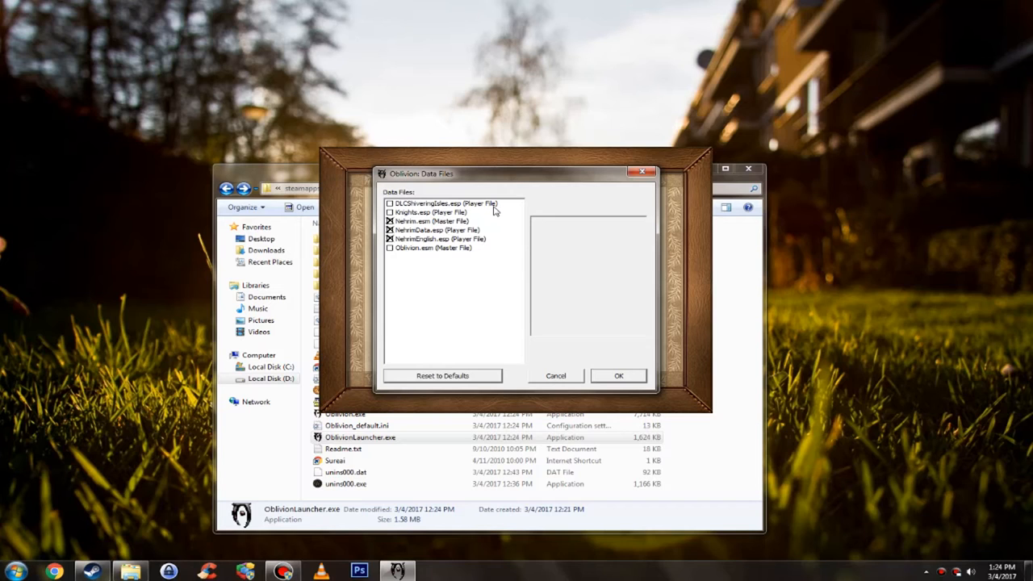
{"action": "mouse_move", "coordinate": [507, 249]}
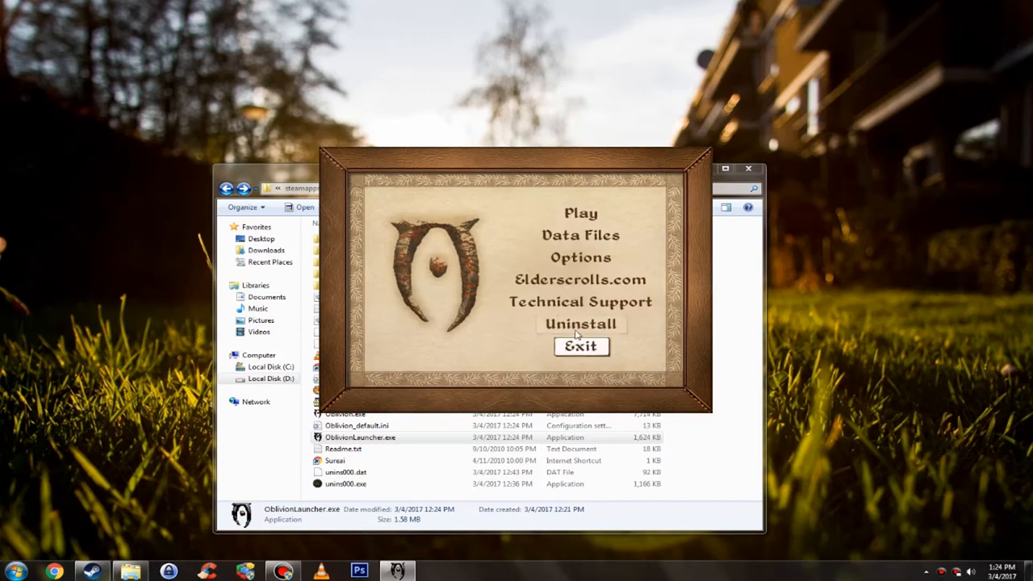
{"action": "mouse_move", "coordinate": [568, 213]}
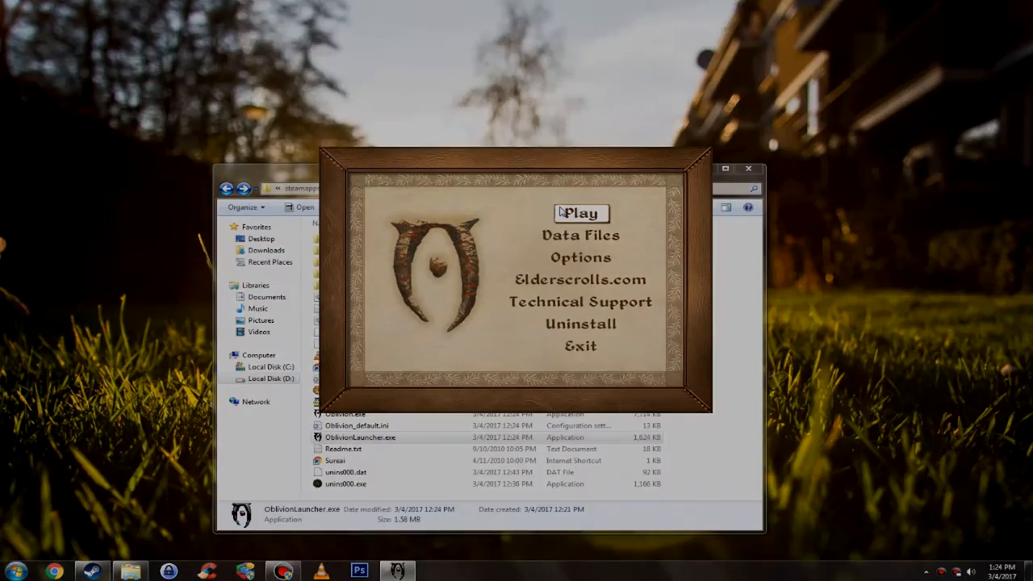
Launch the game via Play and confirm starting a new Nehrim game
{"action": "left_click", "coordinate": [581, 213]}
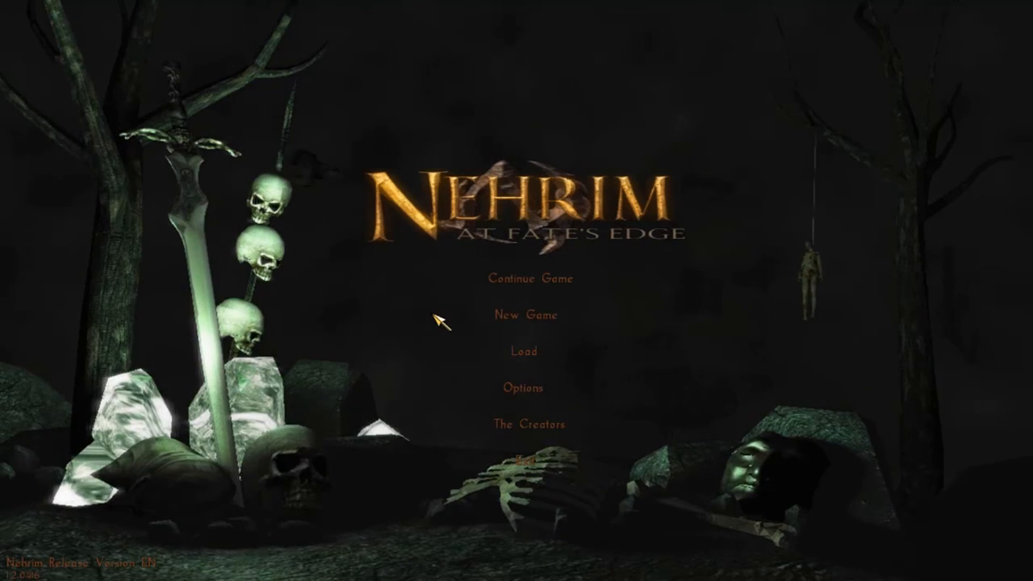
{"action": "mouse_move", "coordinate": [526, 316]}
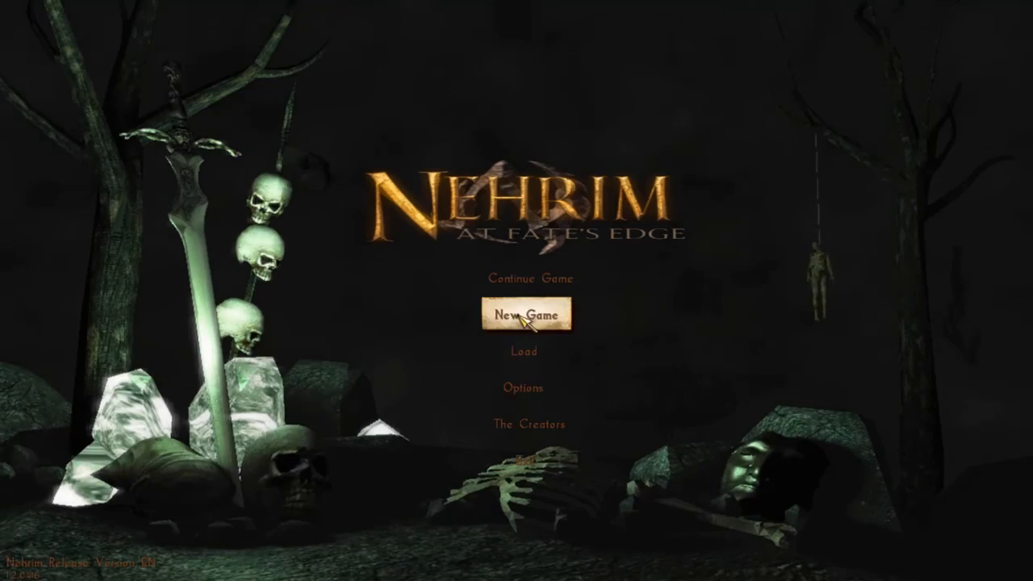
{"action": "left_click", "coordinate": [536, 313]}
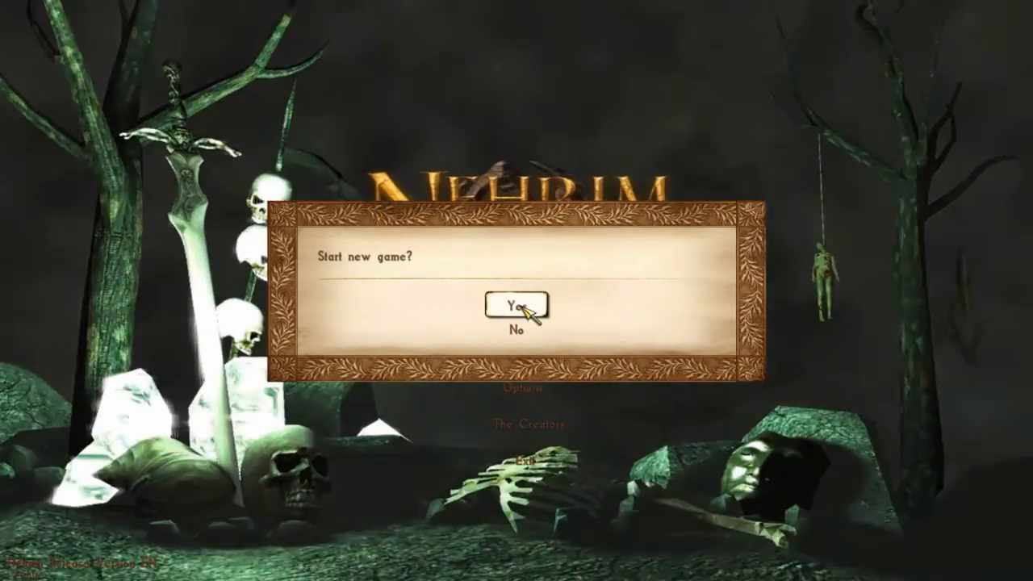
{"action": "left_click", "coordinate": [519, 309]}
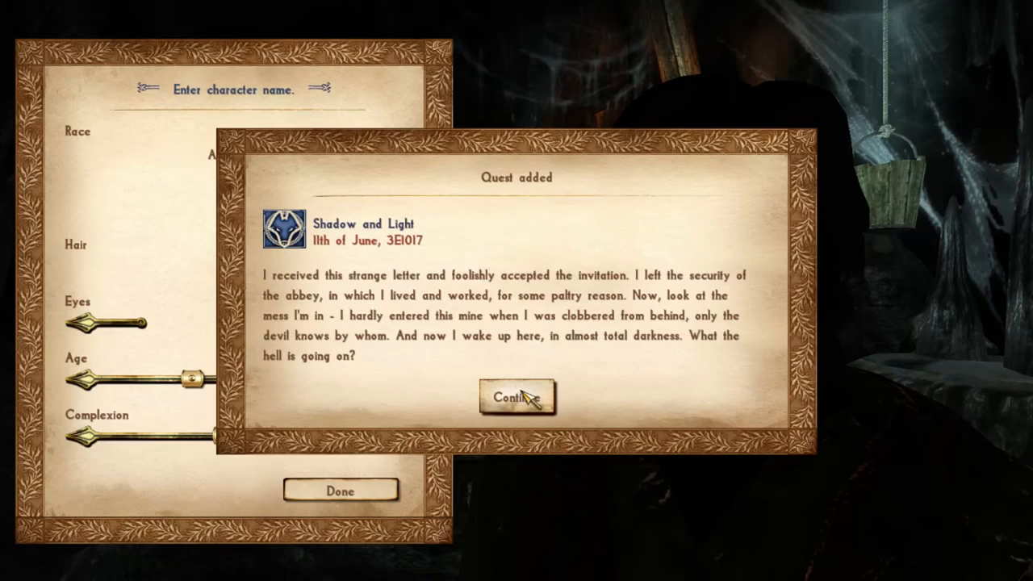
Change Boyar's race to Half-Aeterna, finish character creation and confirm the choice
{"action": "left_click", "coordinate": [516, 397]}
{"action": "type", "text": "Boyar"}
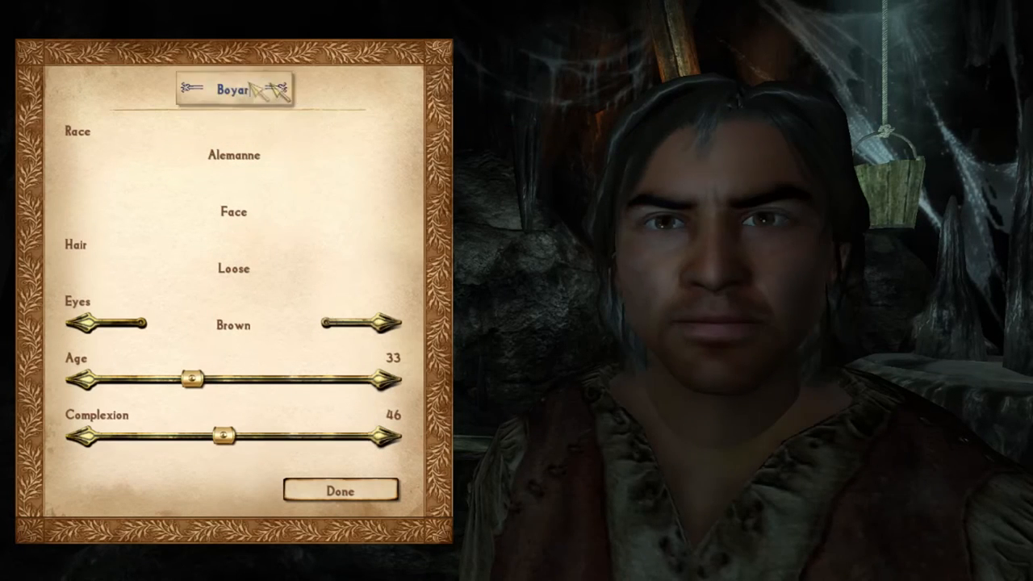
{"action": "left_click", "coordinate": [340, 489]}
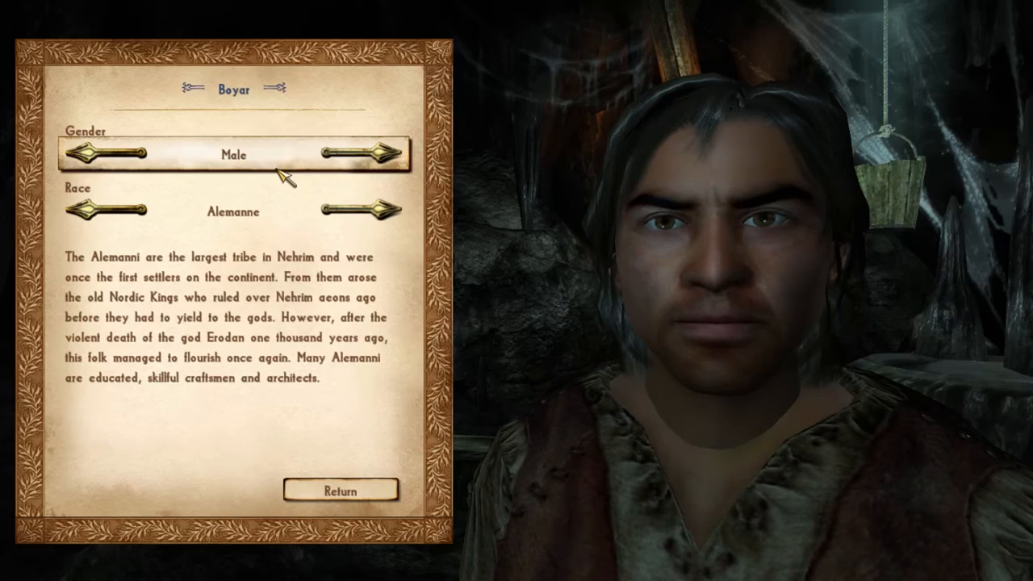
{"action": "left_click", "coordinate": [364, 210]}
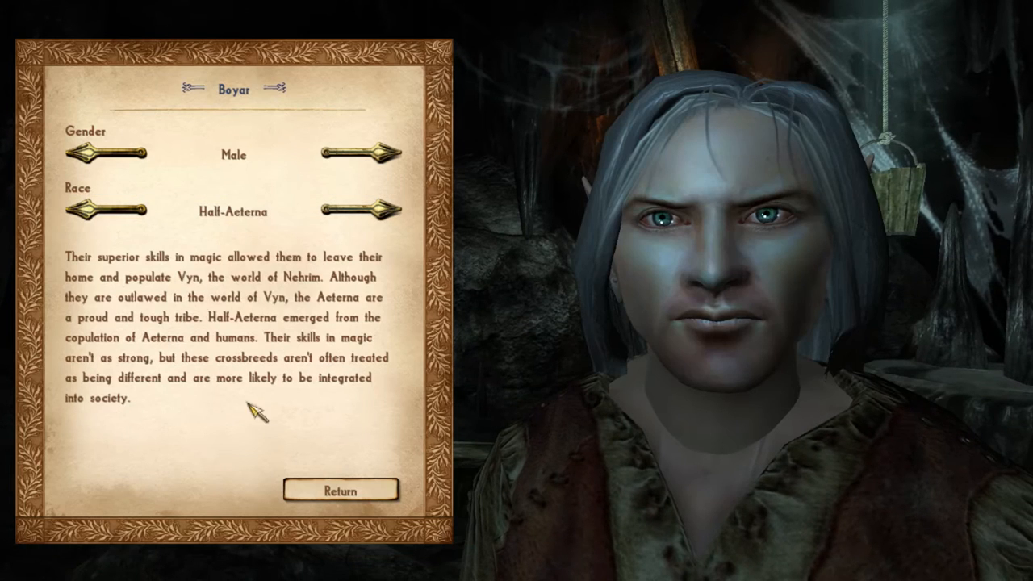
{"action": "left_click", "coordinate": [340, 490]}
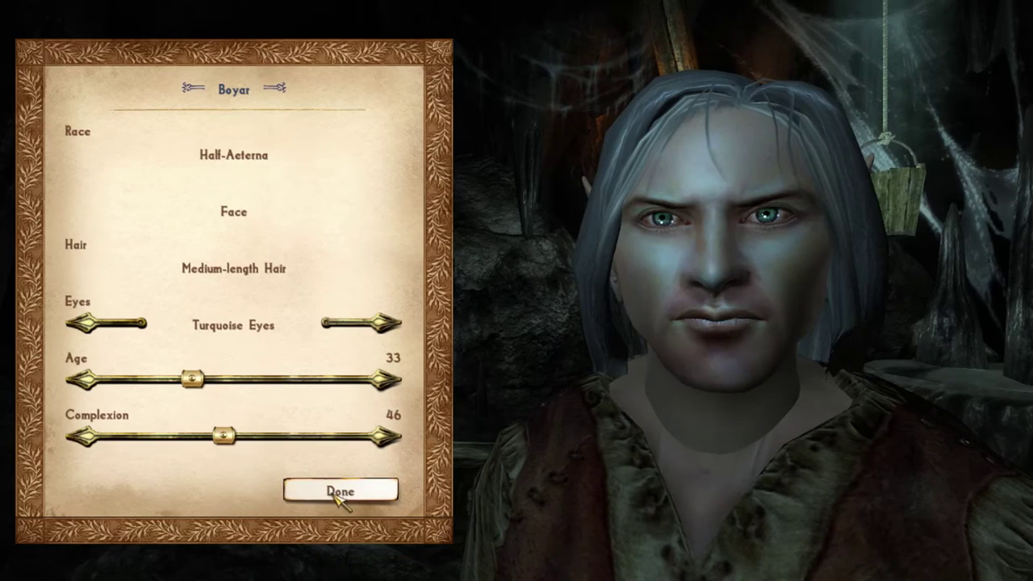
{"action": "left_click", "coordinate": [339, 490]}
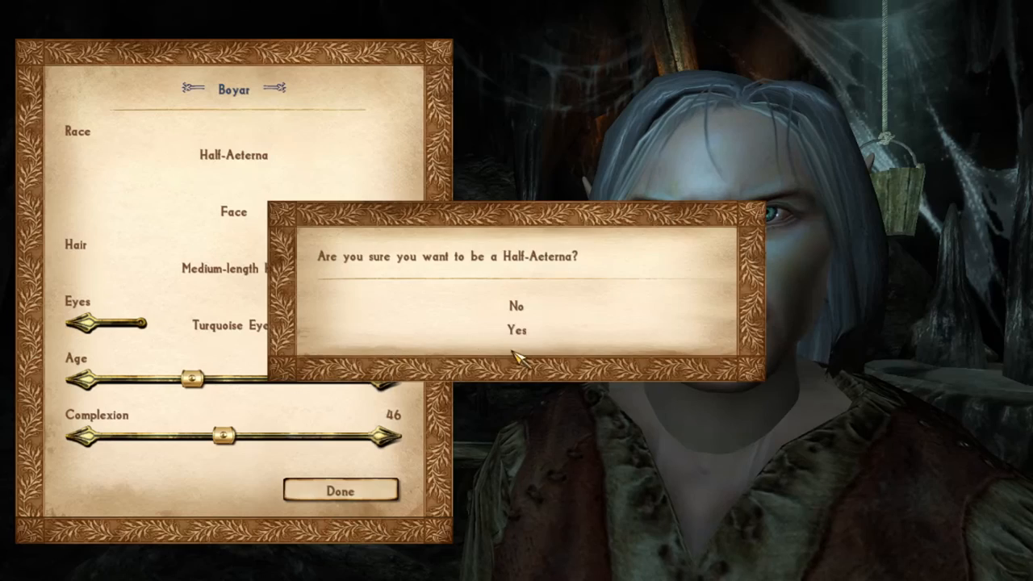
{"action": "left_click", "coordinate": [517, 329]}
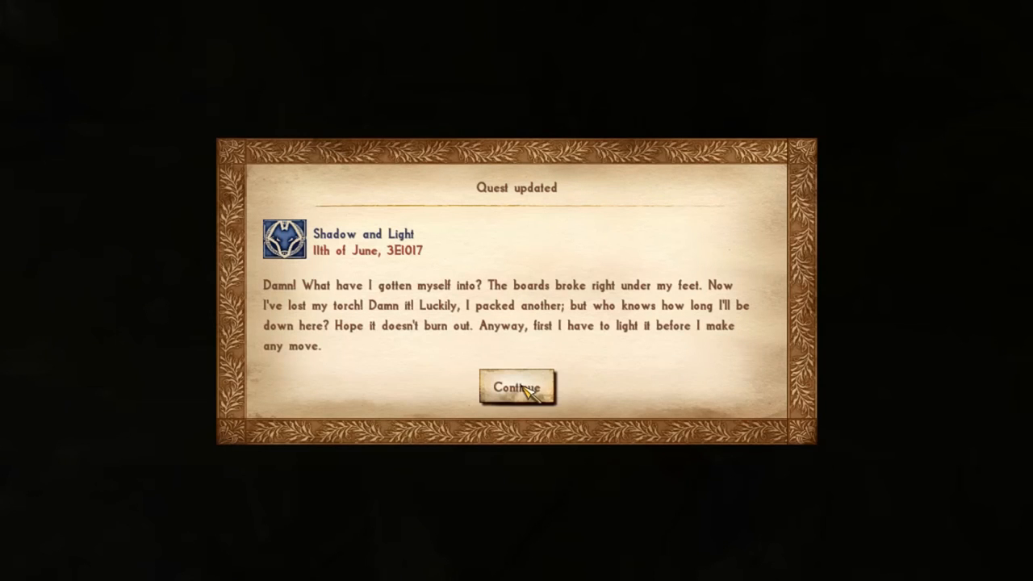
Dismiss the quest update, explore the cave and ask Celebro whether he got a letter too
{"action": "left_click", "coordinate": [516, 387]}
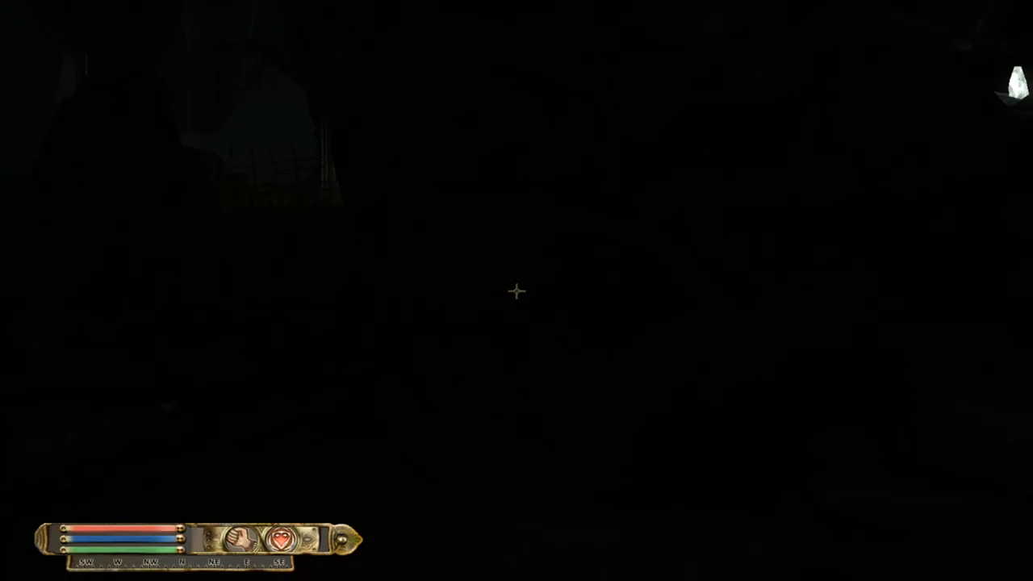
{"action": "key", "text": "Tab"}
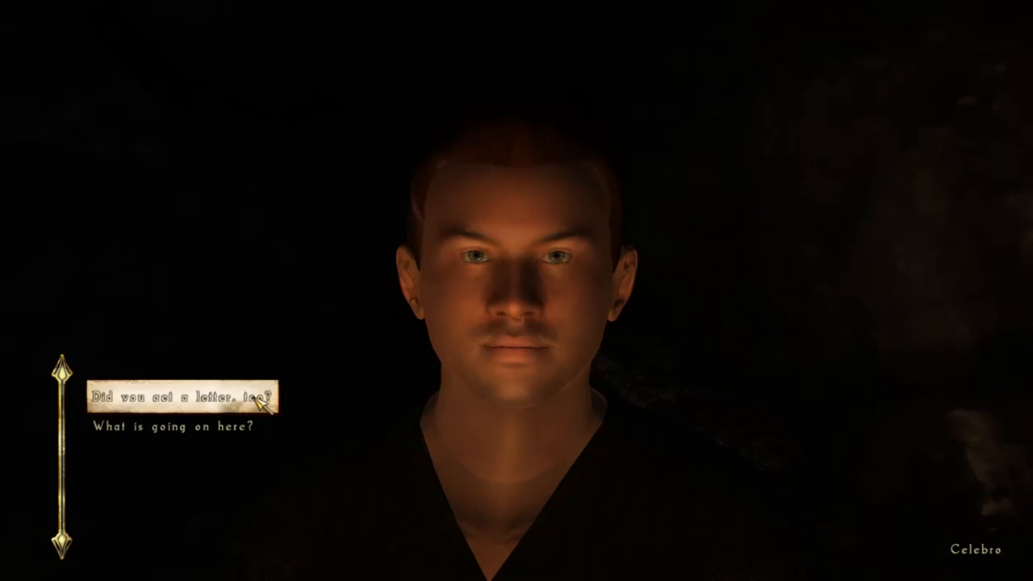
{"action": "left_click", "coordinate": [186, 397]}
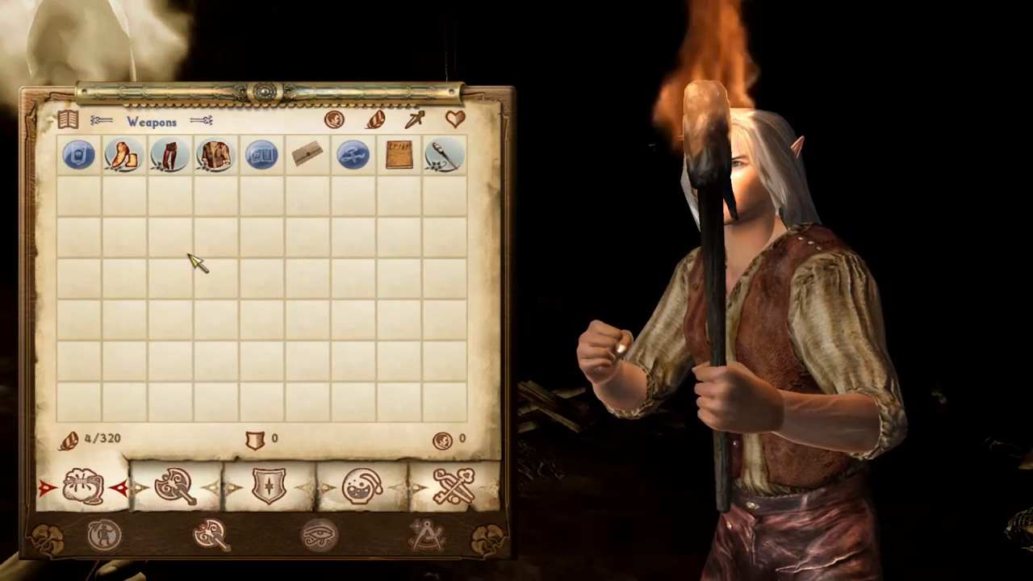
View Boyar's carried apparel and then his attribute values in the inventory
{"action": "left_click", "coordinate": [276, 490]}
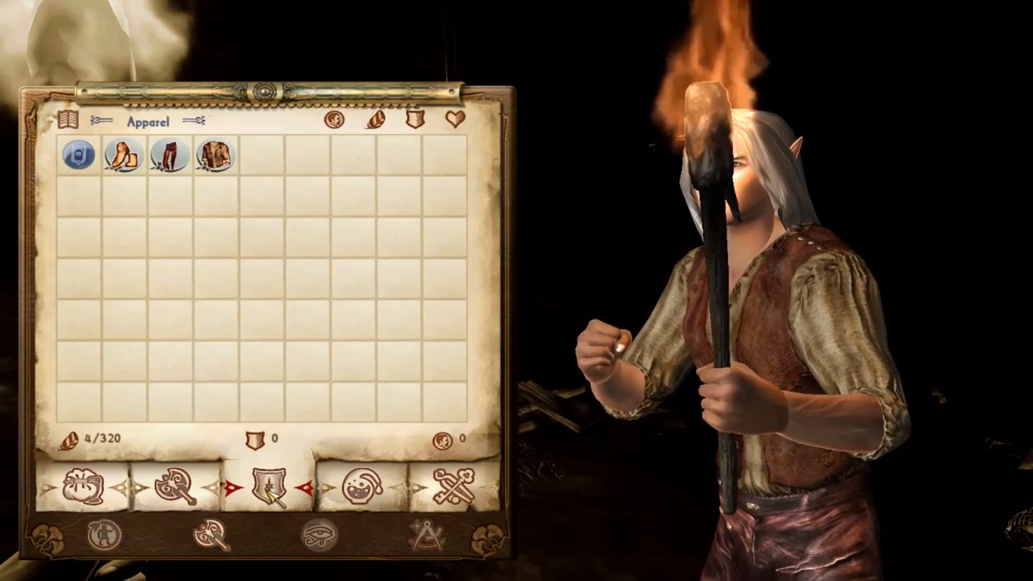
{"action": "left_click", "coordinate": [310, 555]}
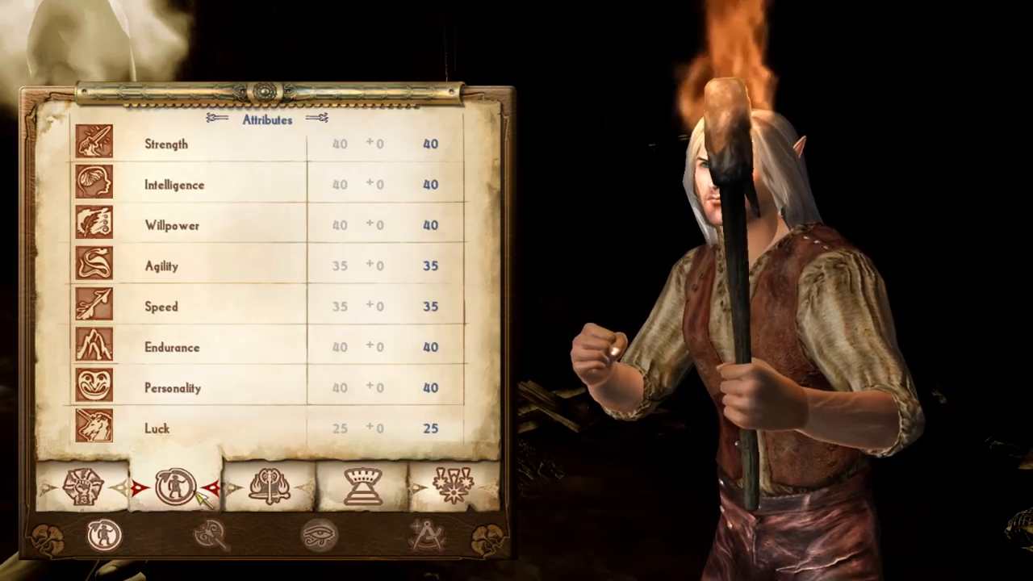
{"action": "left_click", "coordinate": [271, 491]}
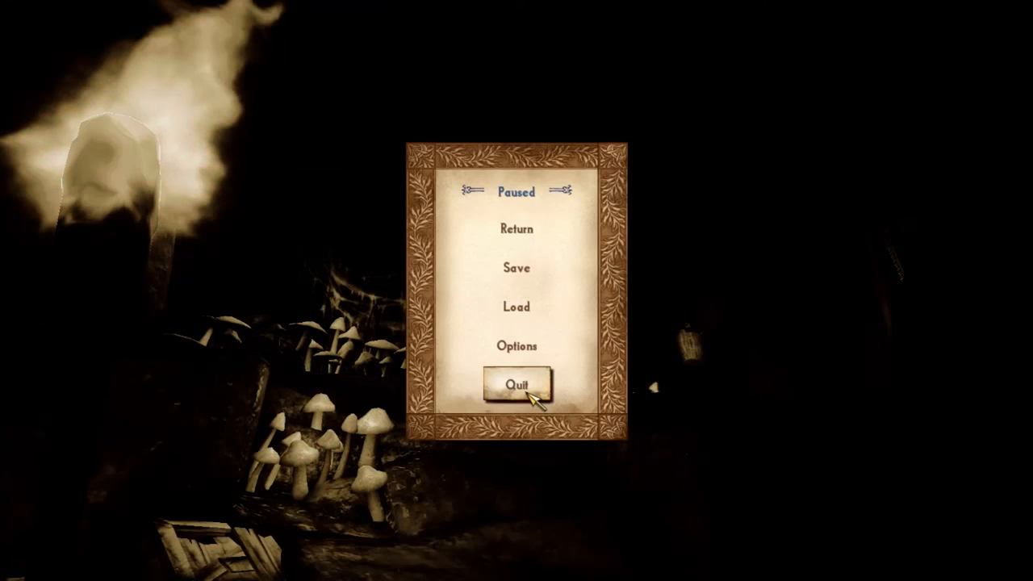
Quit from the pause menu and choose Exit Game without saving
{"action": "left_click", "coordinate": [516, 384]}
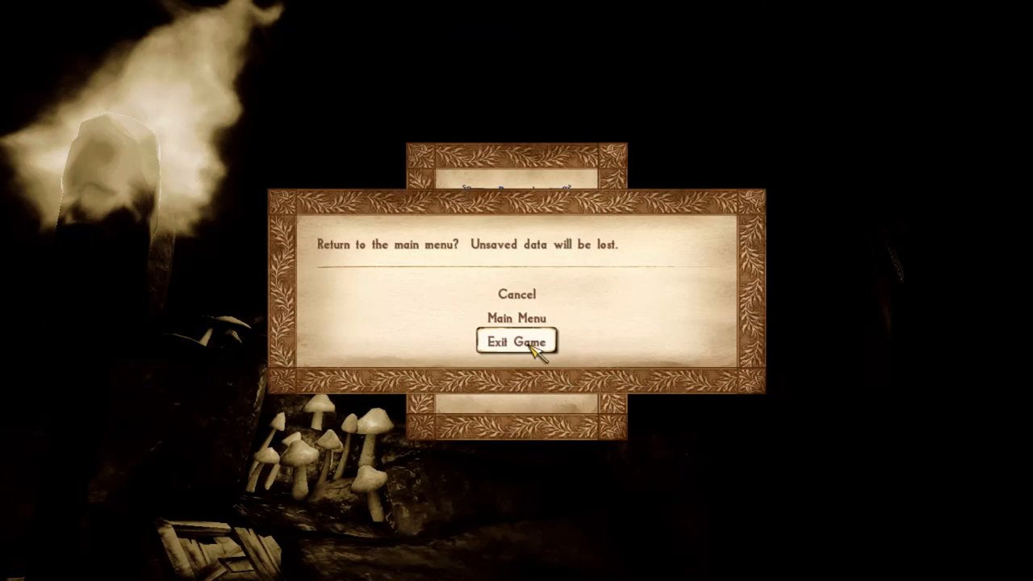
{"action": "left_click", "coordinate": [516, 317]}
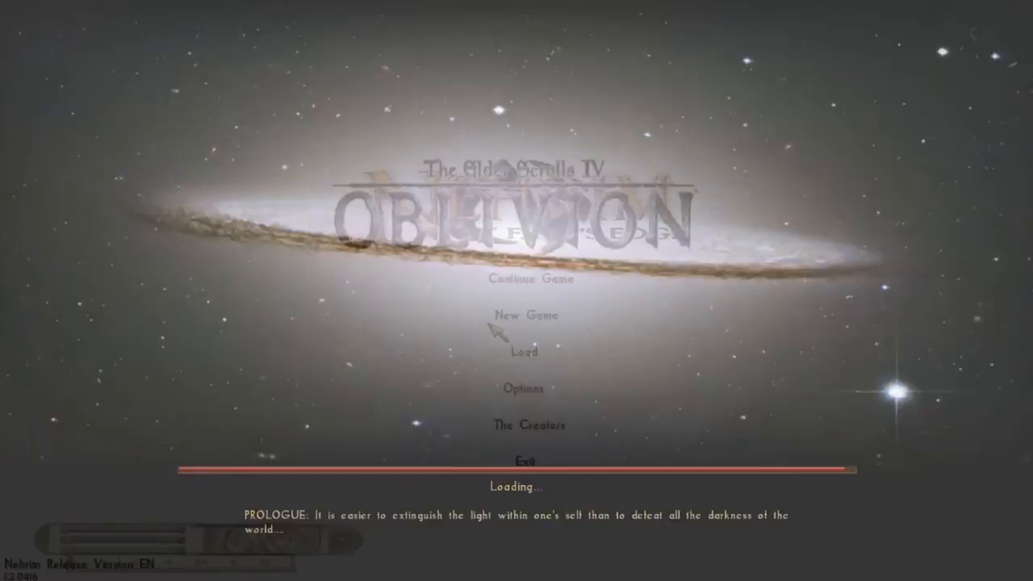